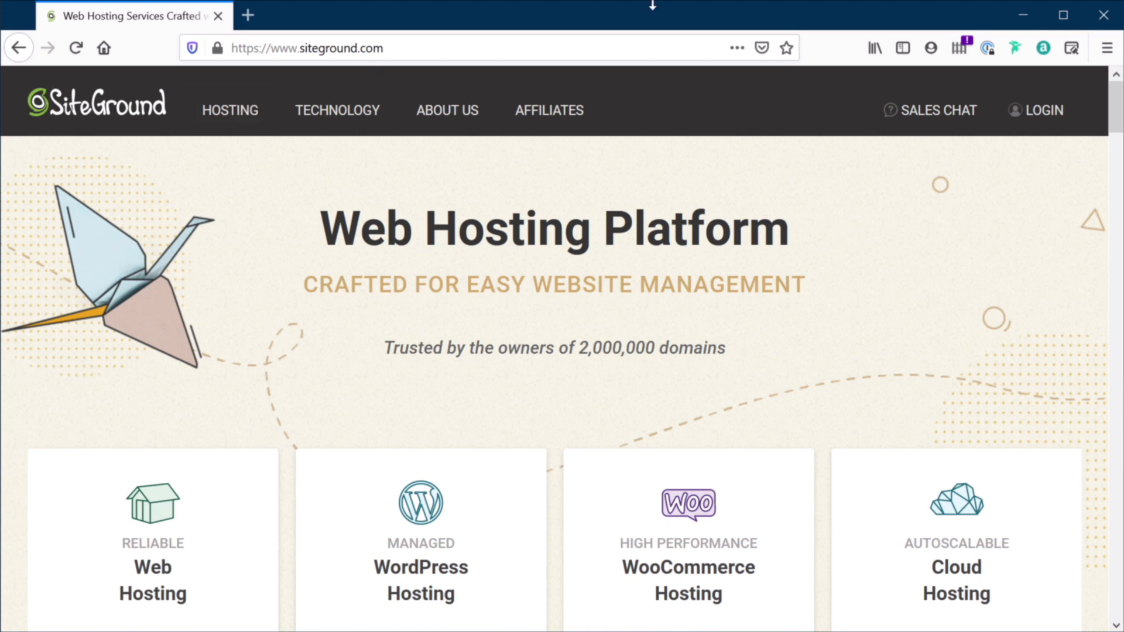
mouse_move(596, 322)
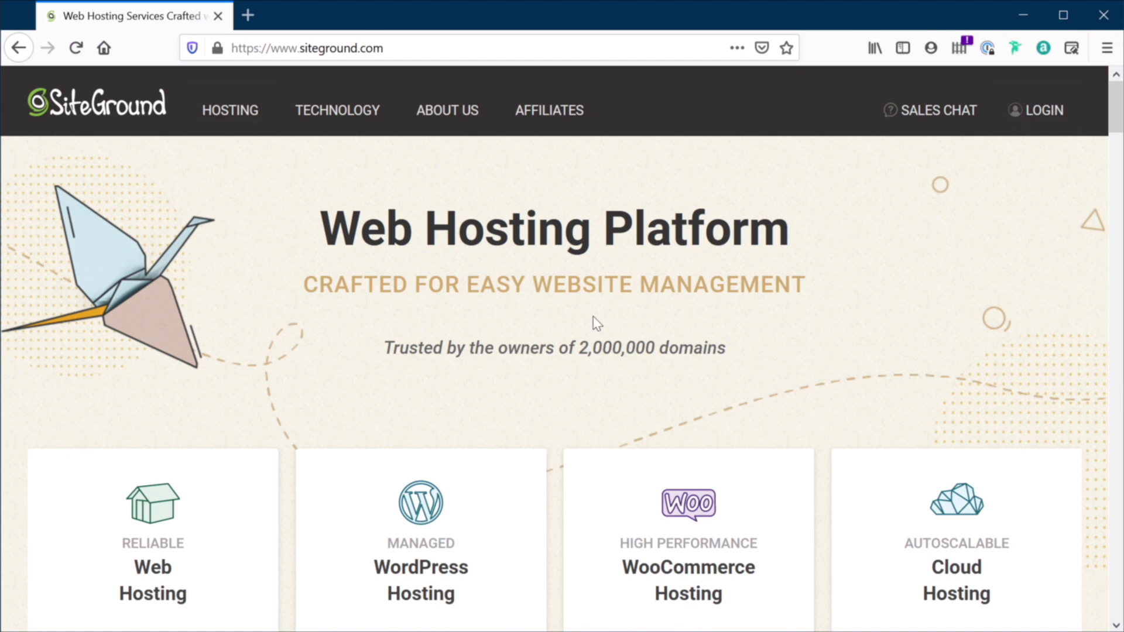
Step: Open WordPress Hosting from the Hosting menu to view the StartUp, GrowBig and GoGeek plans
click(229, 110)
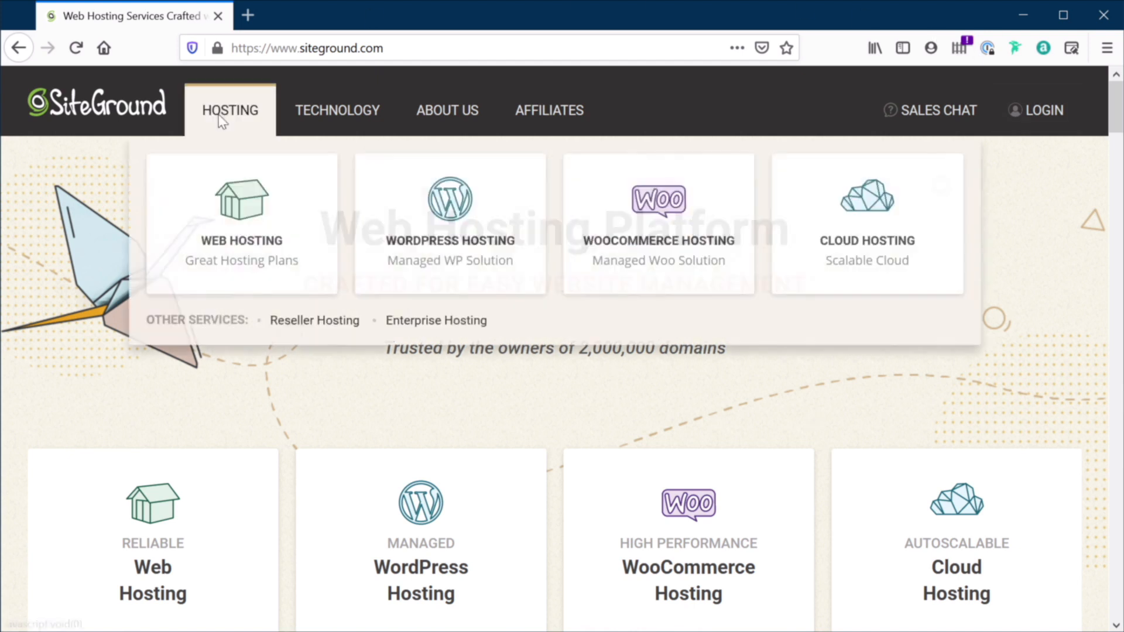
mouse_move(508, 266)
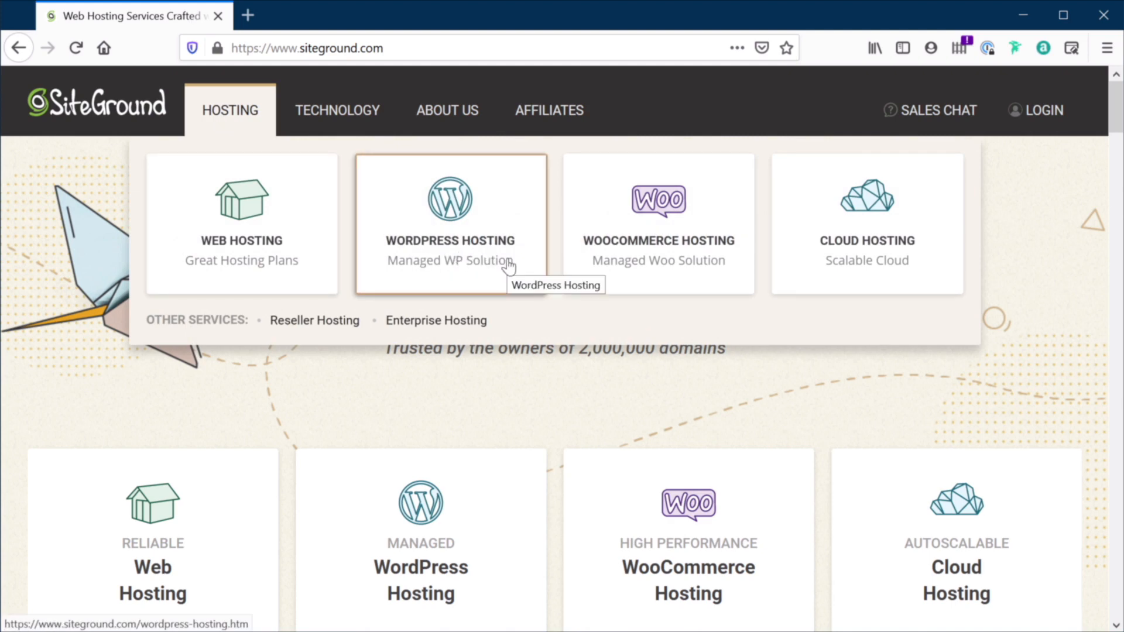
click(450, 222)
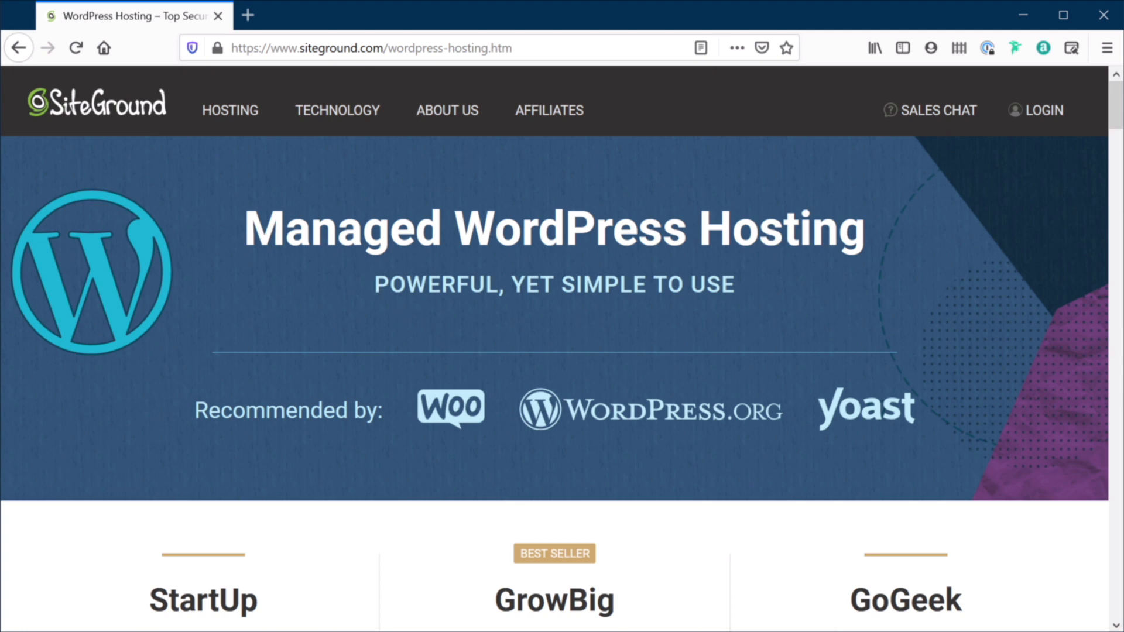
mouse_move(810, 332)
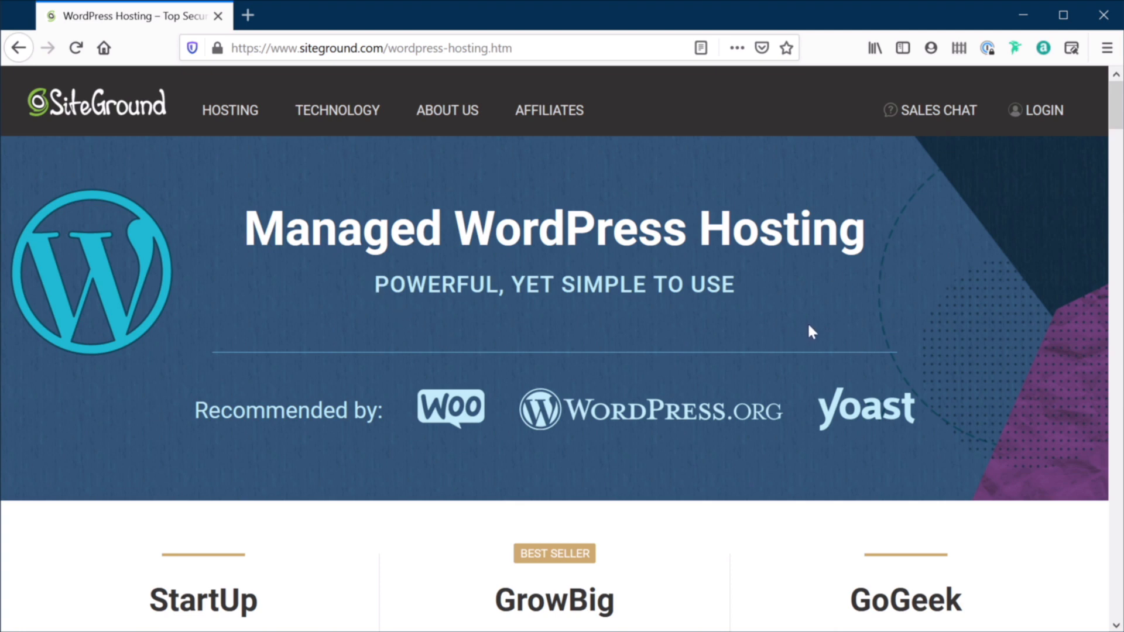
mouse_move(772, 297)
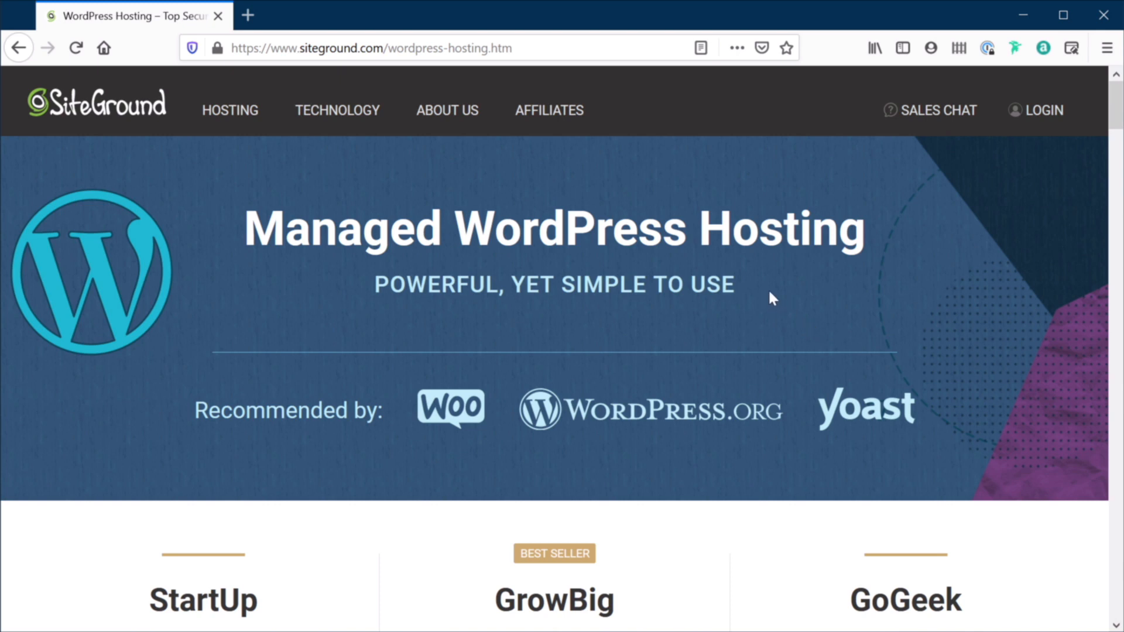
mouse_move(661, 184)
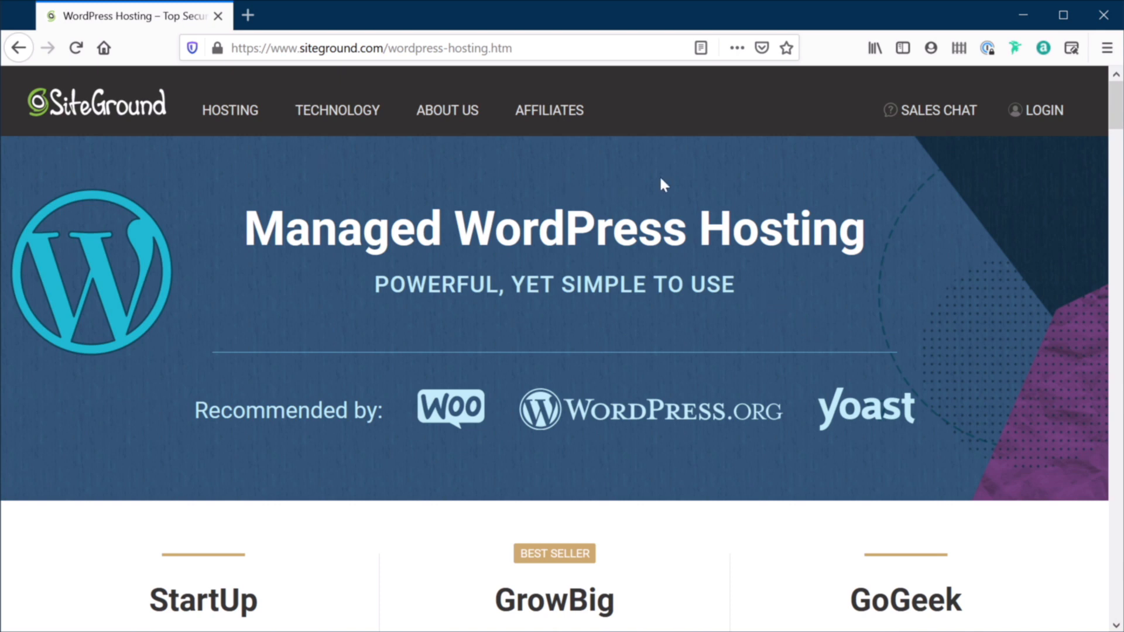
mouse_move(773, 307)
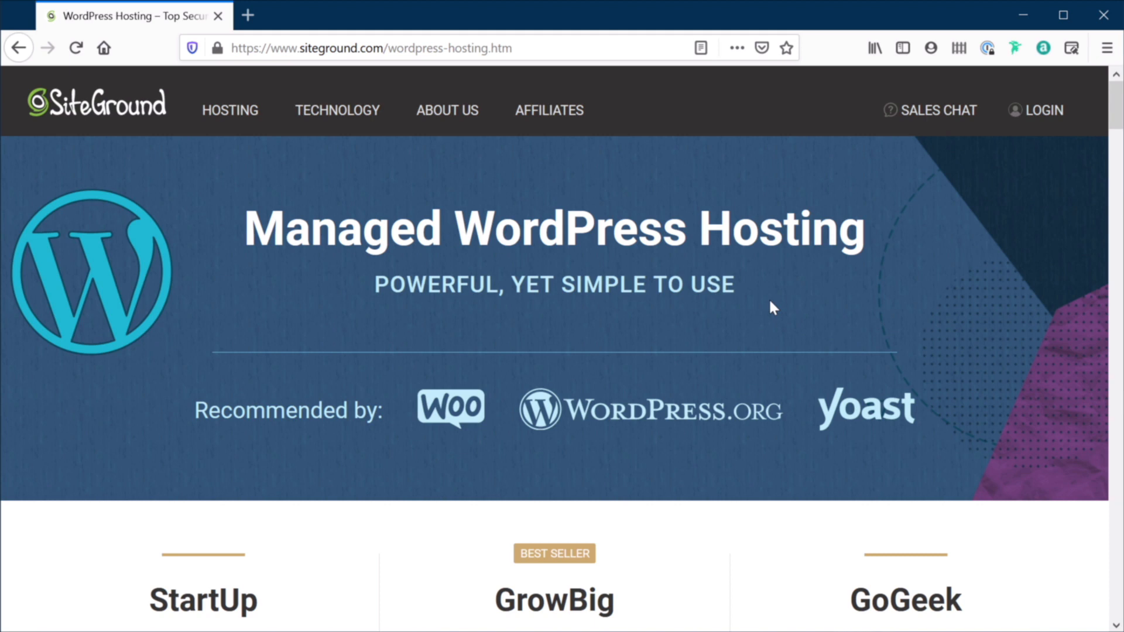
mouse_move(826, 304)
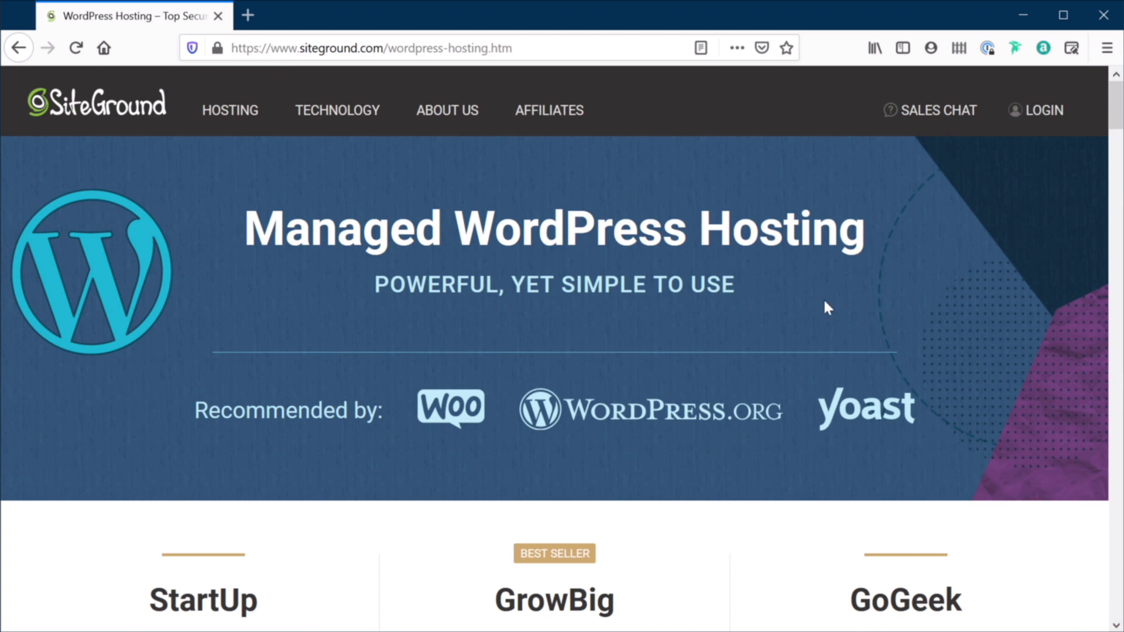
mouse_move(831, 317)
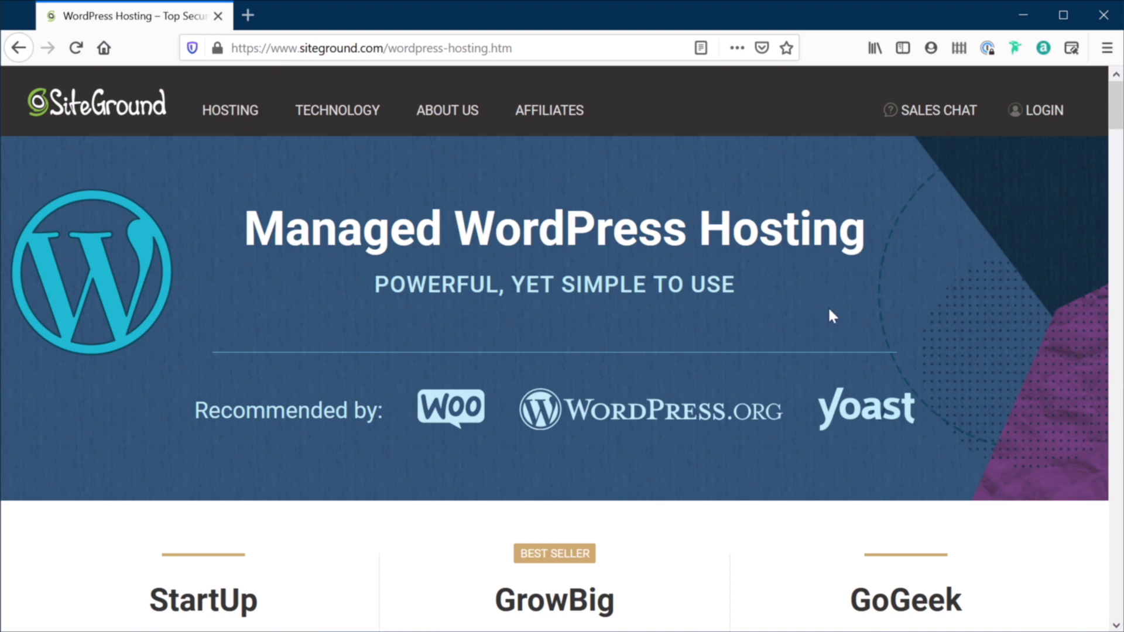
mouse_move(463, 183)
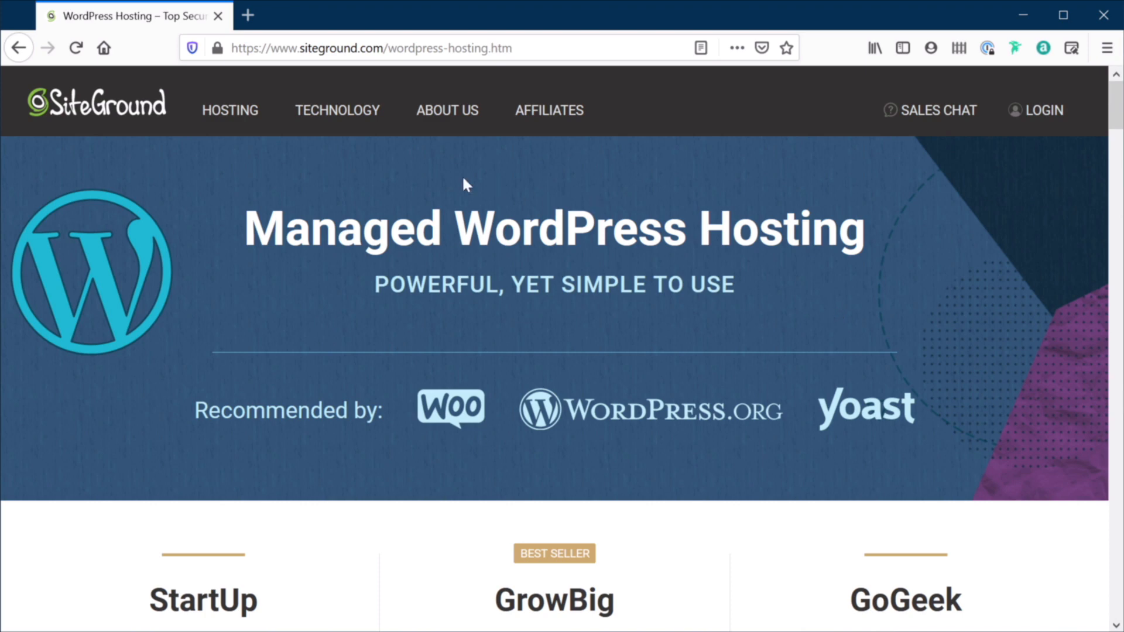
mouse_move(583, 319)
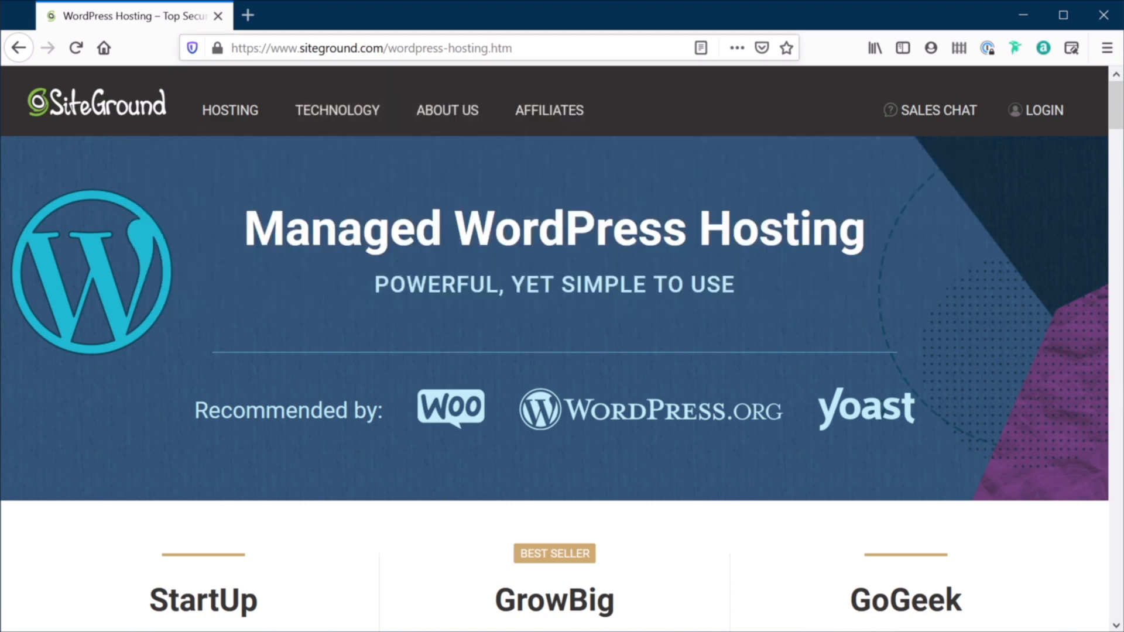
mouse_move(337, 109)
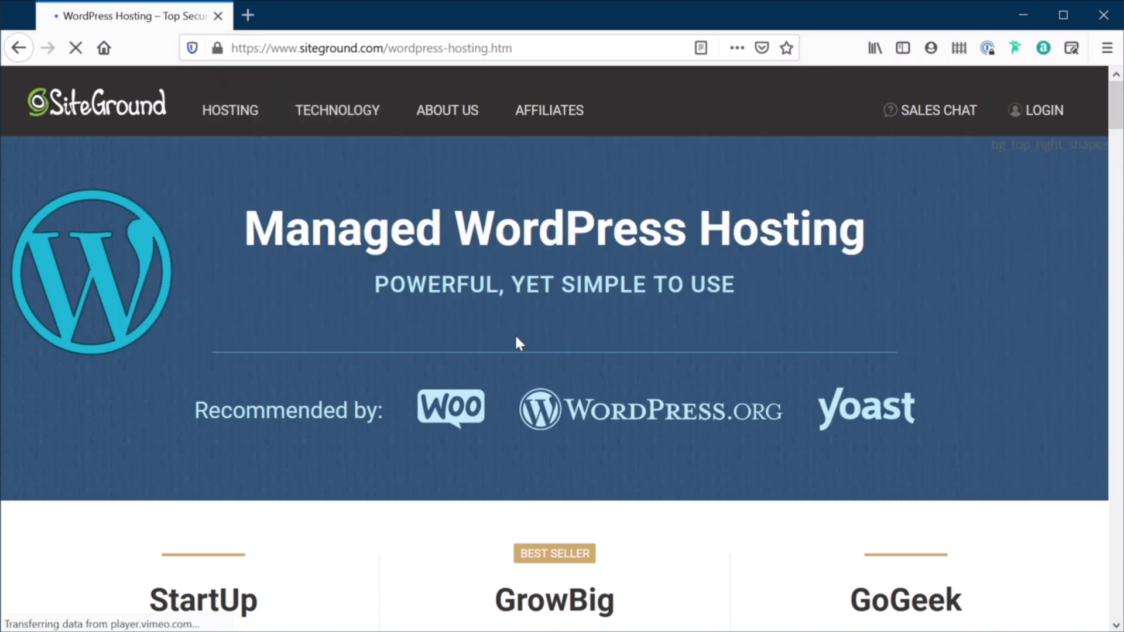
Step: Scroll down to the plan prices (5.99, 9.99, 13.99 €/mo.) and their feature lists
scroll(down, 3)
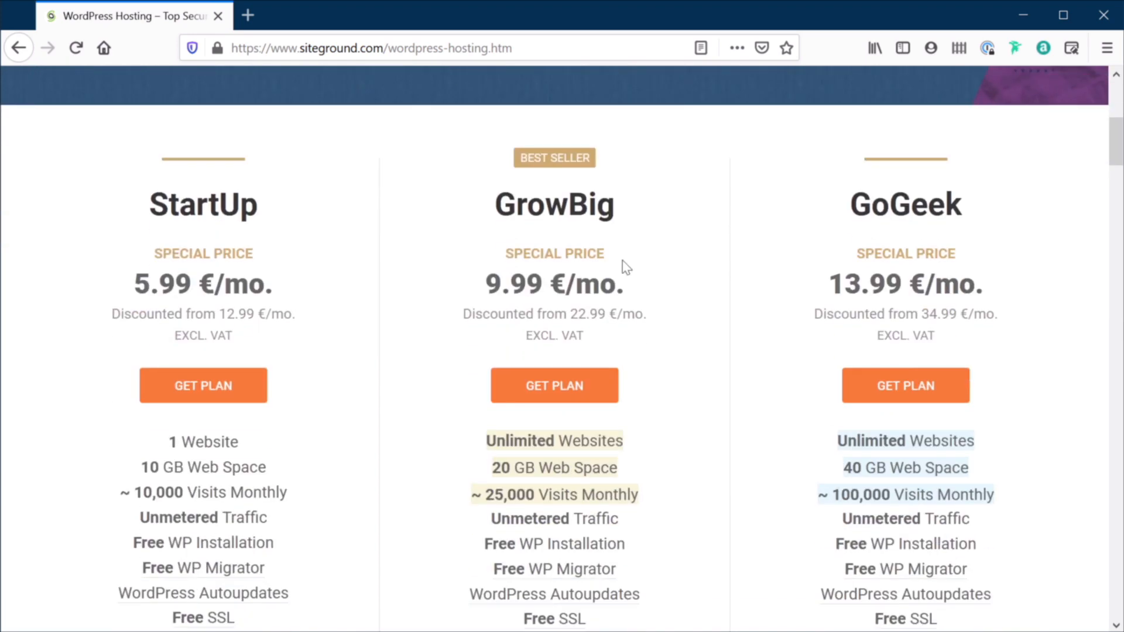
mouse_move(461, 363)
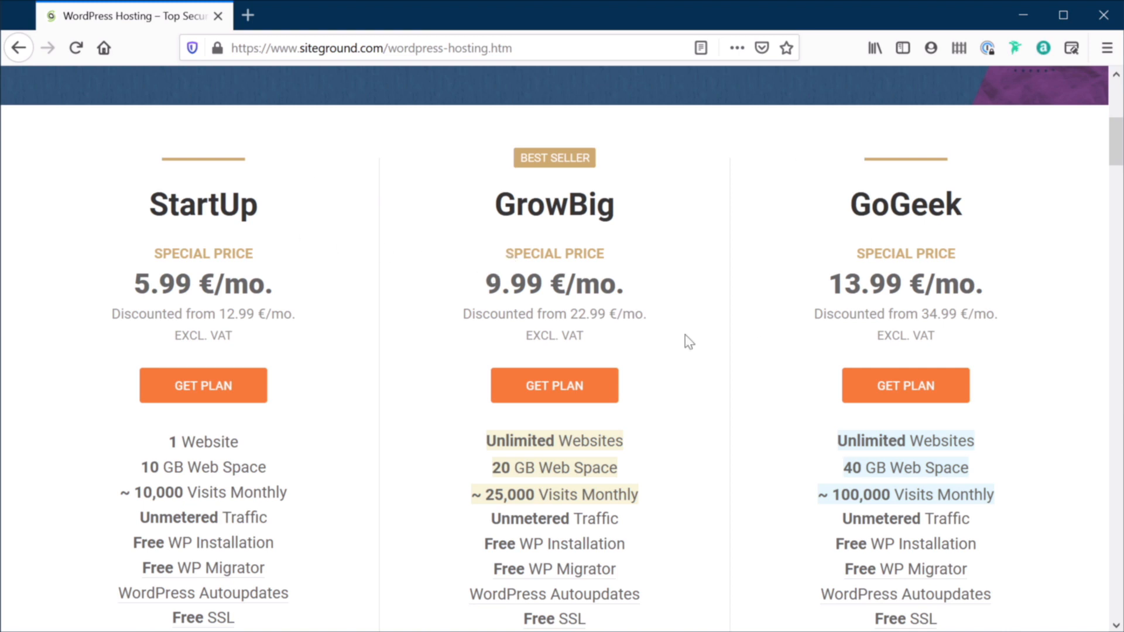
mouse_move(136, 232)
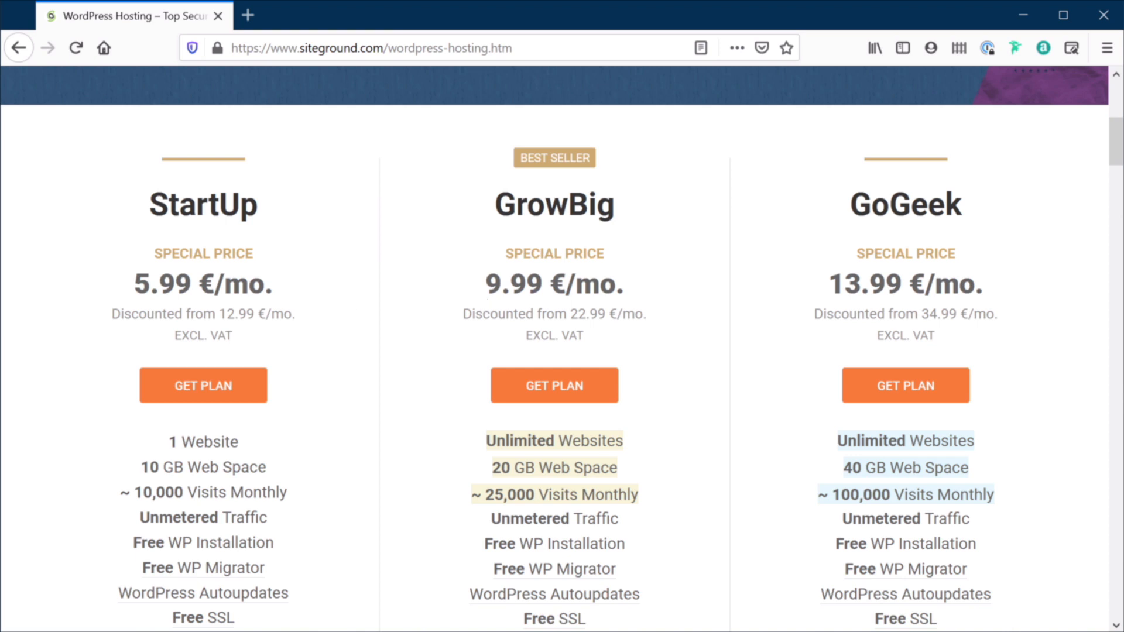
mouse_move(1059, 298)
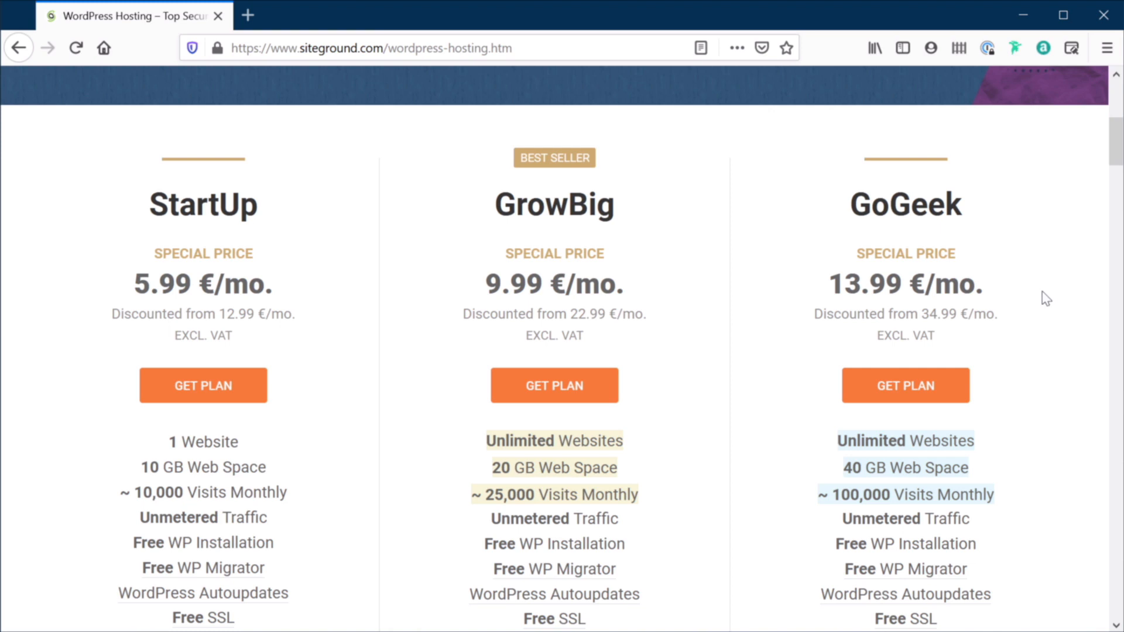
mouse_move(1046, 277)
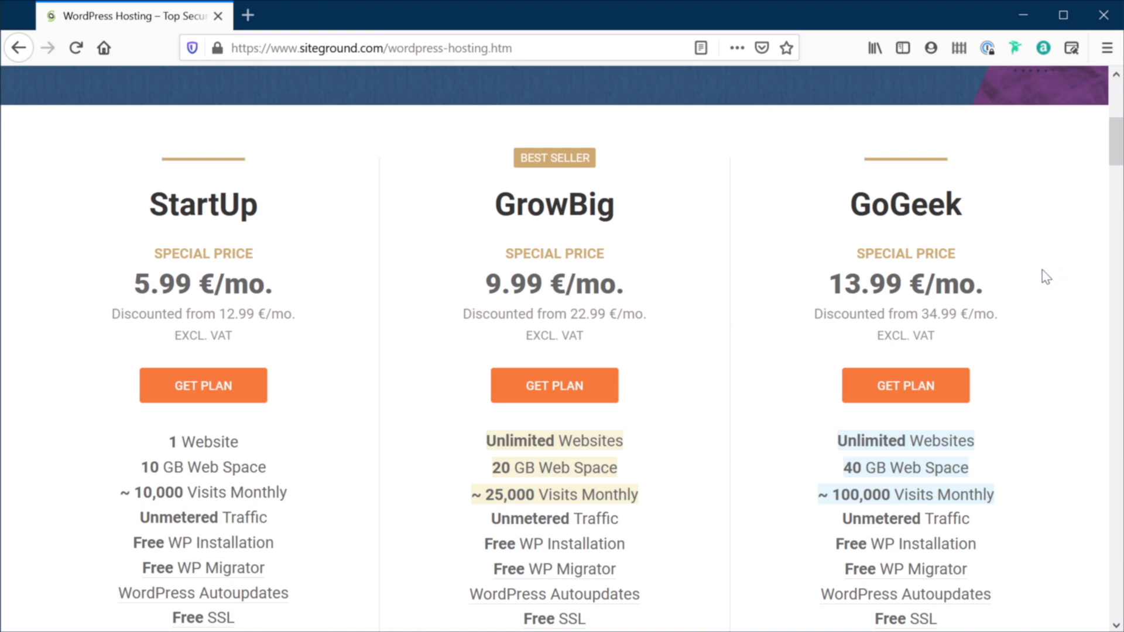
scroll(down, 3)
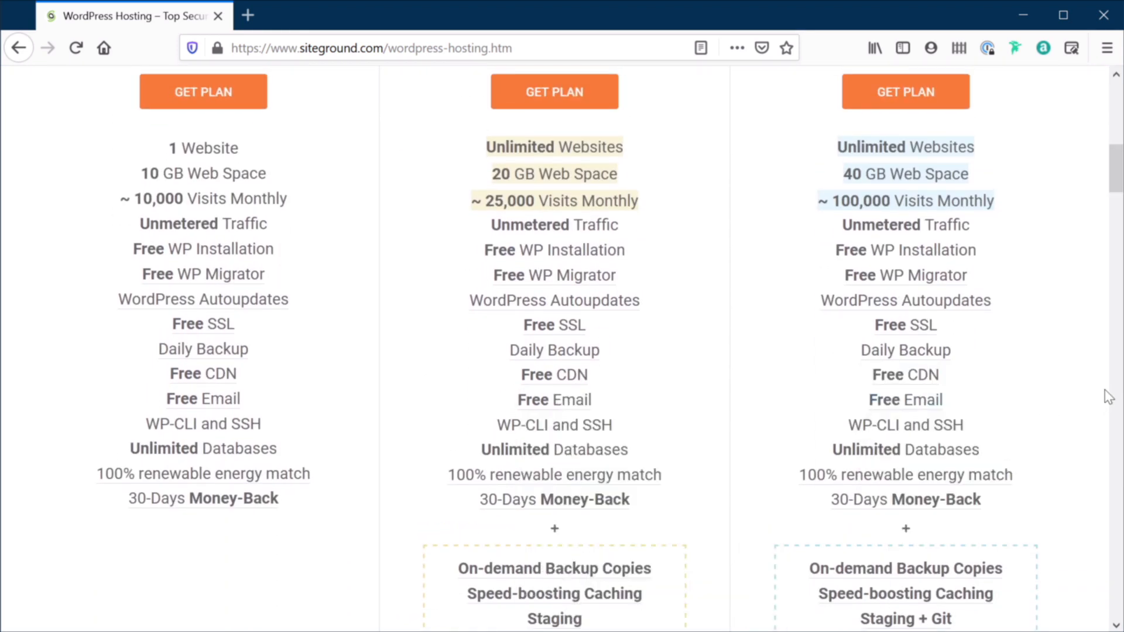
mouse_move(285, 278)
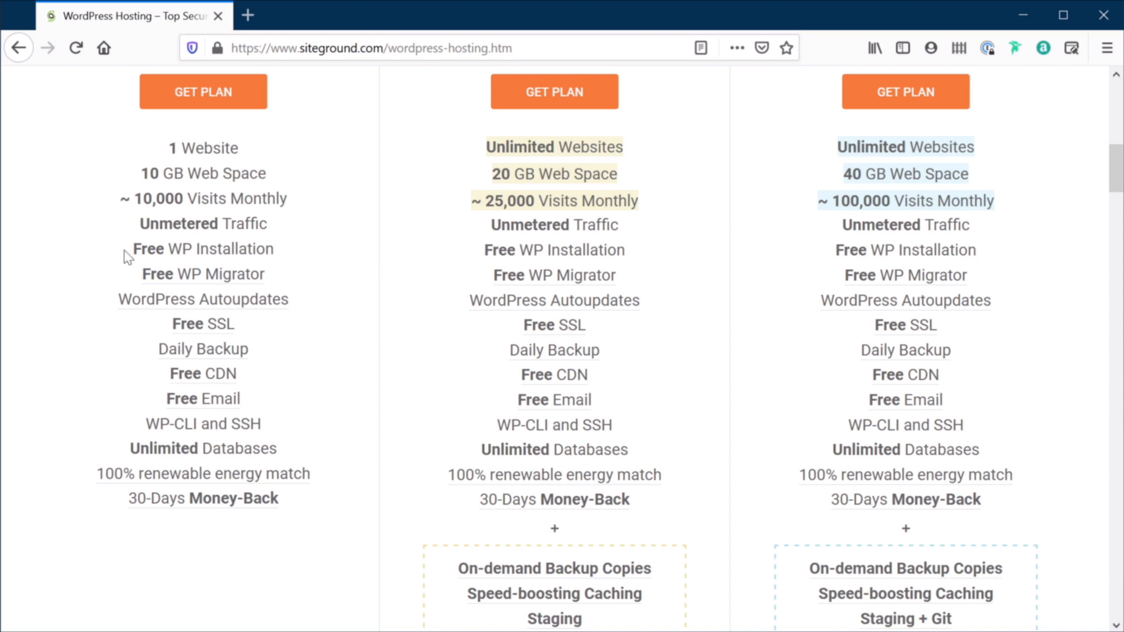
mouse_move(203, 274)
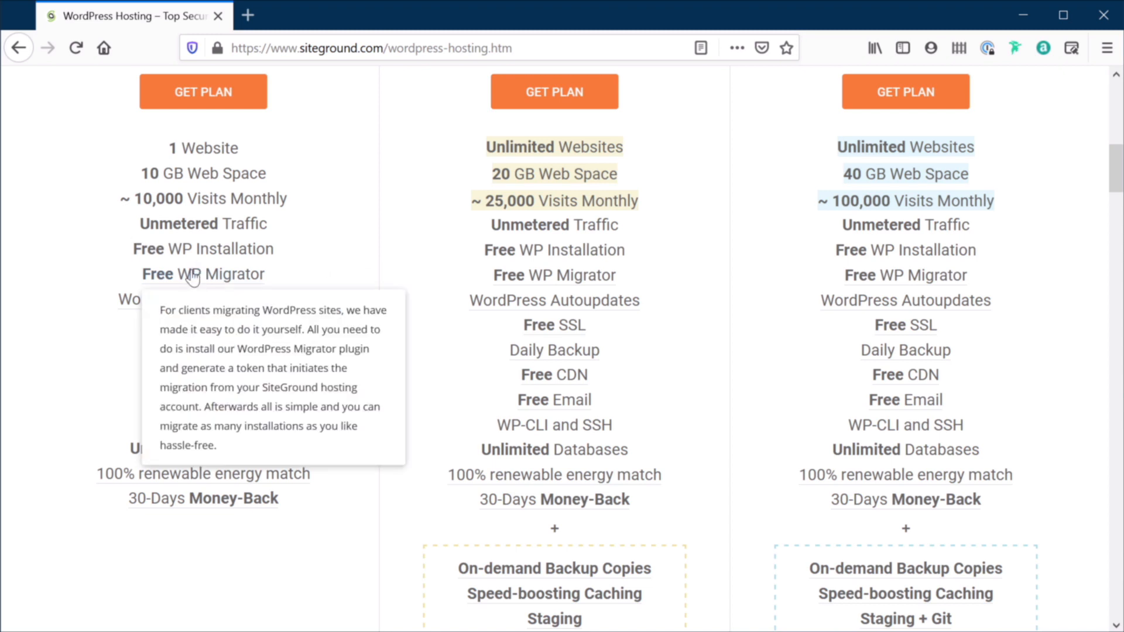
mouse_move(342, 284)
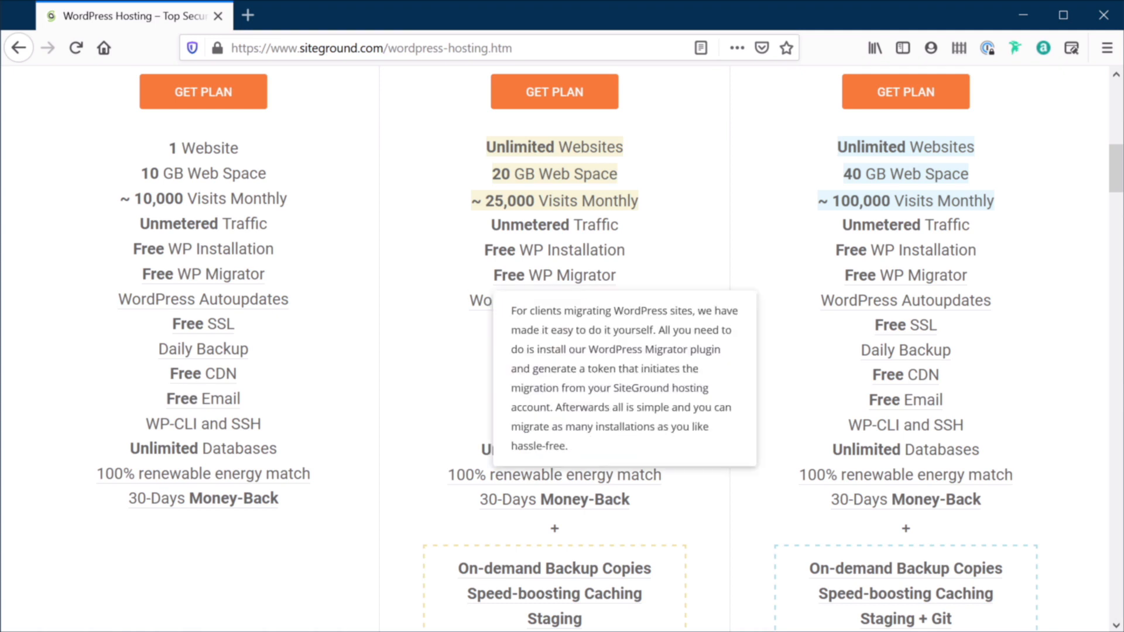
mouse_move(436, 318)
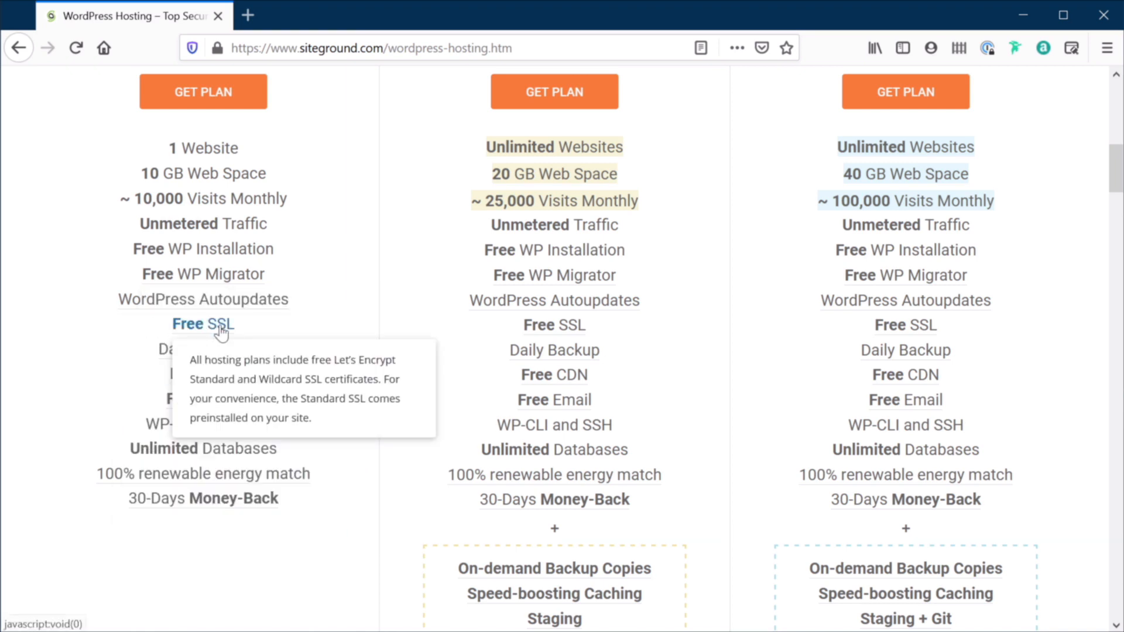
mouse_move(554, 350)
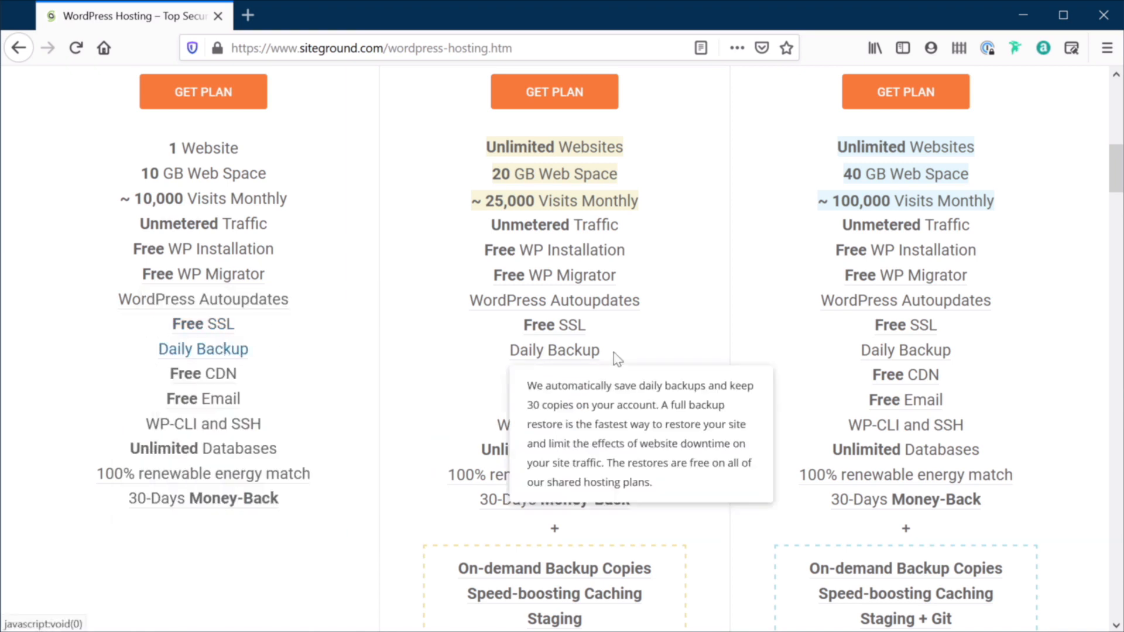
mouse_move(203, 373)
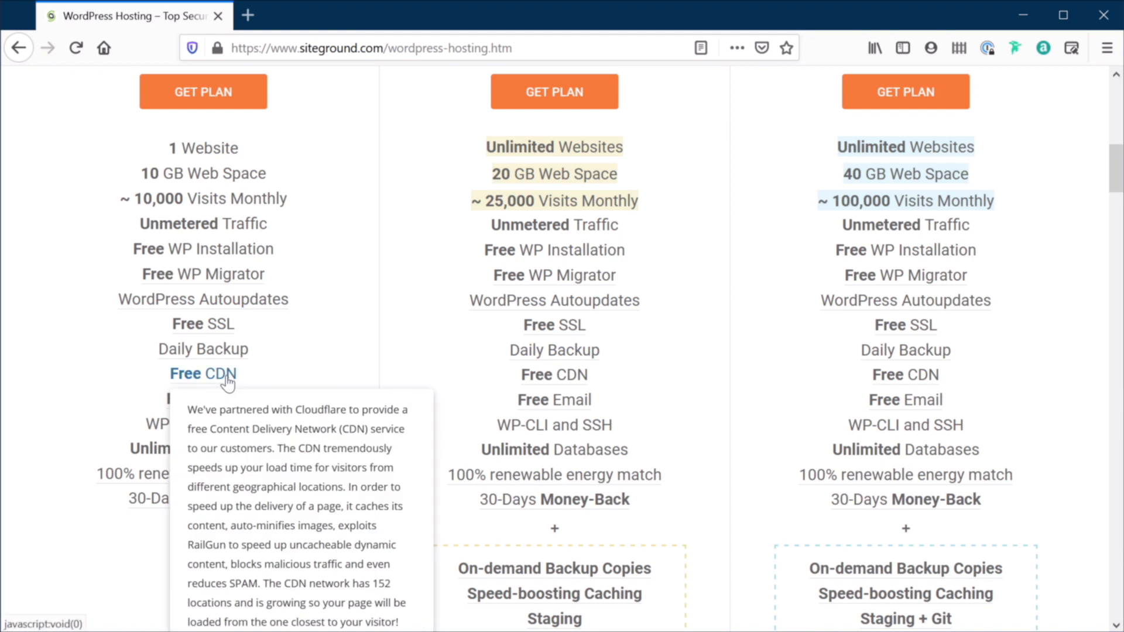
mouse_move(344, 389)
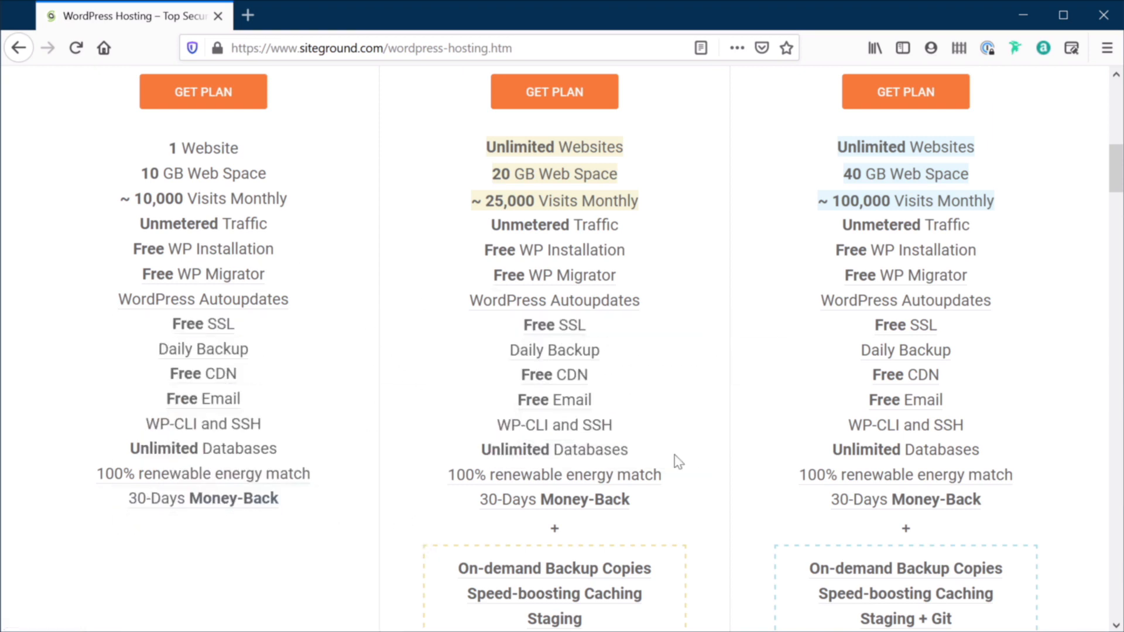
mouse_move(690, 433)
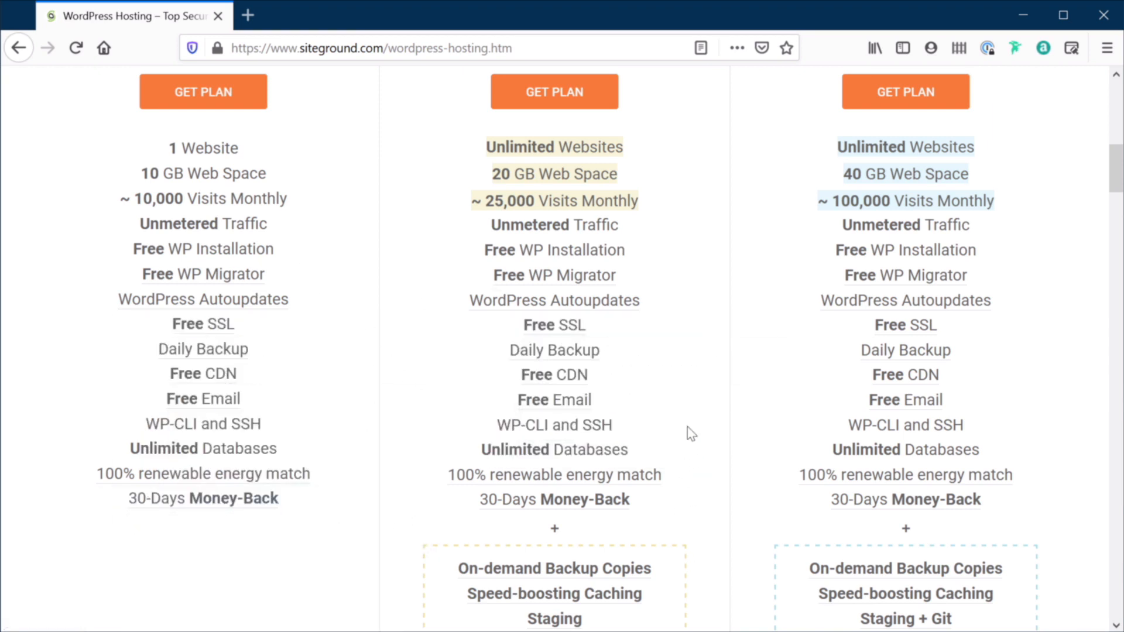
Step: Scroll between plan prices and features, returning to the page's header banner
scroll(up, 3)
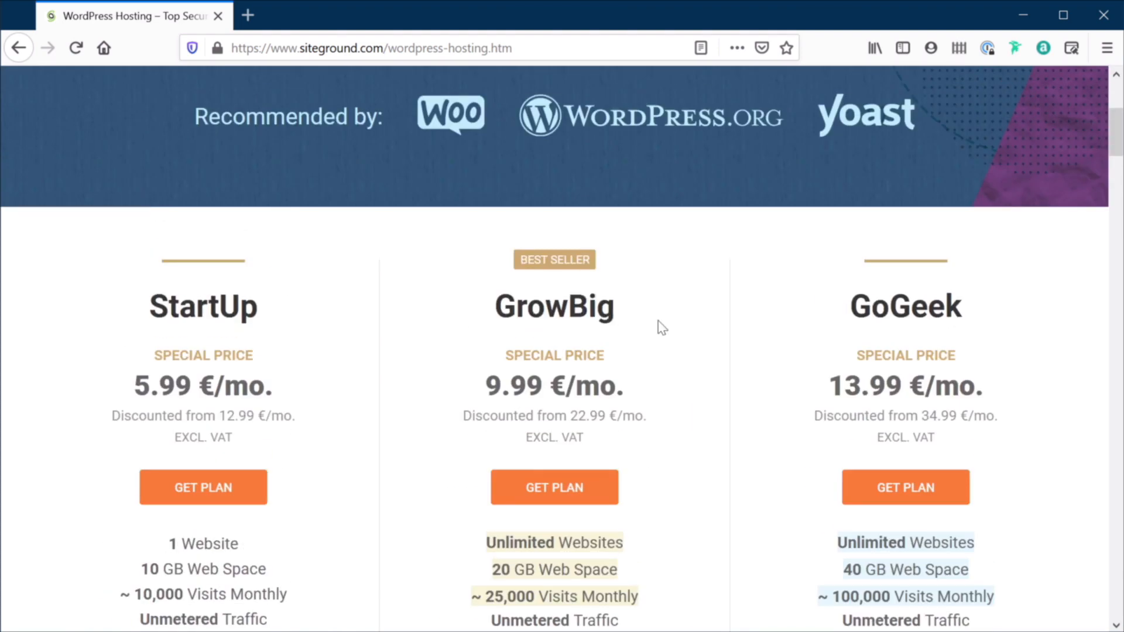
mouse_move(272, 313)
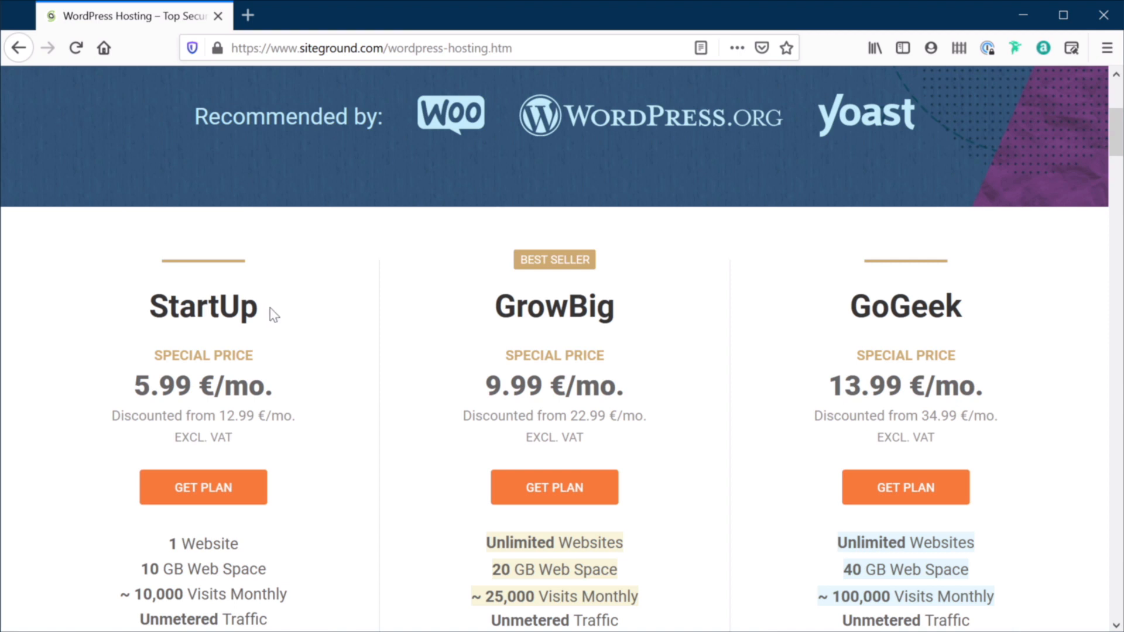
scroll(down, 3)
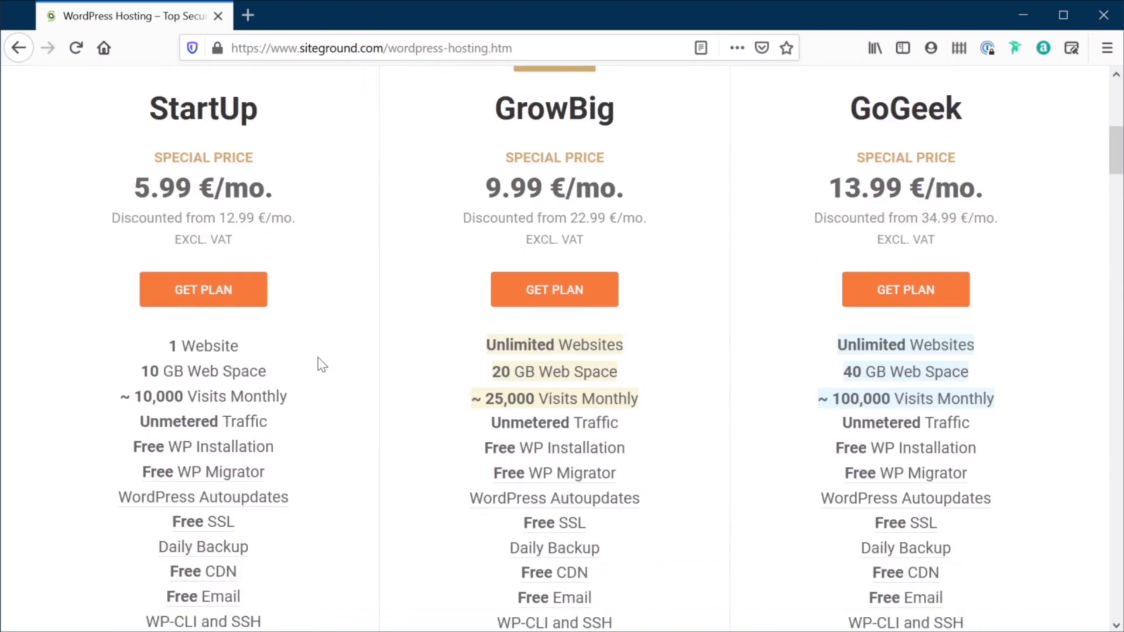
mouse_move(701, 364)
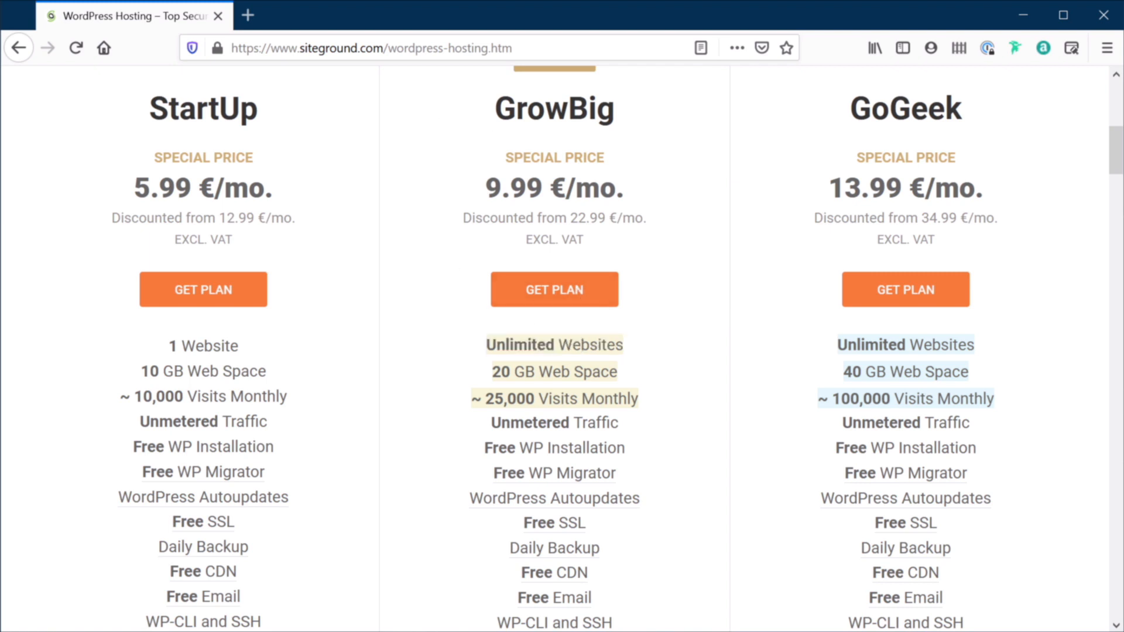
scroll(down, 3)
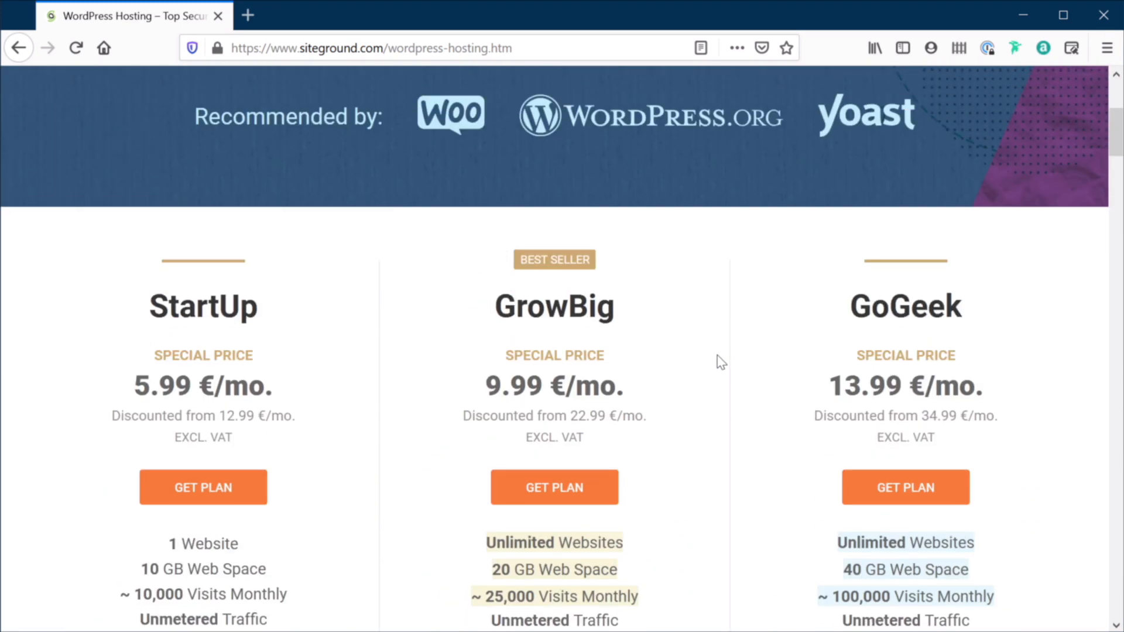
scroll(down, 3)
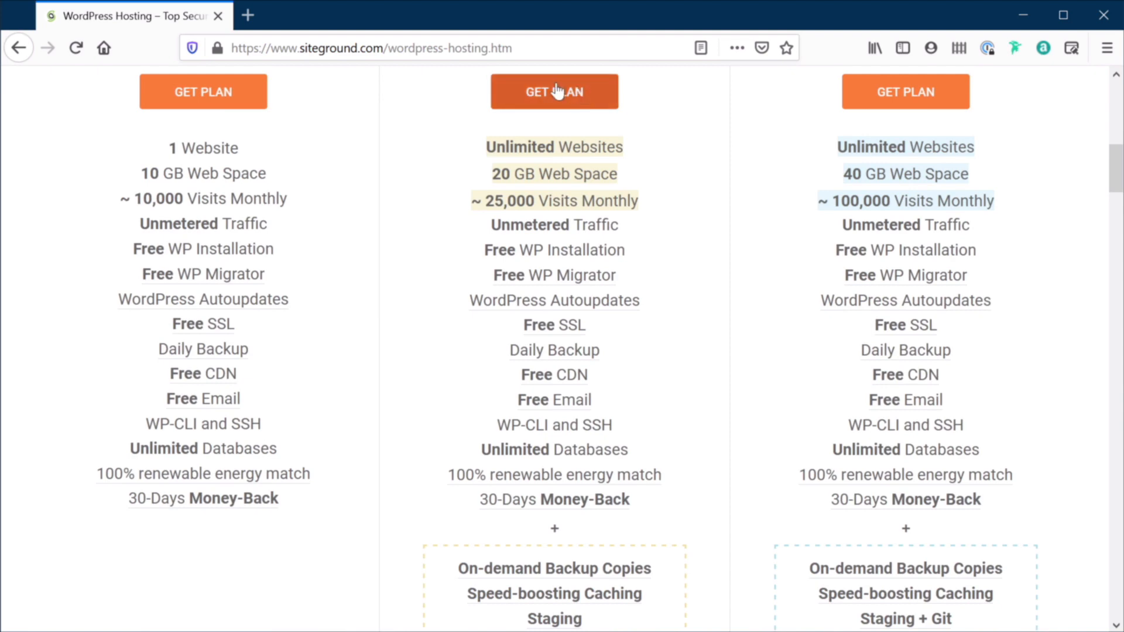
scroll(up, 3)
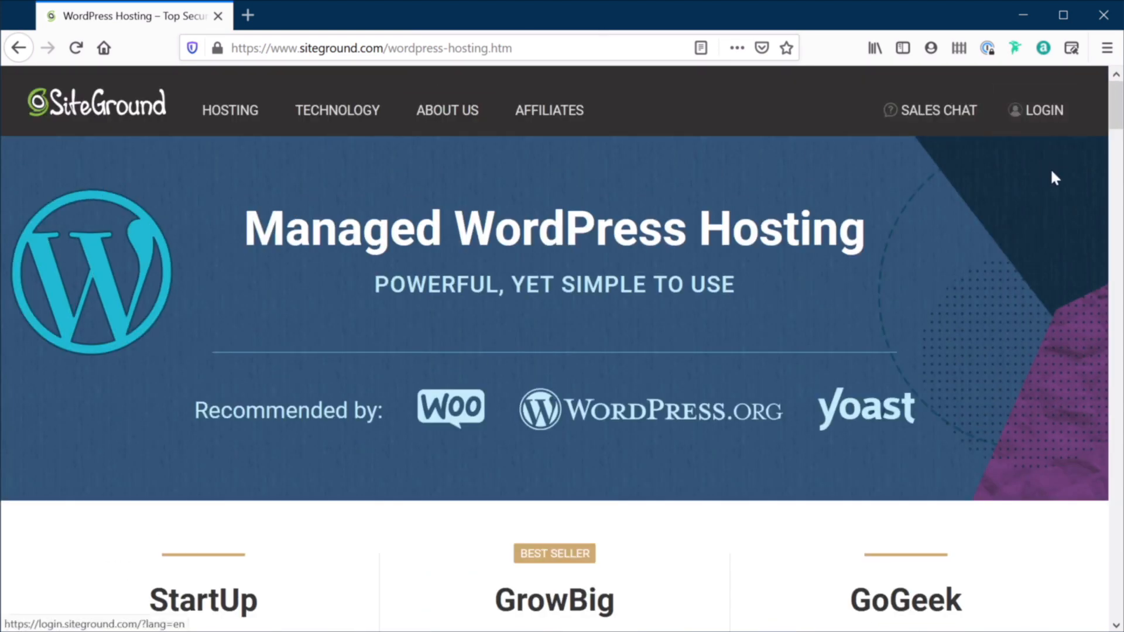
mouse_move(730, 338)
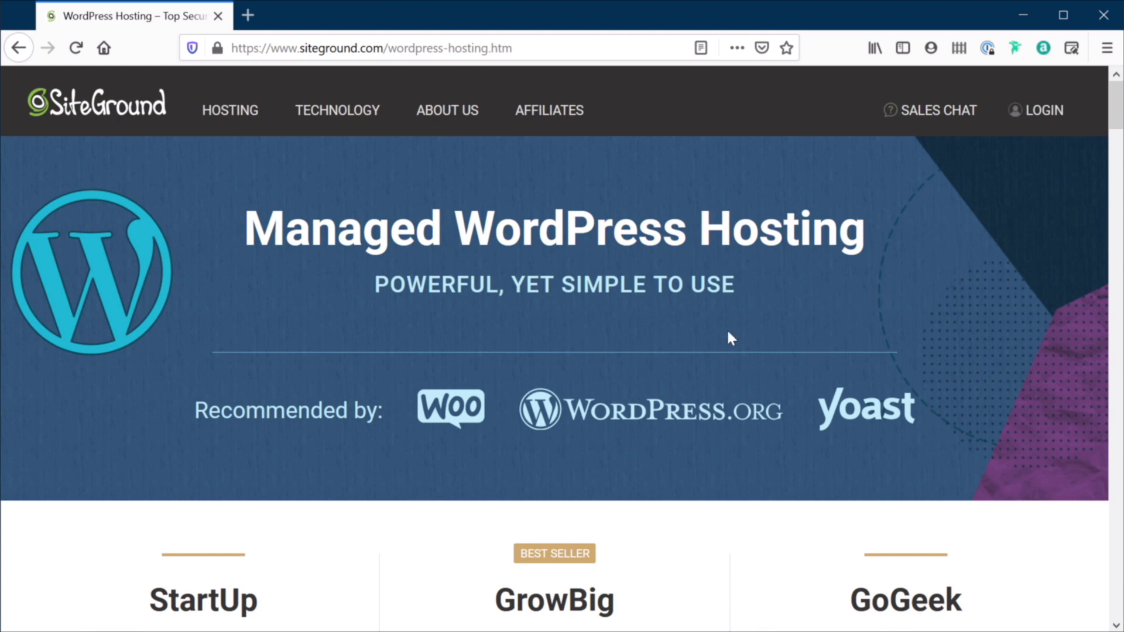
mouse_move(758, 336)
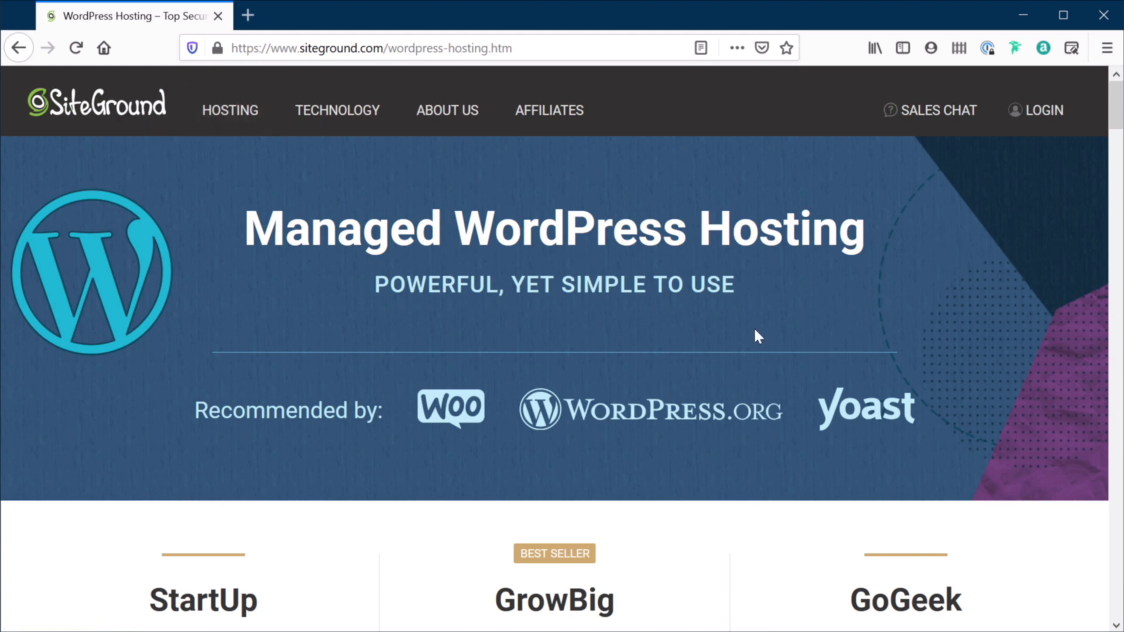
mouse_move(898, 419)
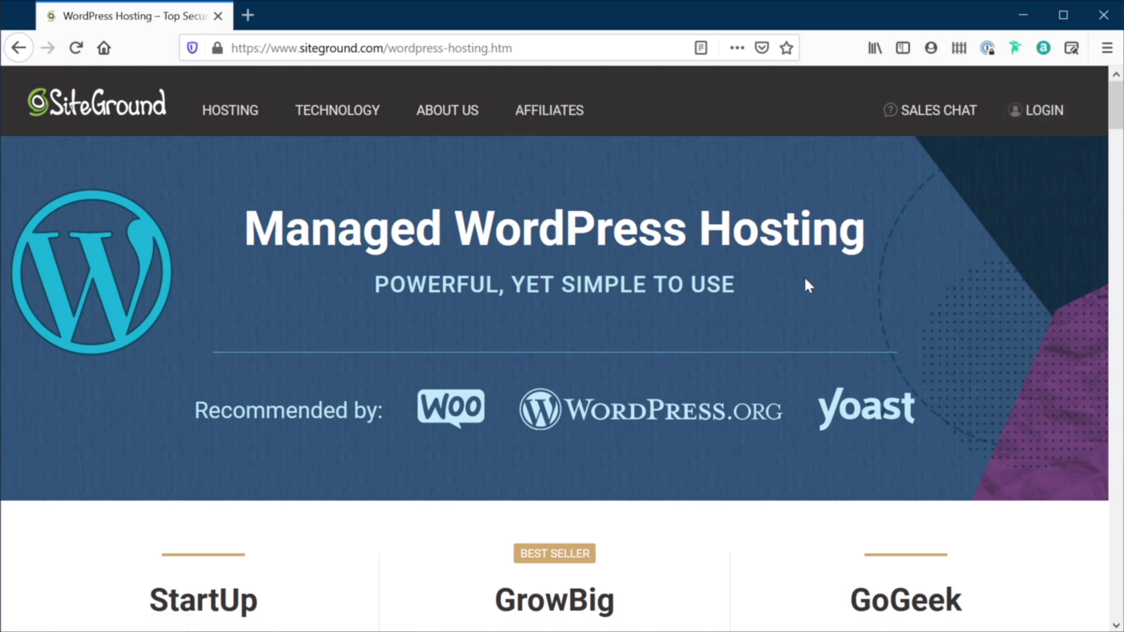
mouse_move(921, 272)
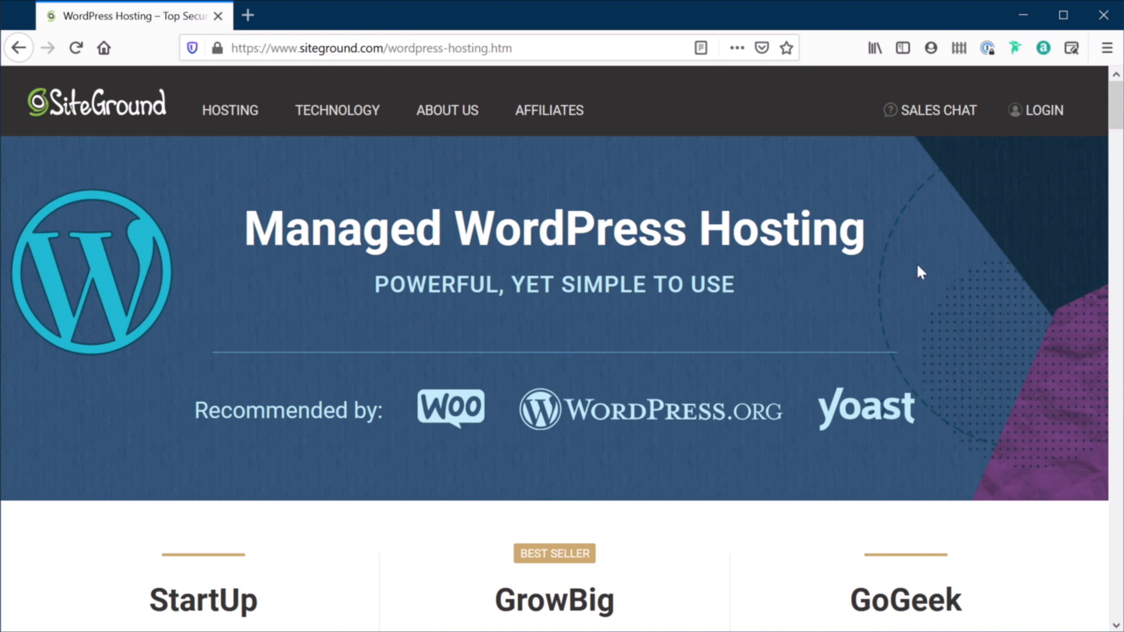
mouse_move(1023, 361)
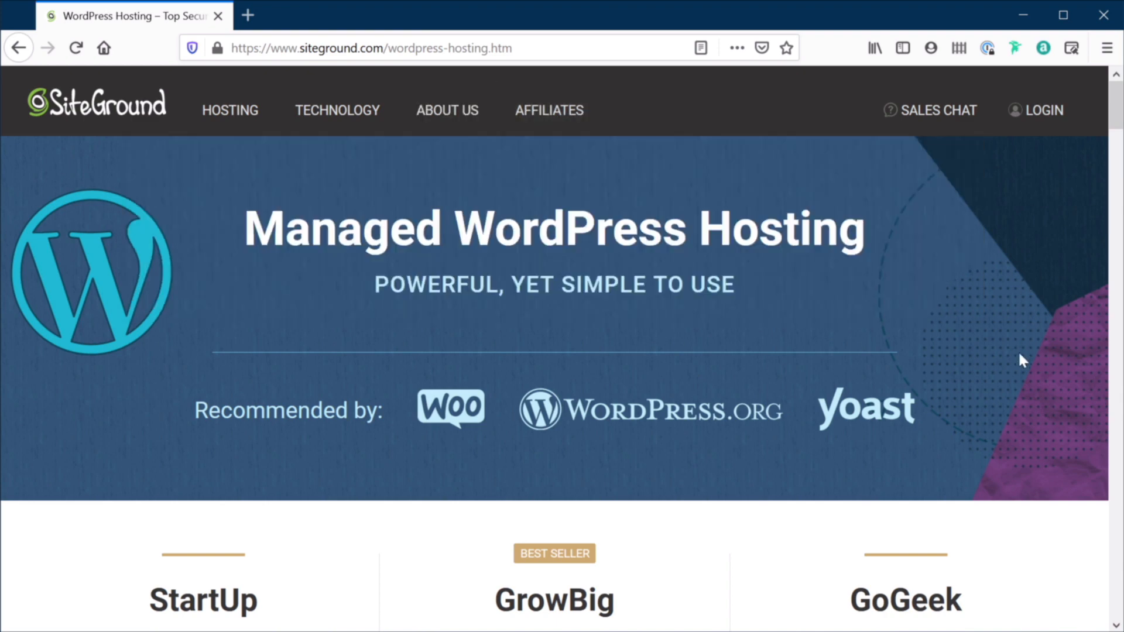
Step: Log in and skim the account dashboard with the StartUp plan expiry notice
click(1042, 110)
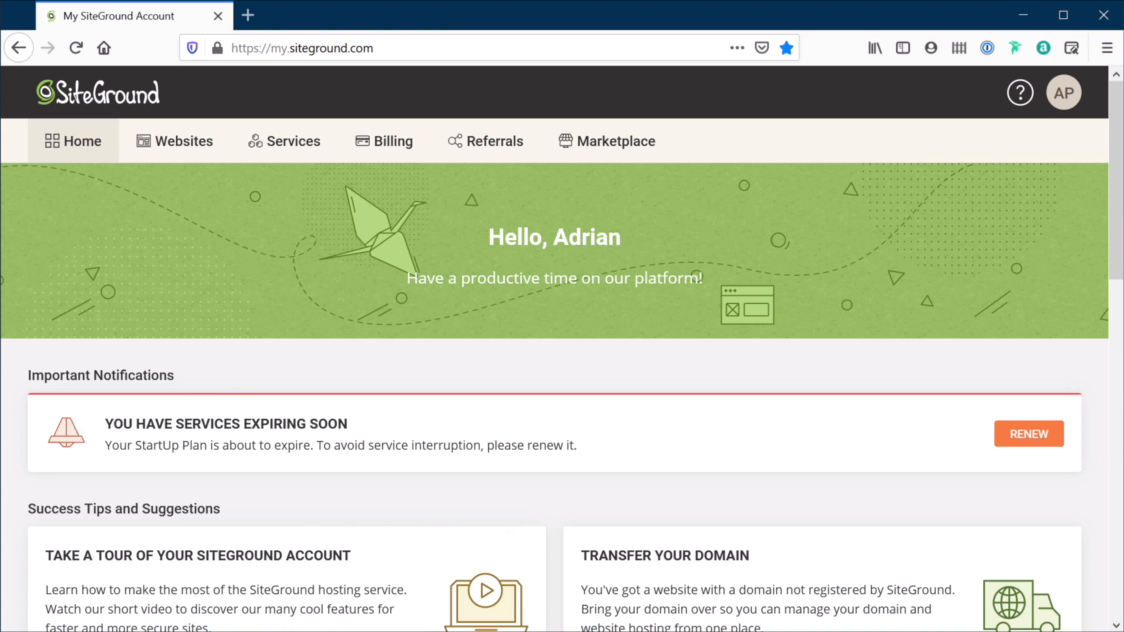
mouse_move(331, 462)
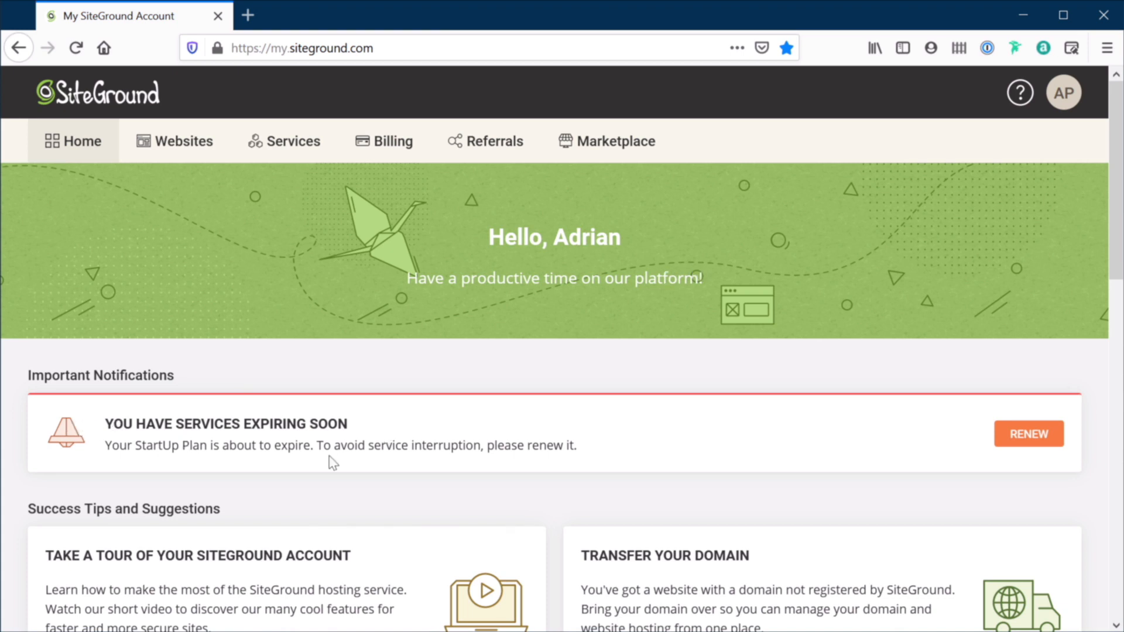
scroll(down, 3)
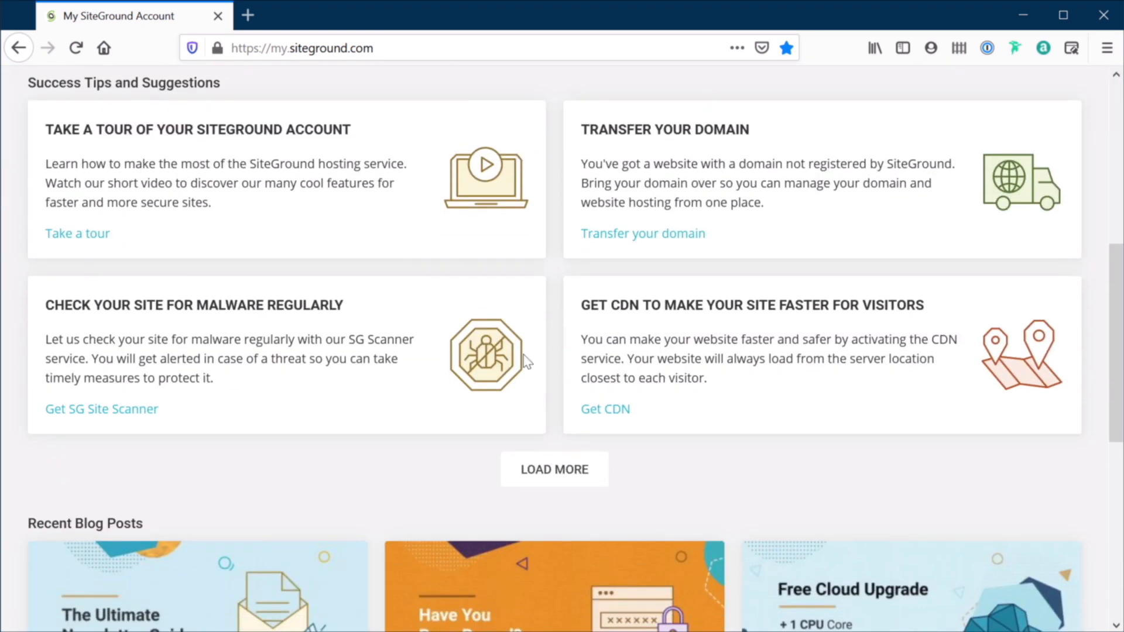
scroll(up, 3)
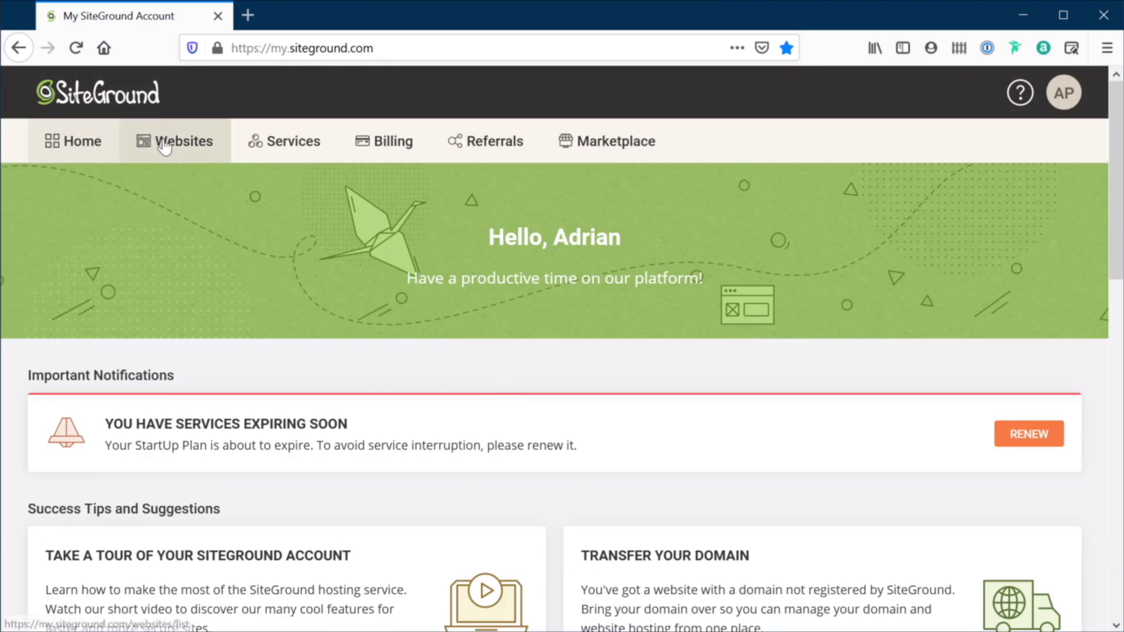
Step: Show the Websites tab listing zanaunghiuta.com and adipurdila.design
click(175, 140)
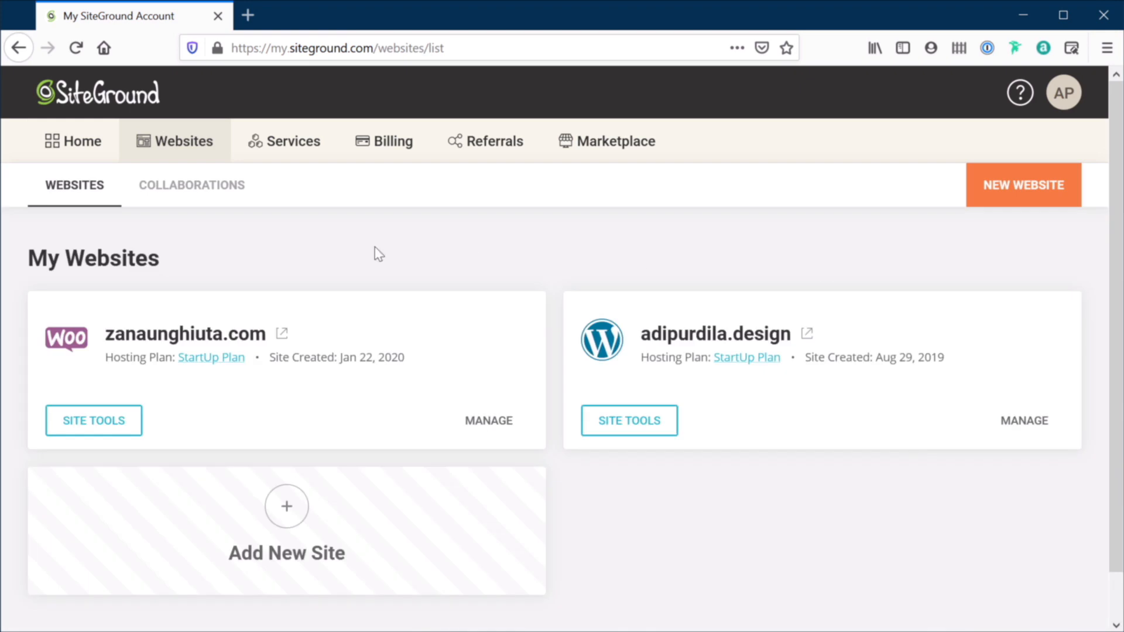
mouse_move(946, 515)
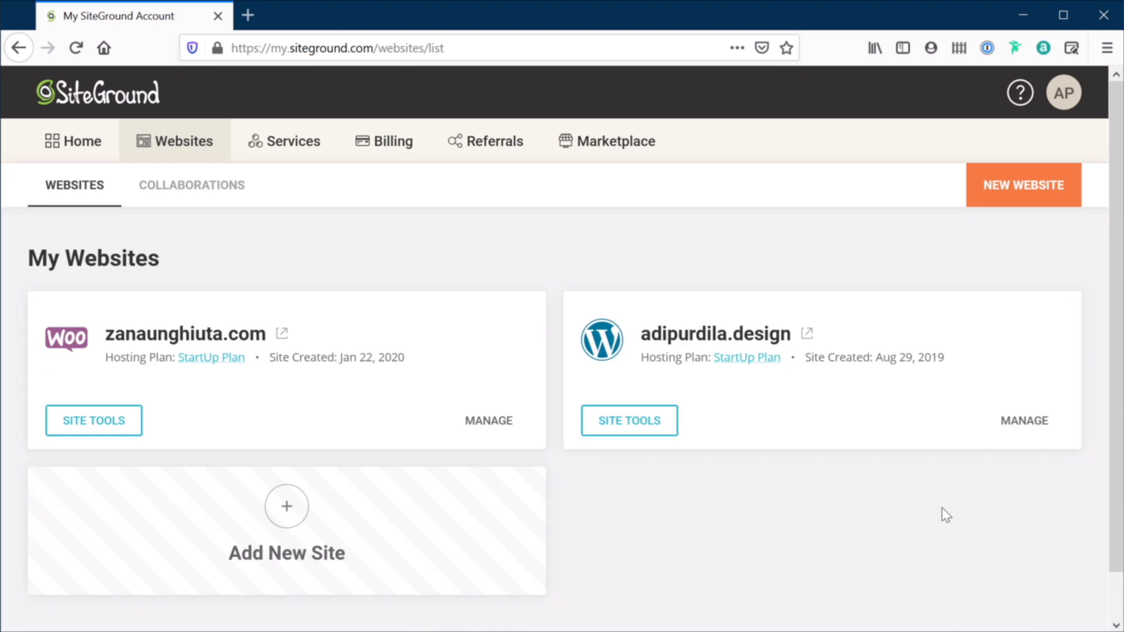
mouse_move(574, 274)
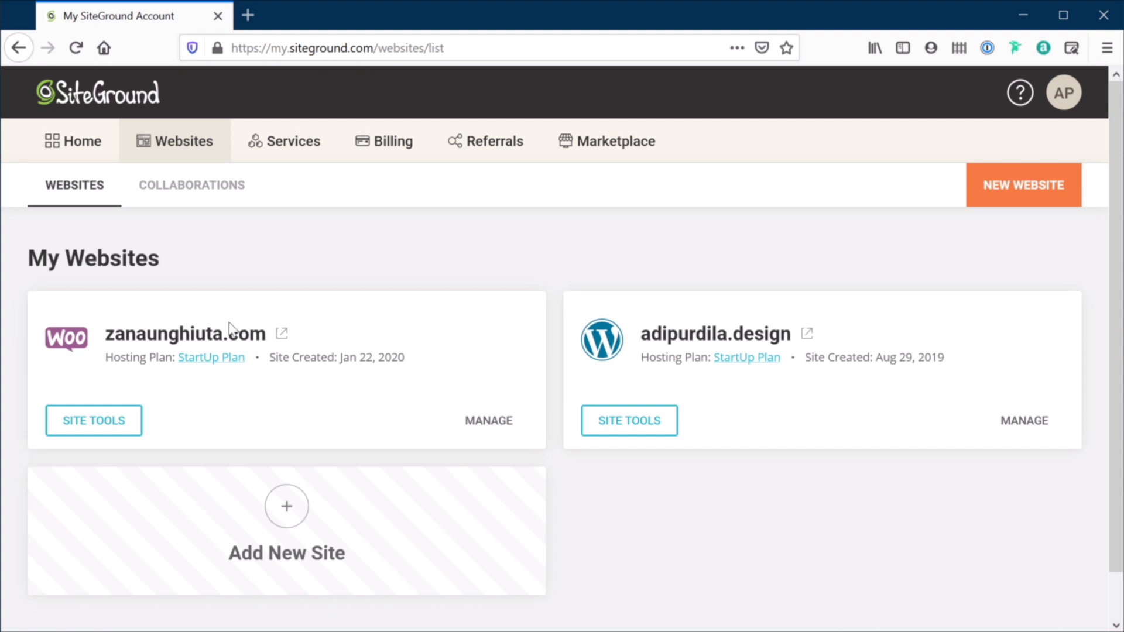
mouse_move(598, 398)
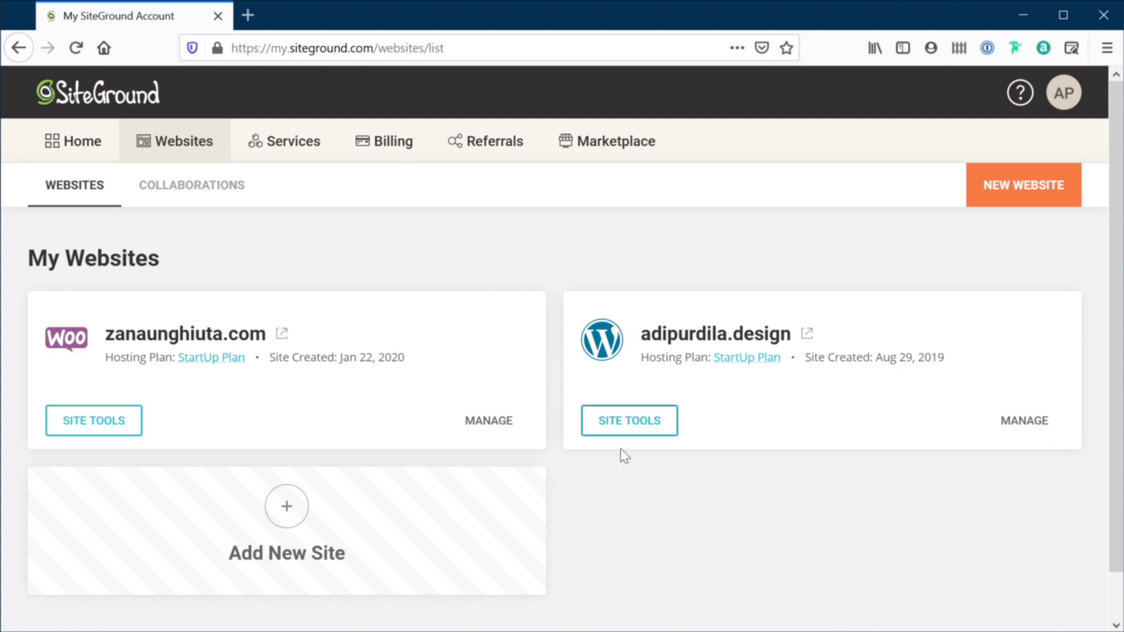
mouse_move(1068, 195)
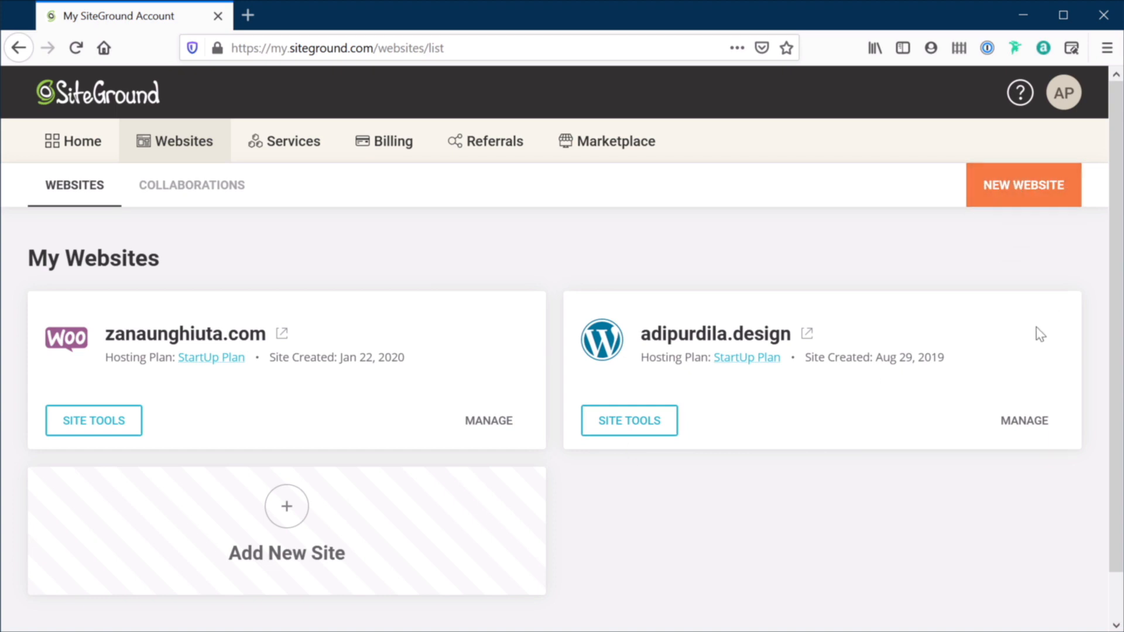
mouse_move(296, 486)
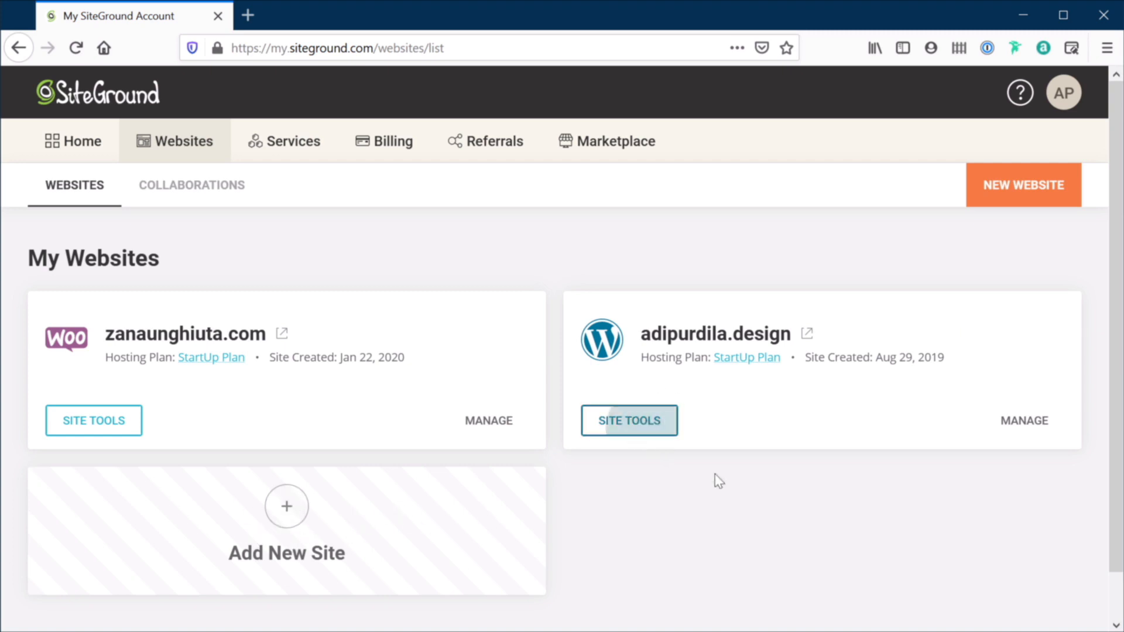
Step: Open Site Tools for adipurdila.design and go to the File Manager
click(629, 420)
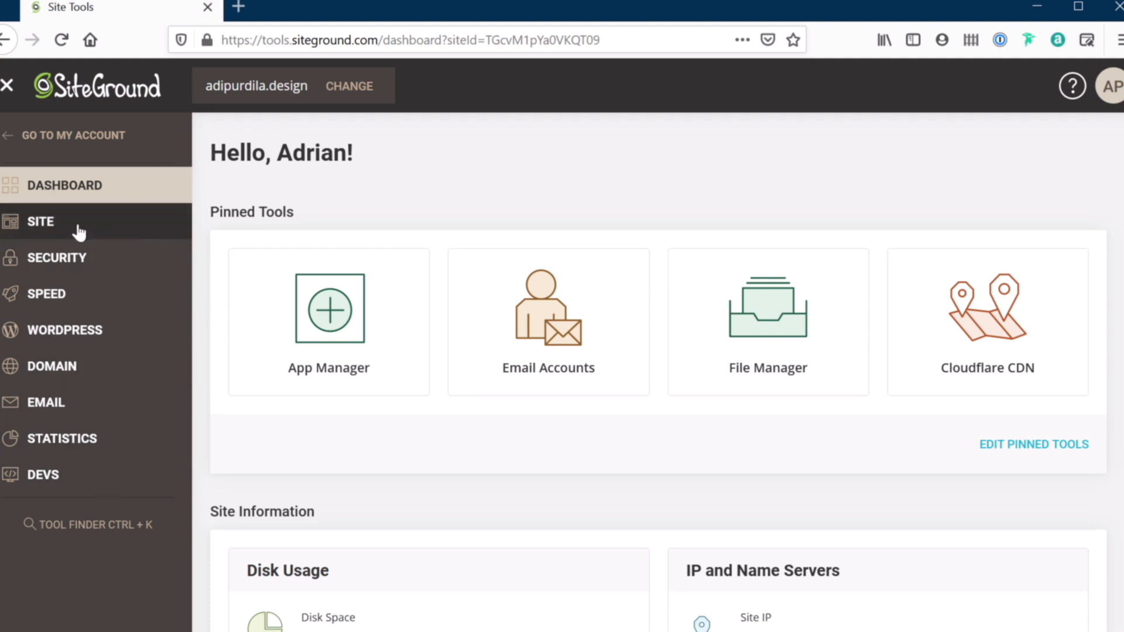
mouse_move(116, 265)
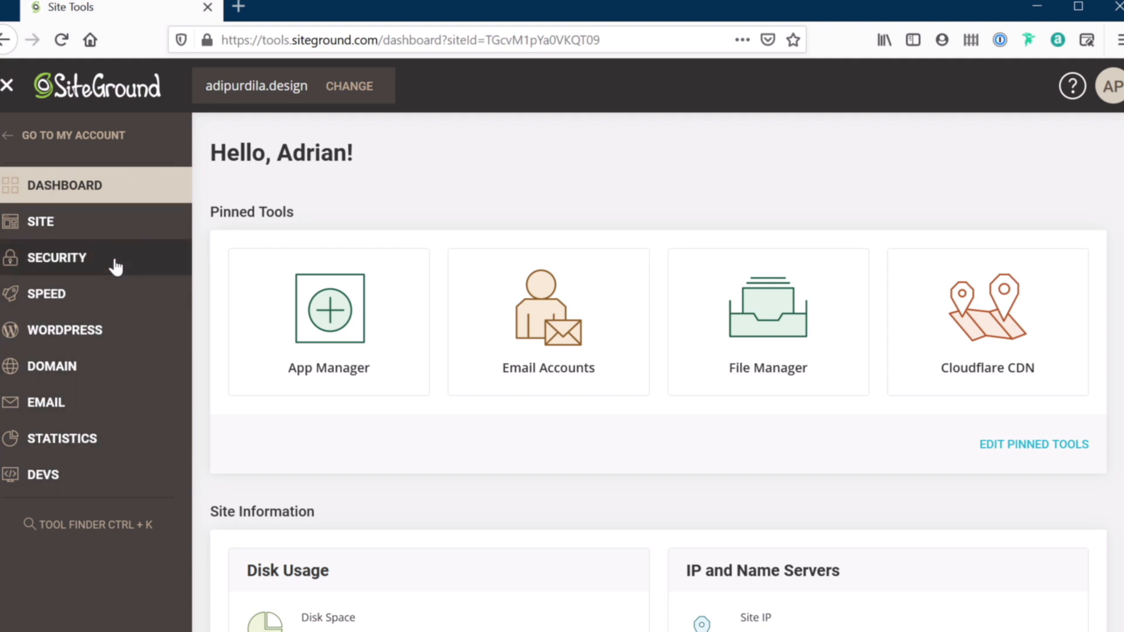
click(41, 221)
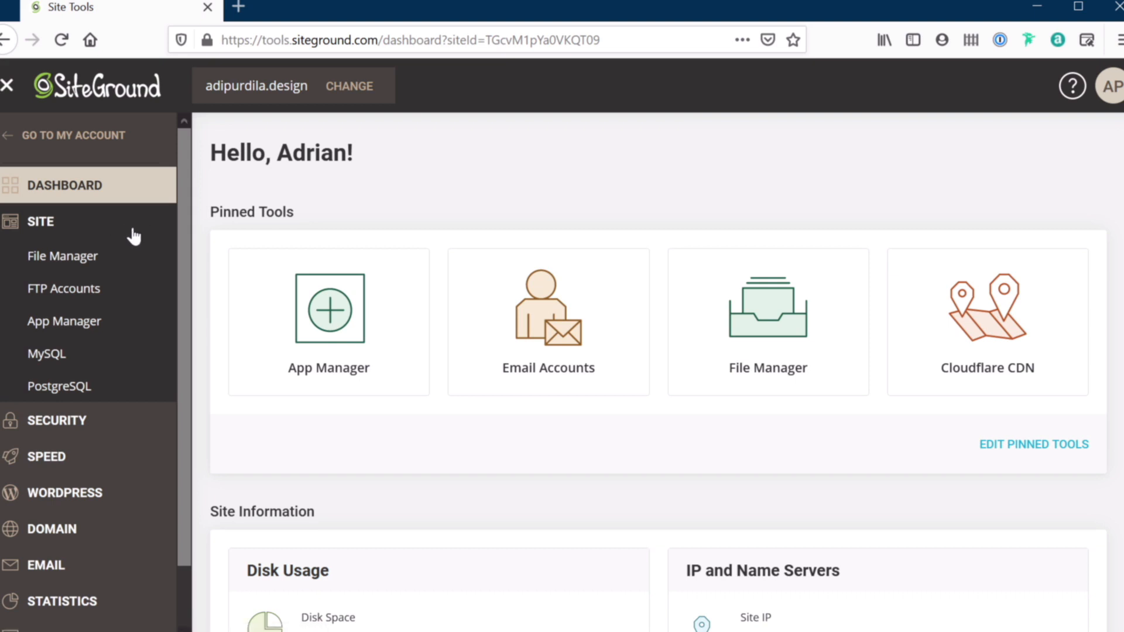
click(63, 255)
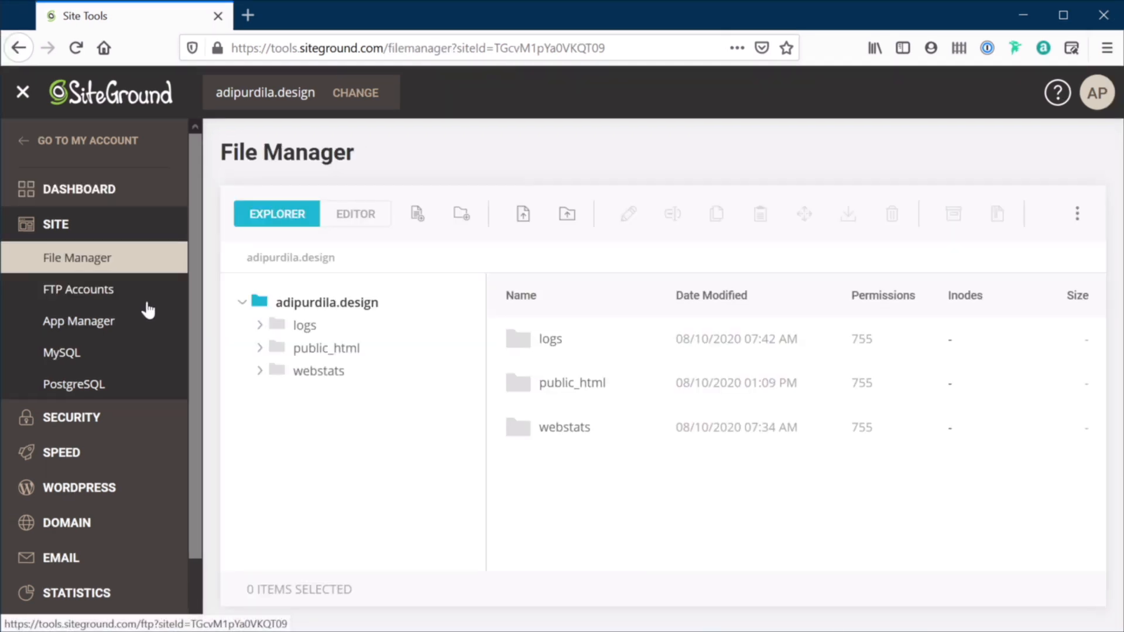
mouse_move(545, 402)
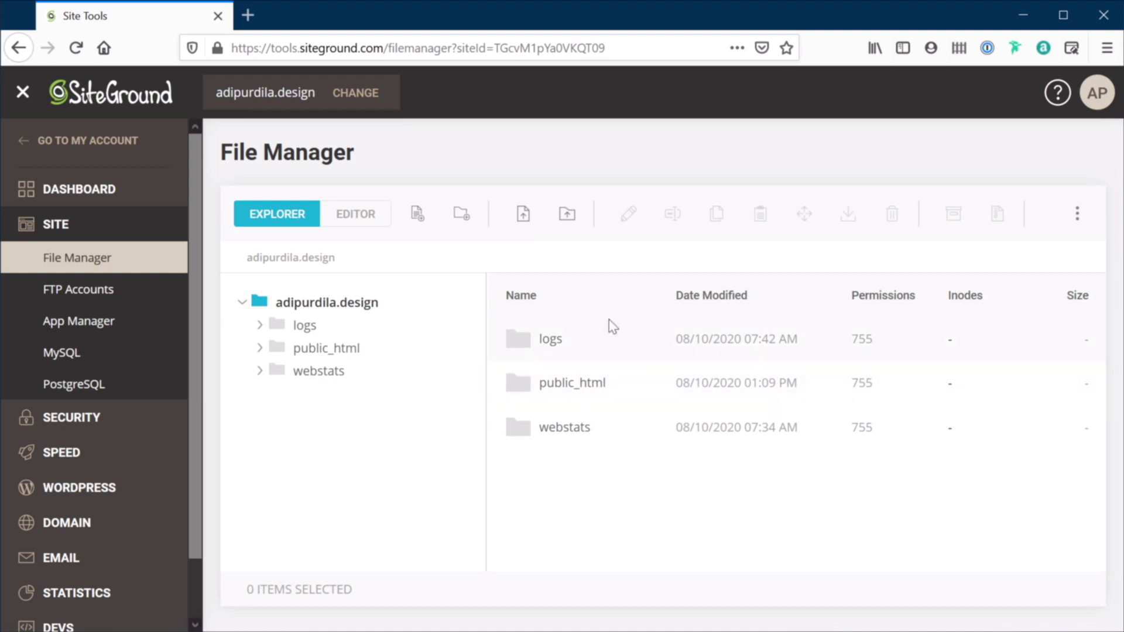
mouse_move(136, 304)
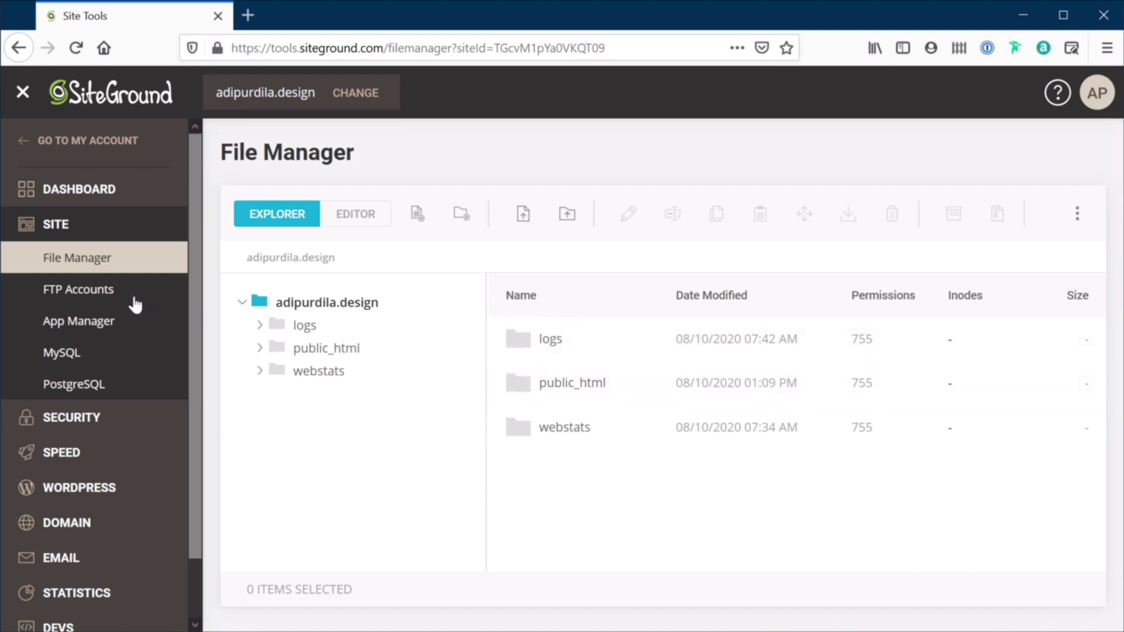
Step: Open the FTP Accounts page for adipurdila.design
click(78, 288)
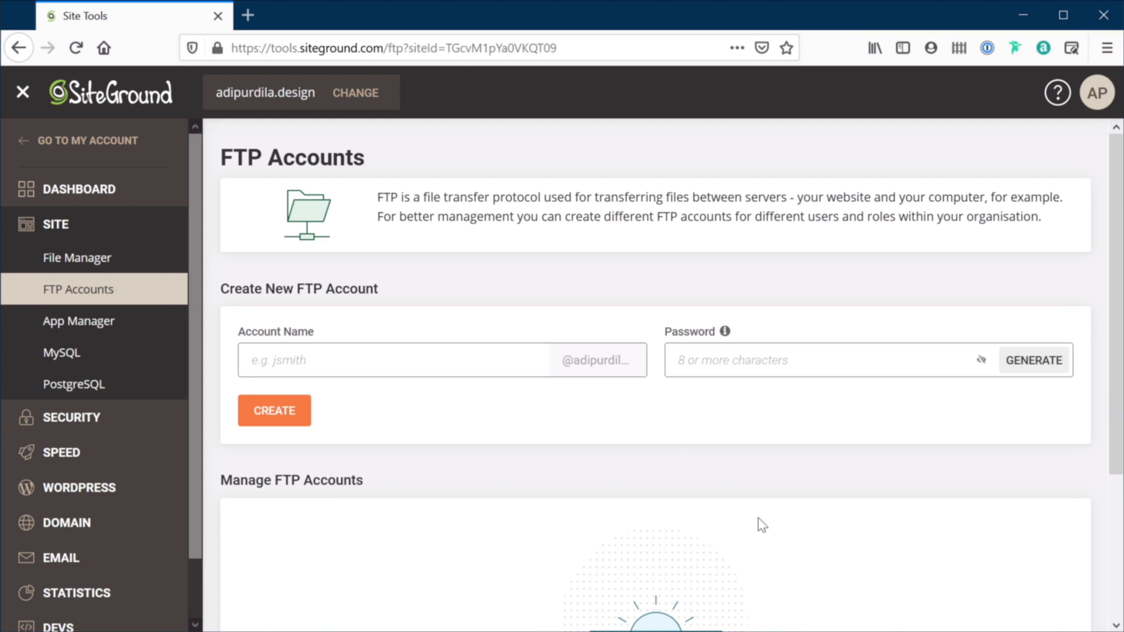
mouse_move(552, 468)
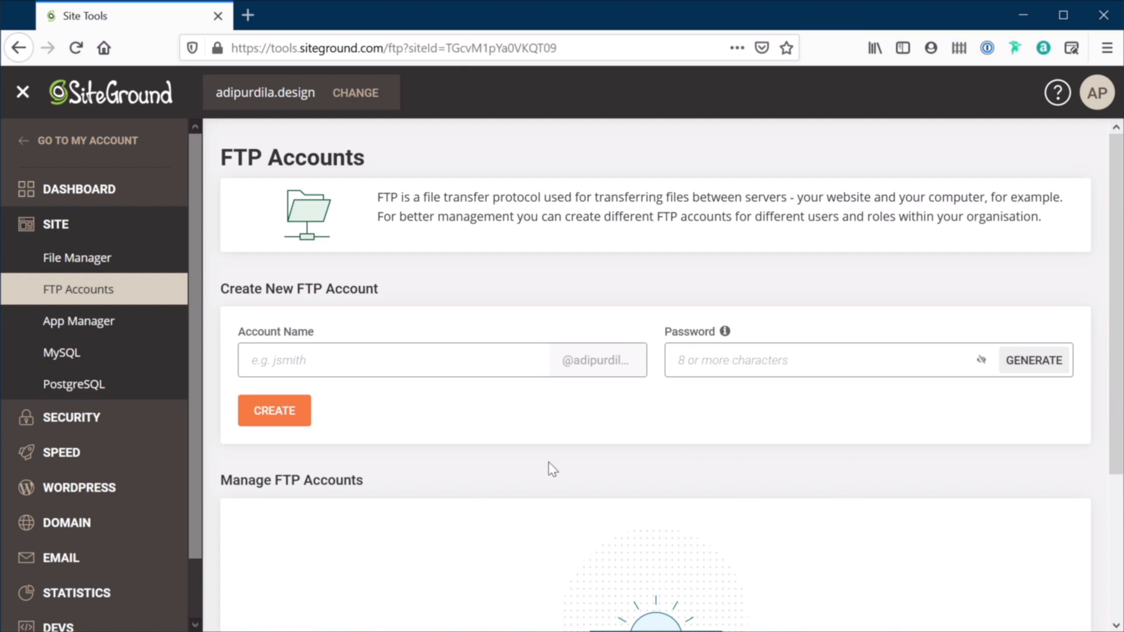
mouse_move(569, 463)
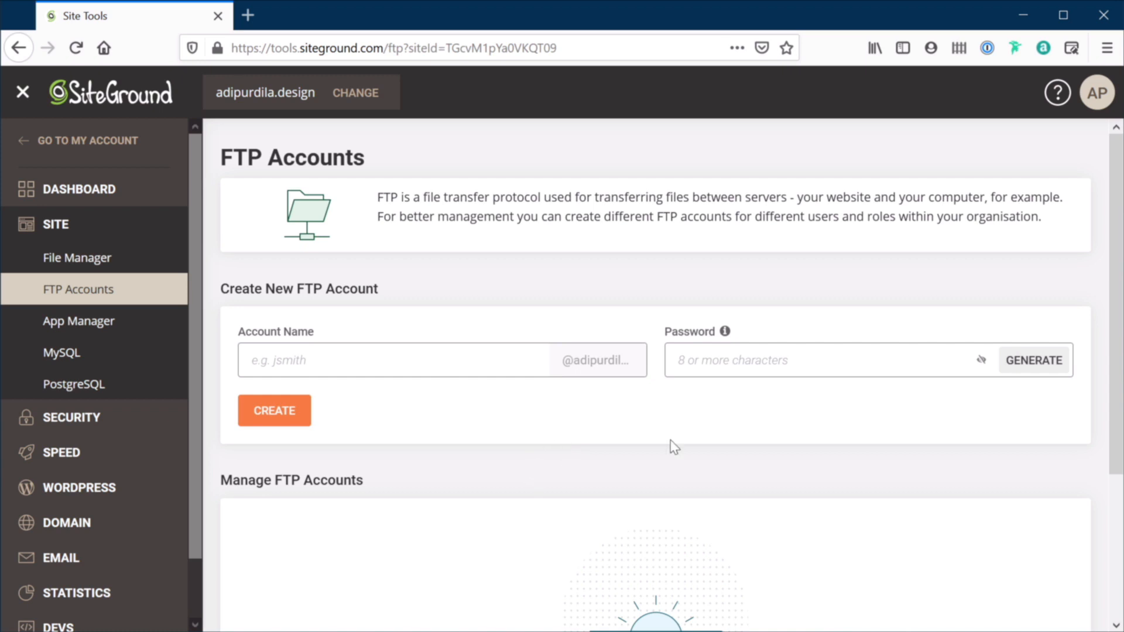
mouse_move(778, 499)
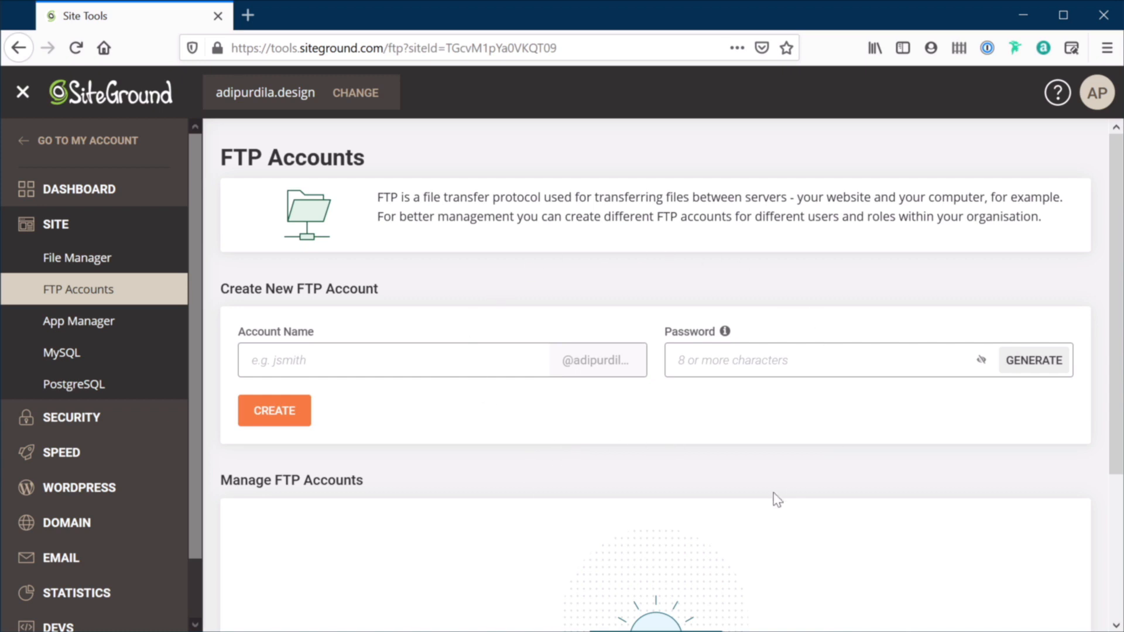
Step: Preview a WordPress + Woo install in App Manager, then open the MySQL Manager
click(78, 320)
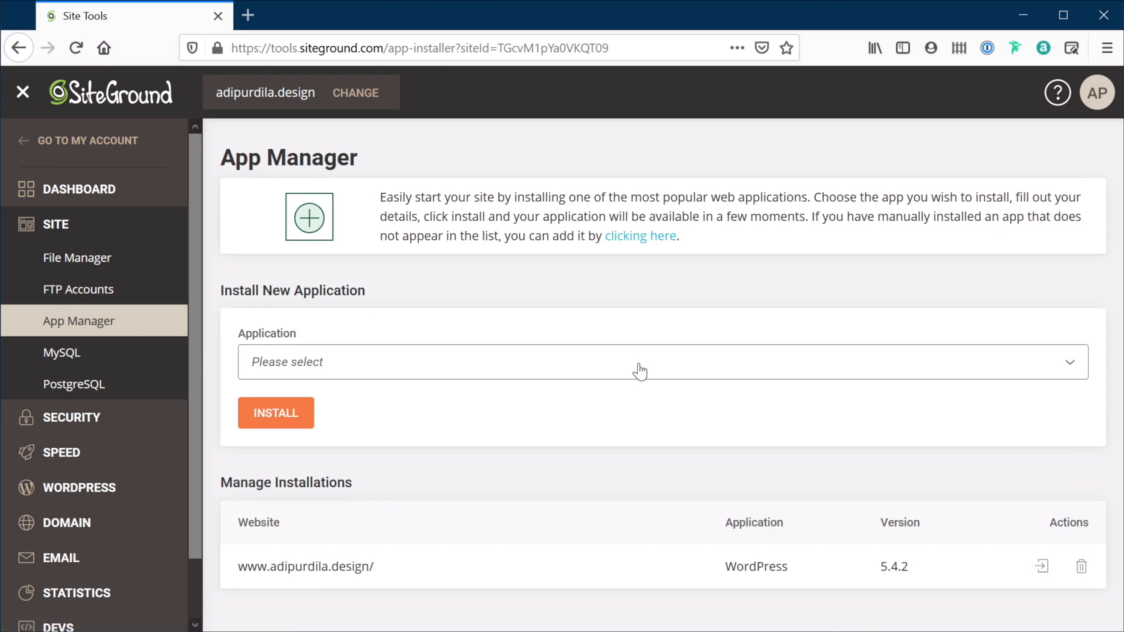
mouse_move(391, 464)
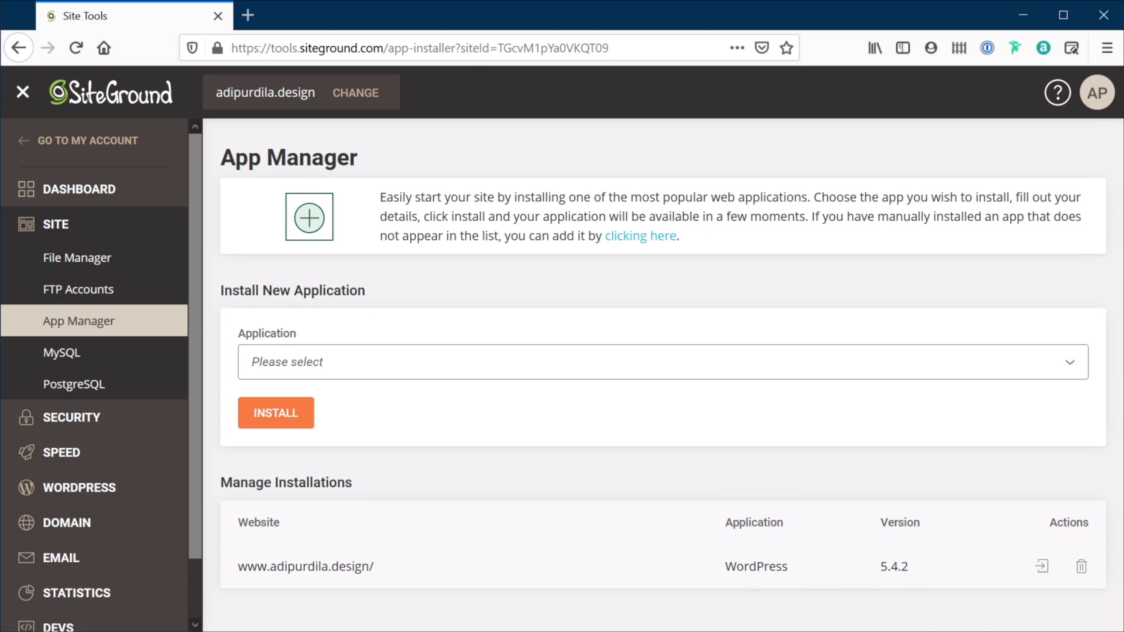
mouse_move(520, 414)
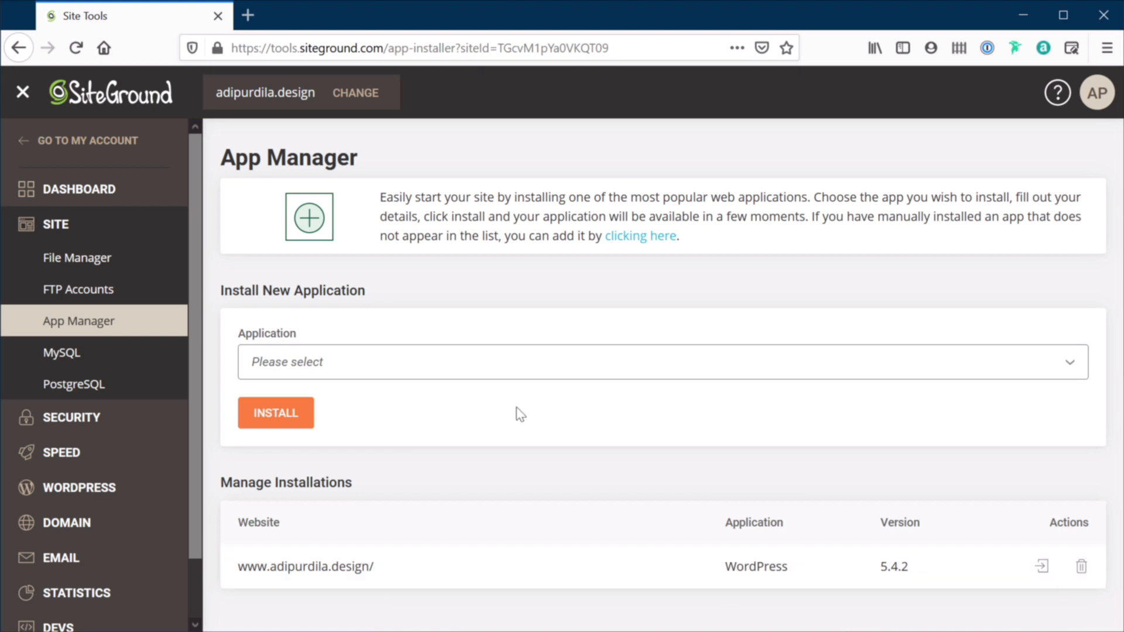
click(652, 361)
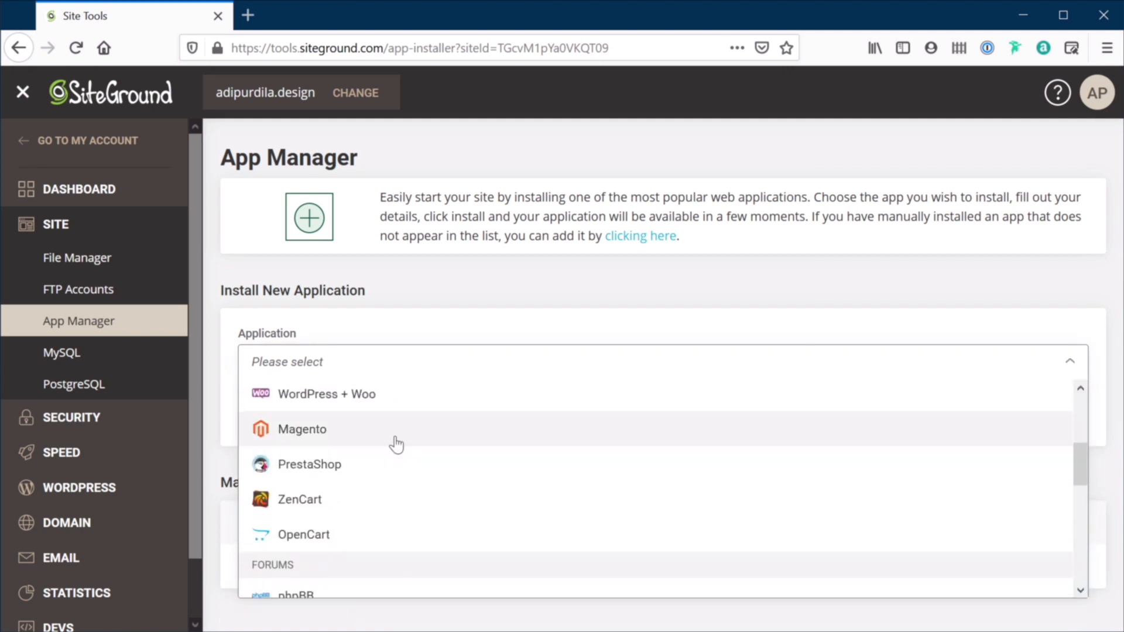
scroll(down, 3)
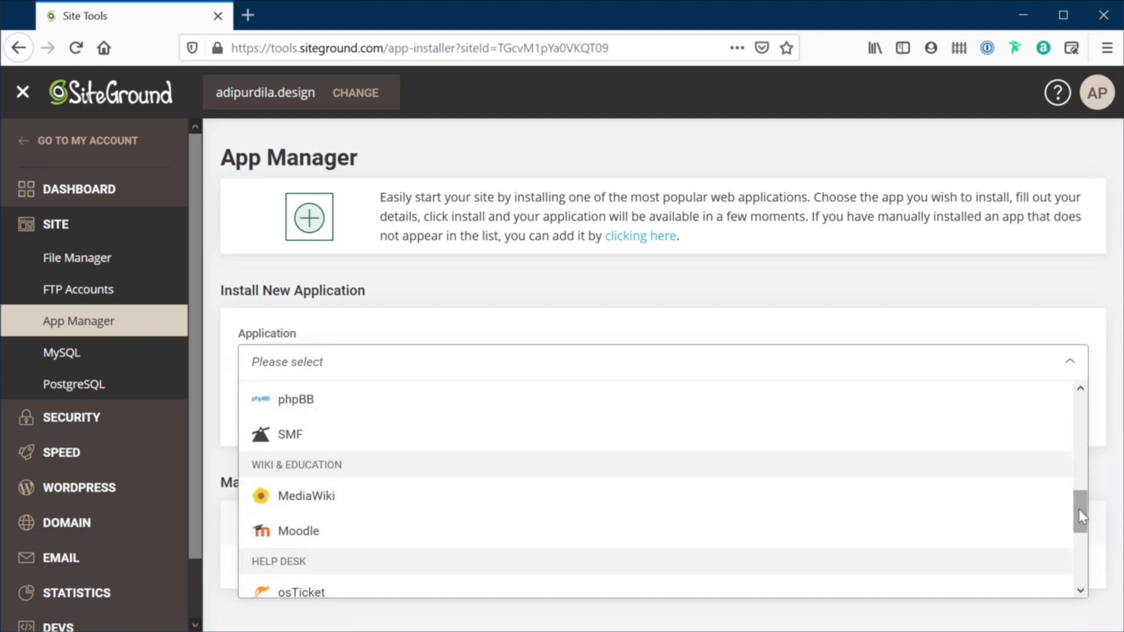
scroll(down, 3)
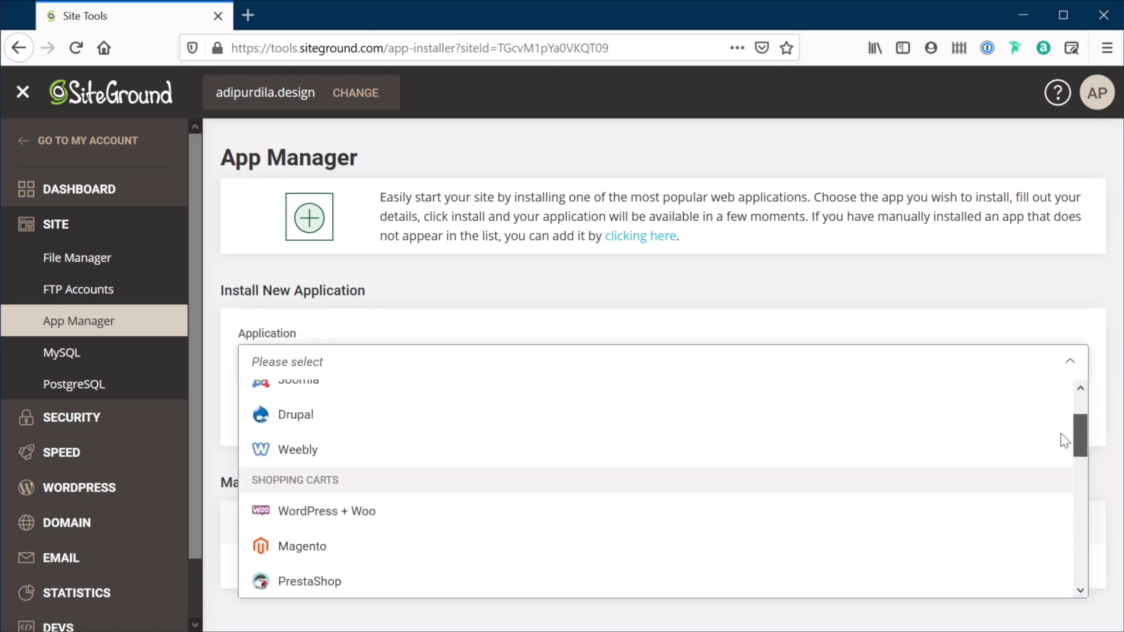
mouse_move(380, 499)
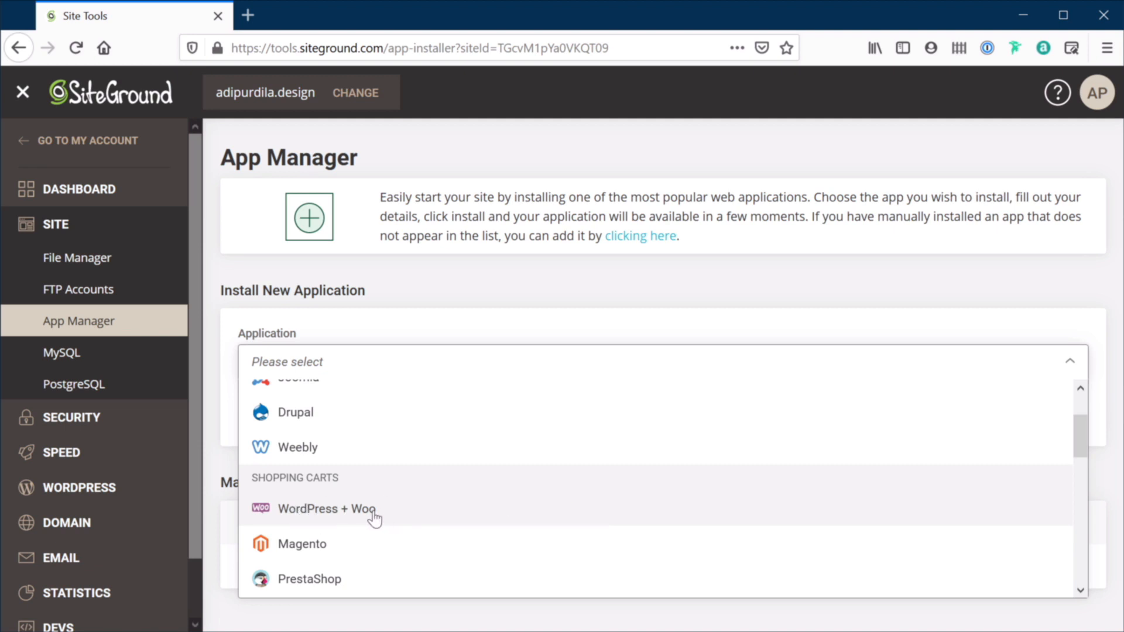
click(326, 508)
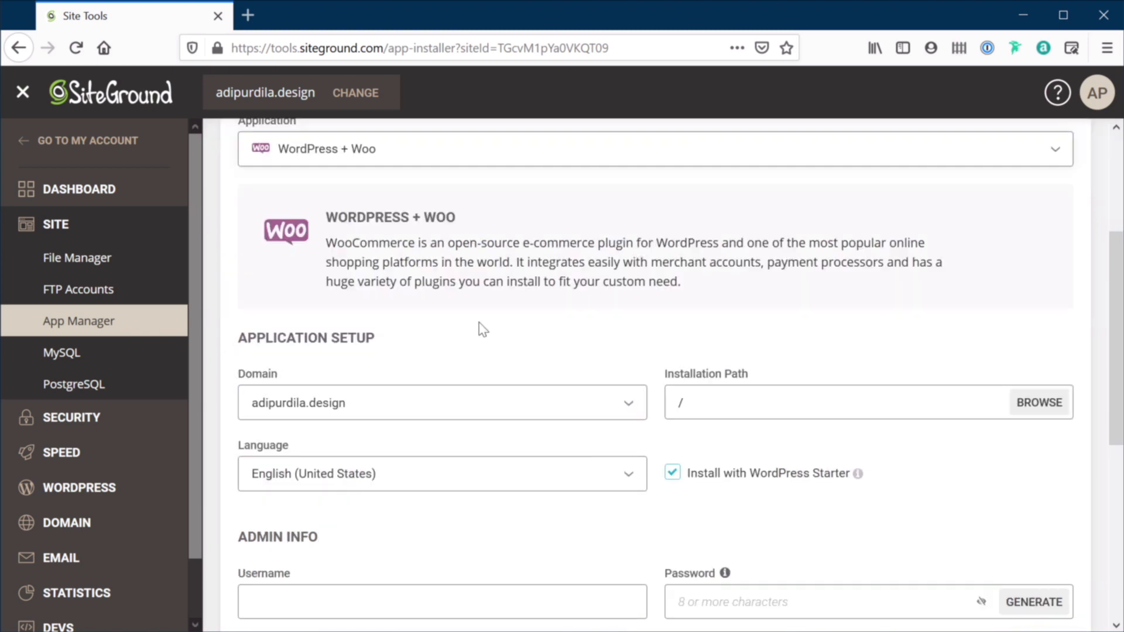
mouse_move(947, 518)
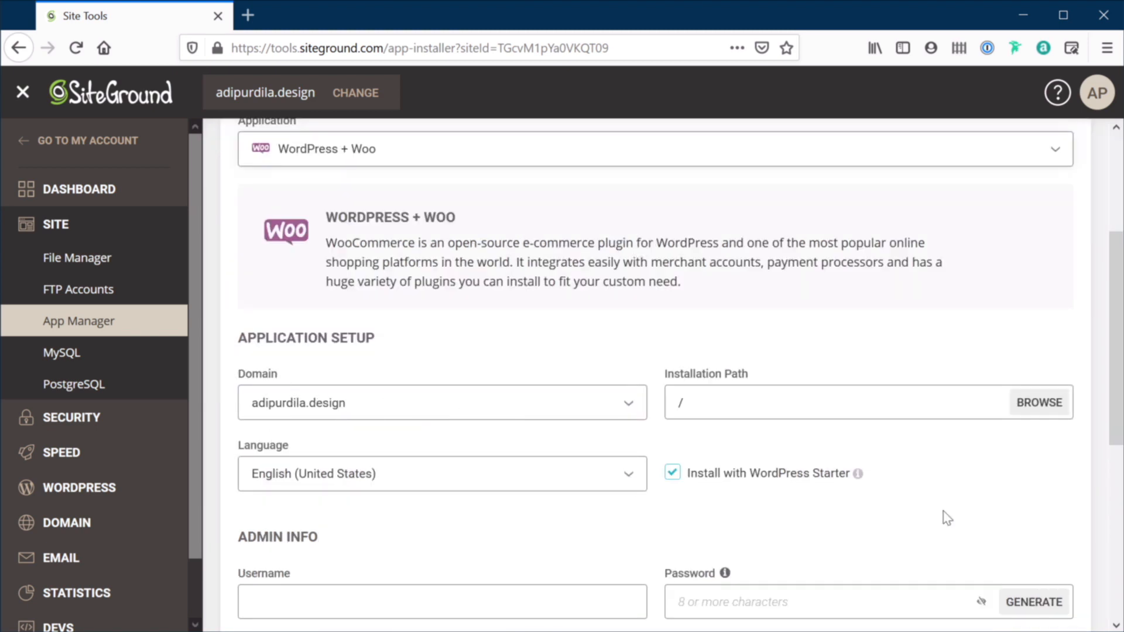
scroll(down, 3)
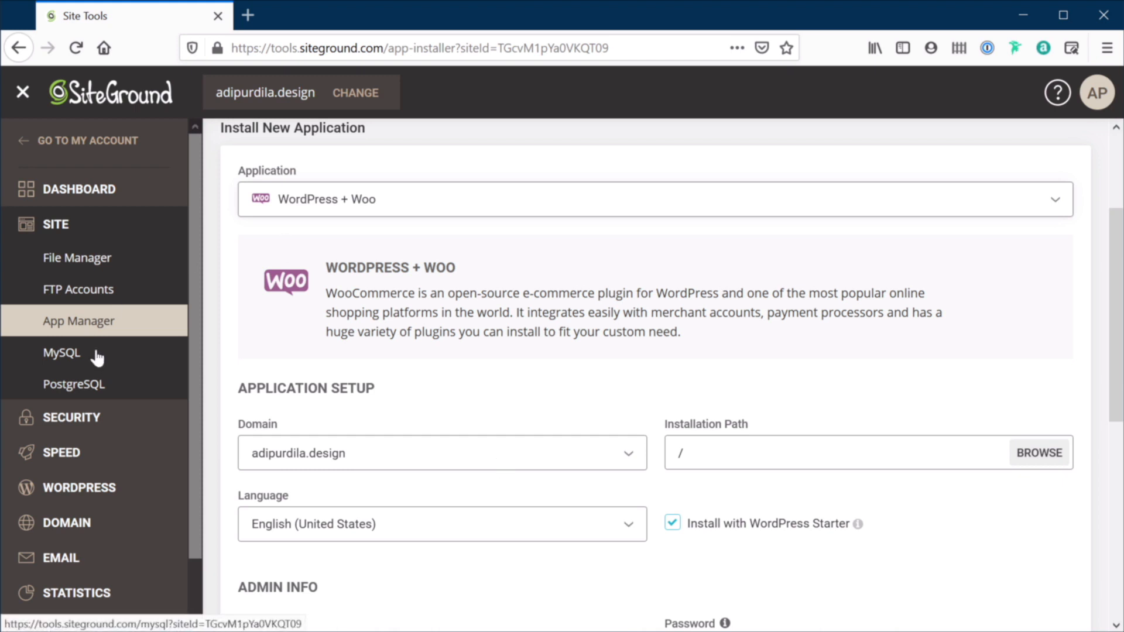
click(61, 352)
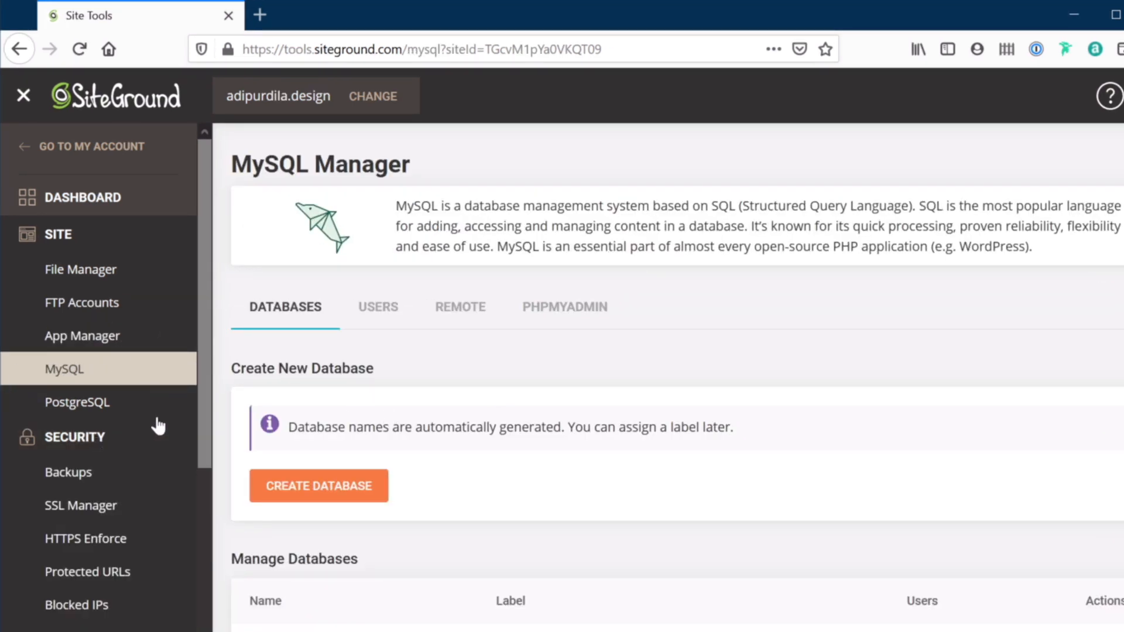
Step: Open Security > Backups and show restore options for the 08/09/2020 backup
click(68, 472)
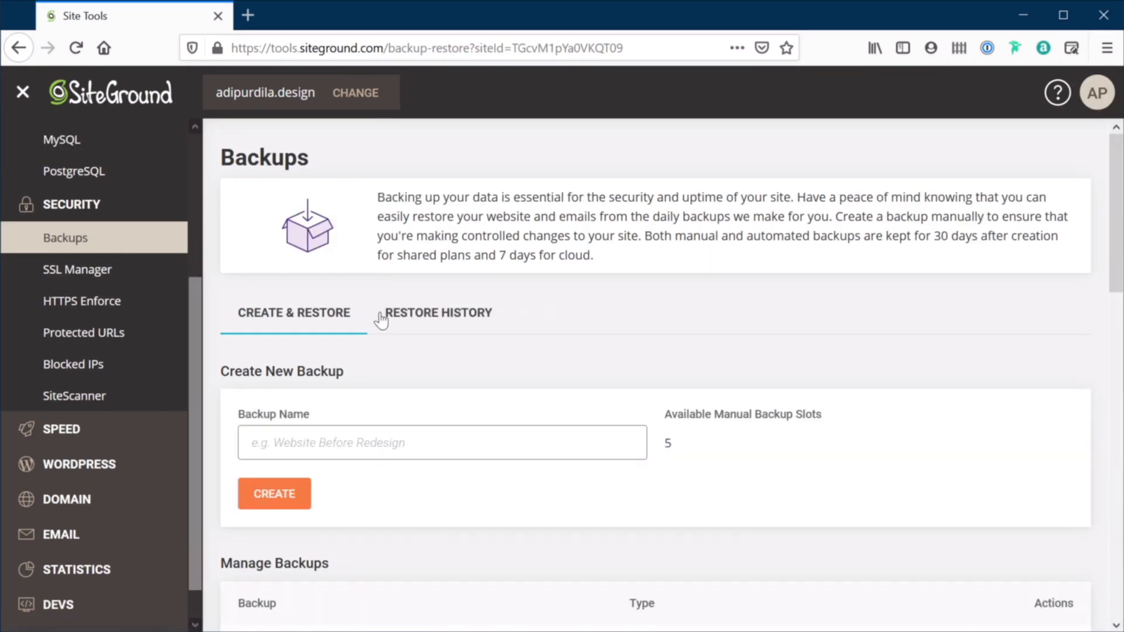
scroll(down, 3)
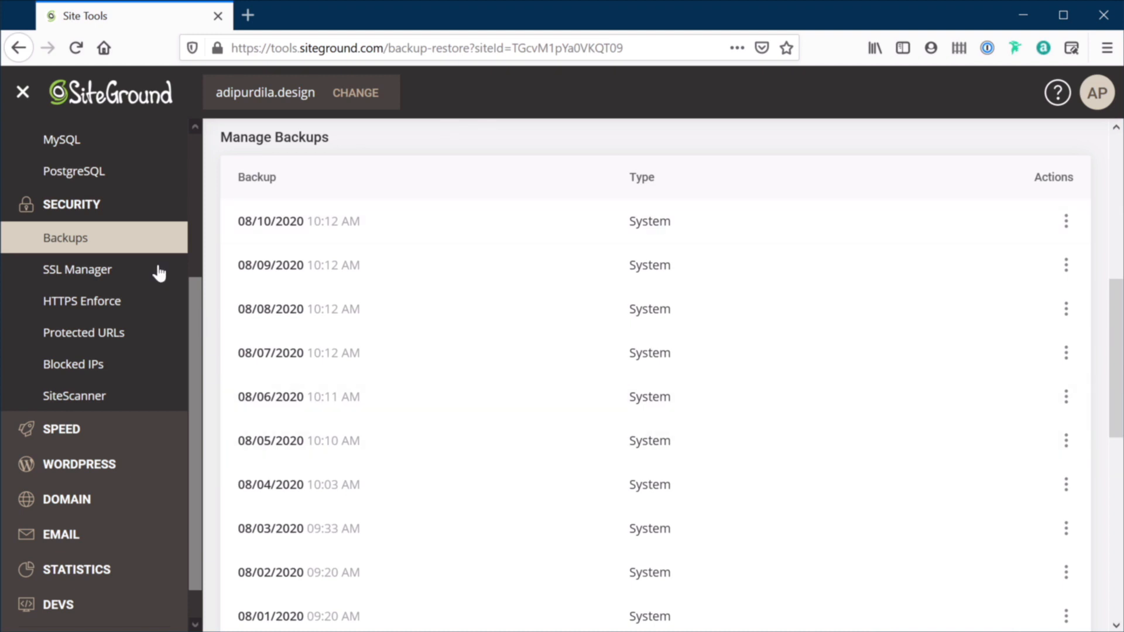
double_click(262, 221)
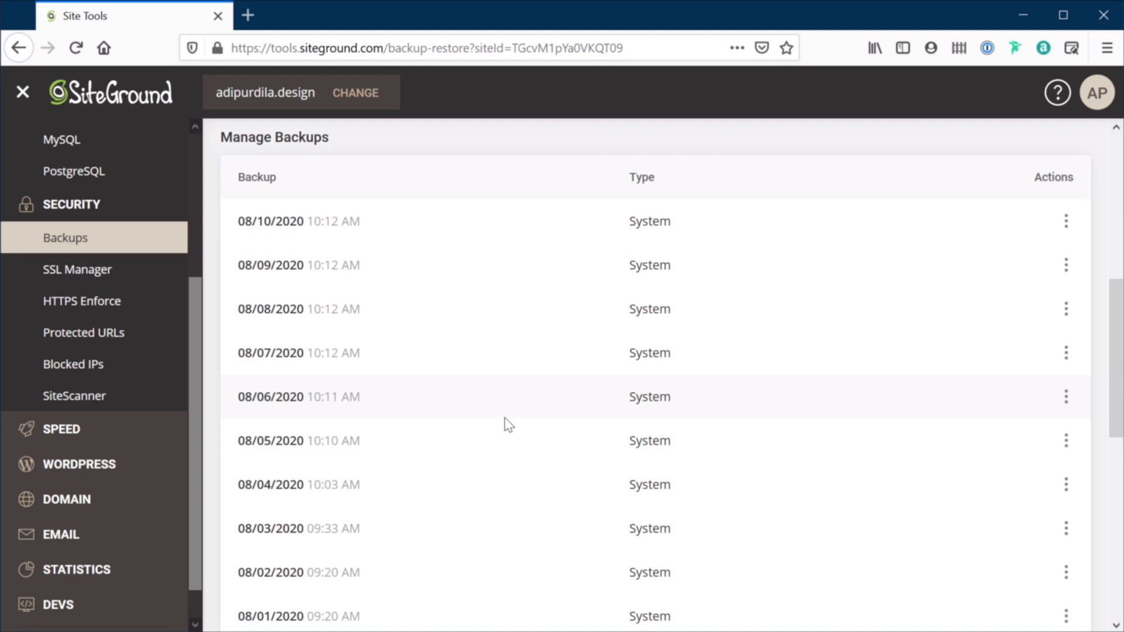
mouse_move(510, 338)
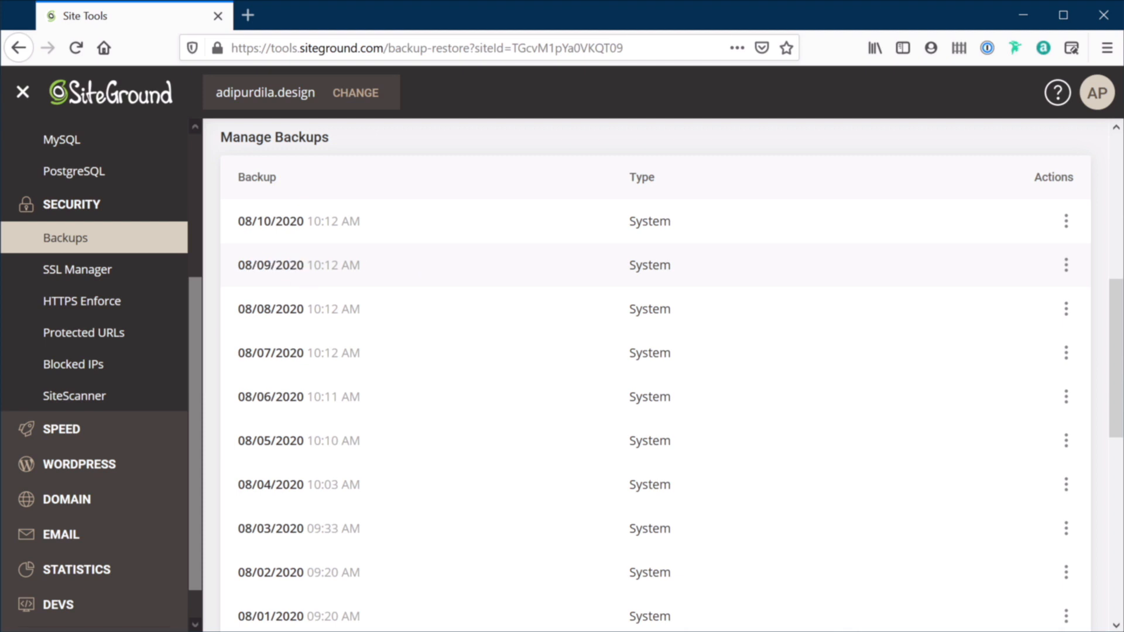
click(1065, 264)
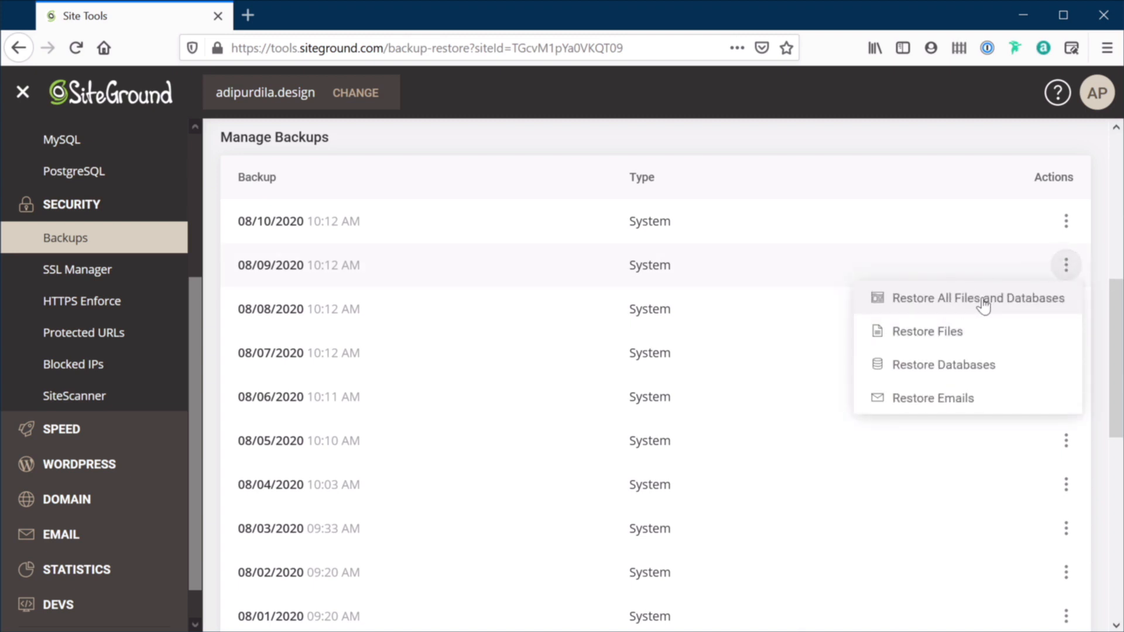
mouse_move(977, 368)
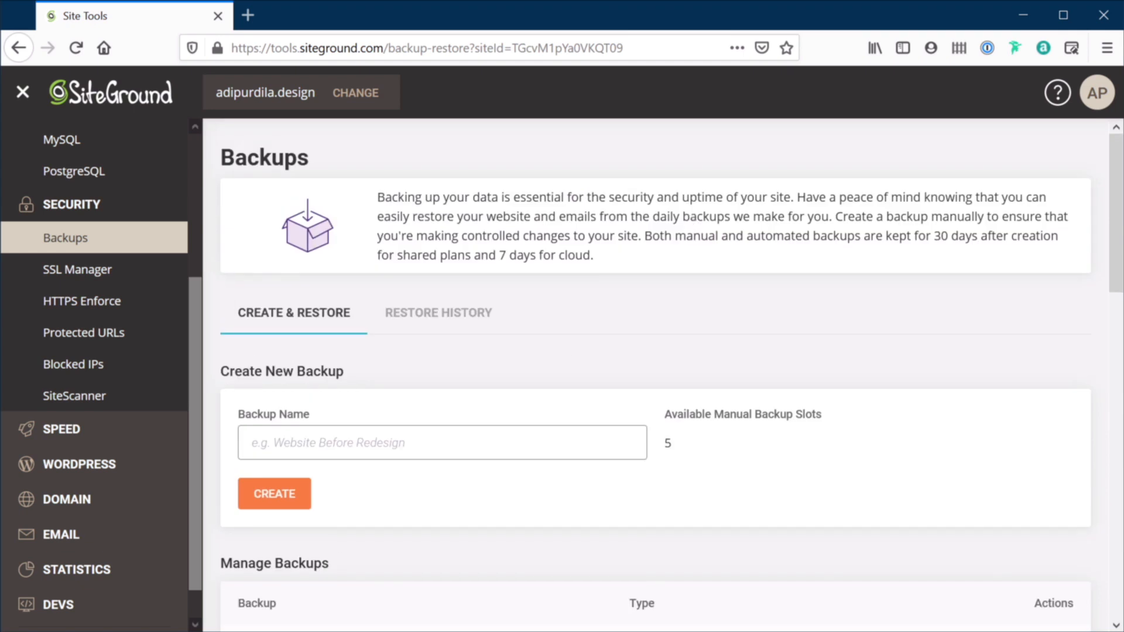
mouse_move(437, 395)
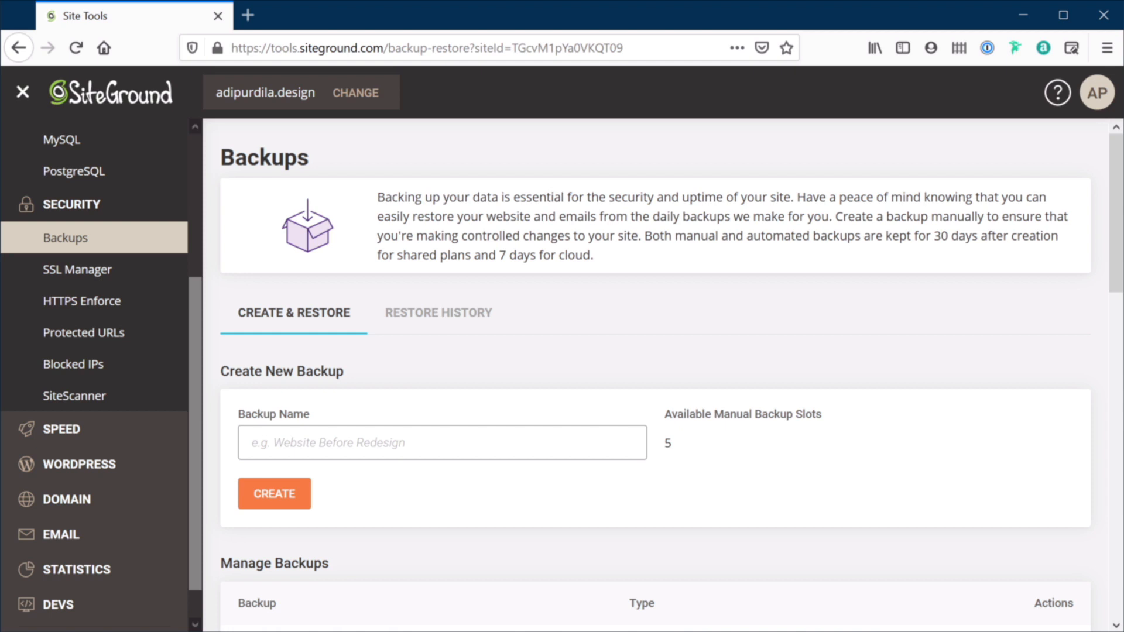
mouse_move(302, 467)
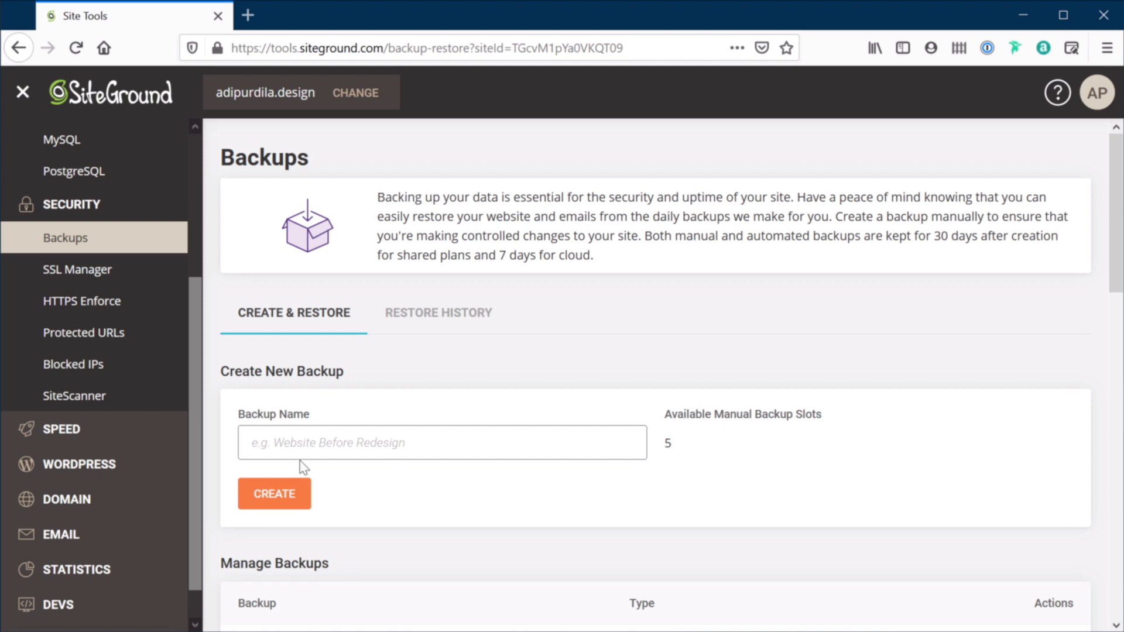
mouse_move(376, 432)
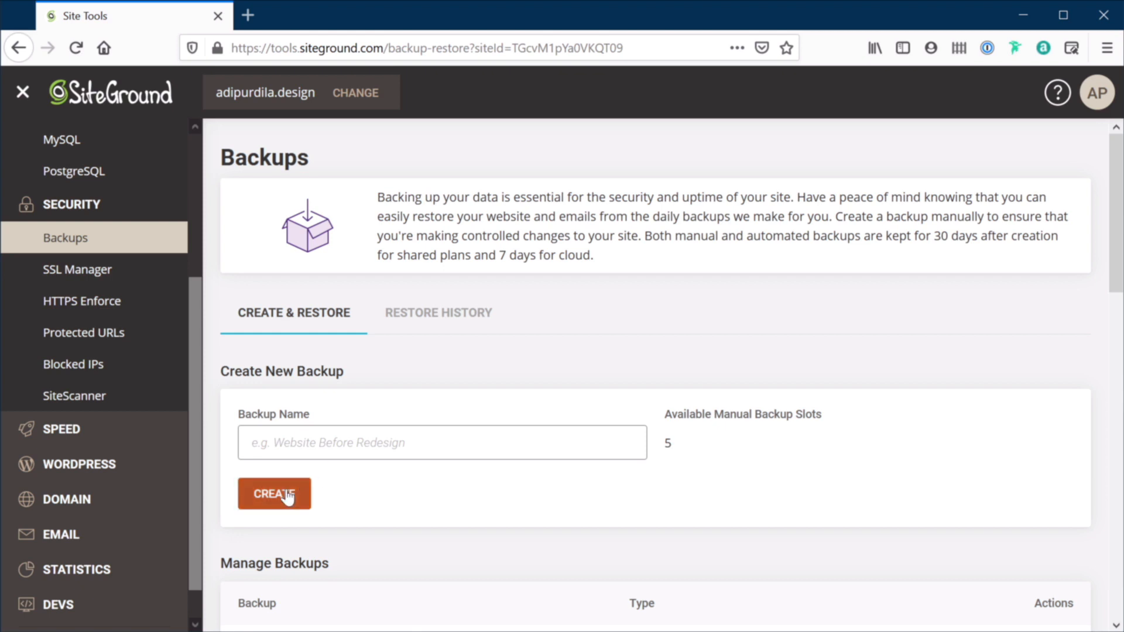
mouse_move(671, 452)
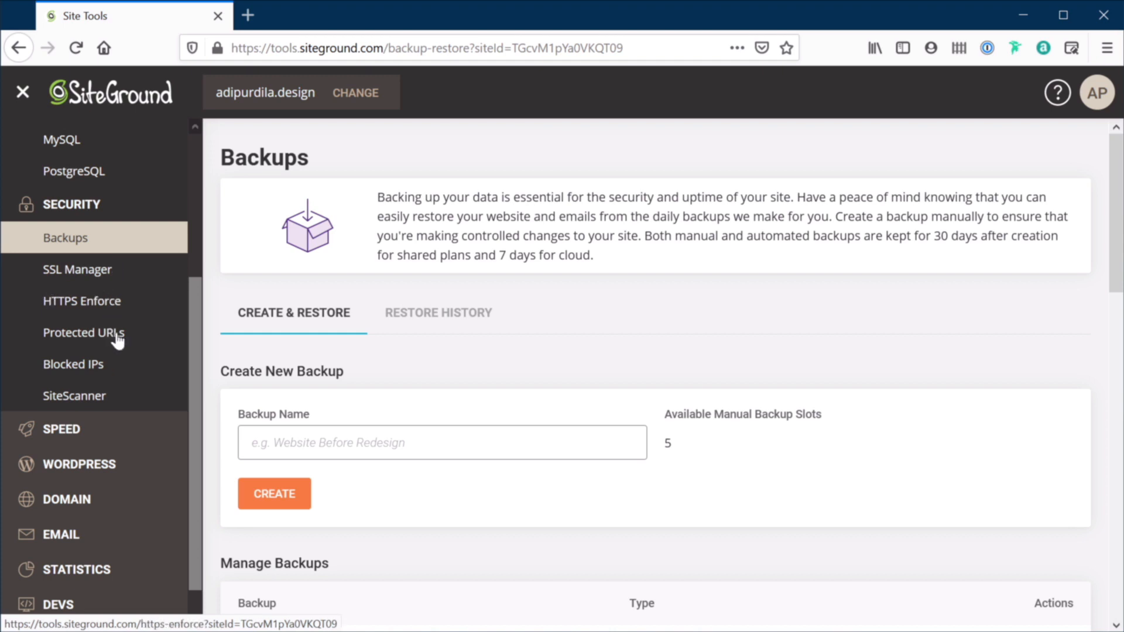
mouse_move(120, 344)
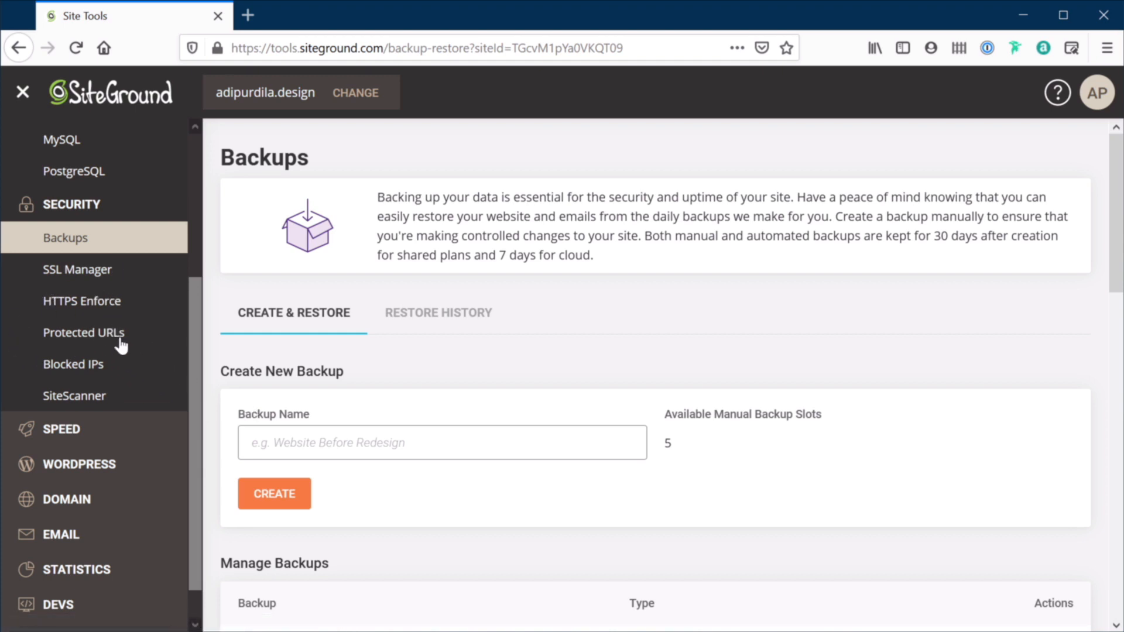
mouse_move(125, 368)
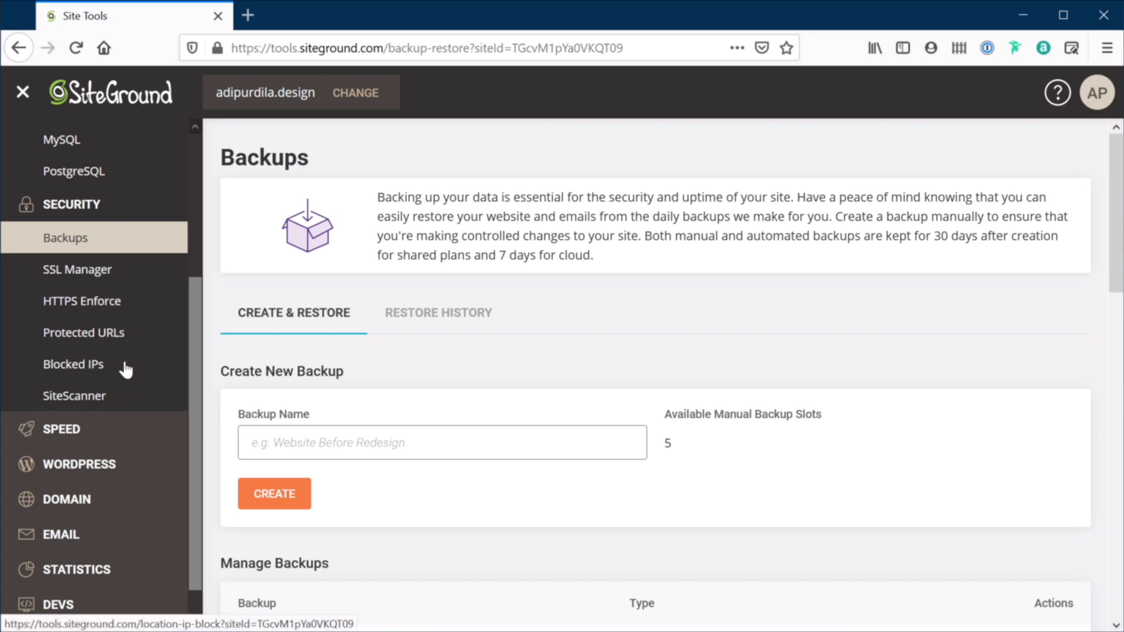
Step: Check SiteScanner's clean malware report for adipurdila.design, then expand the Speed tools
click(74, 395)
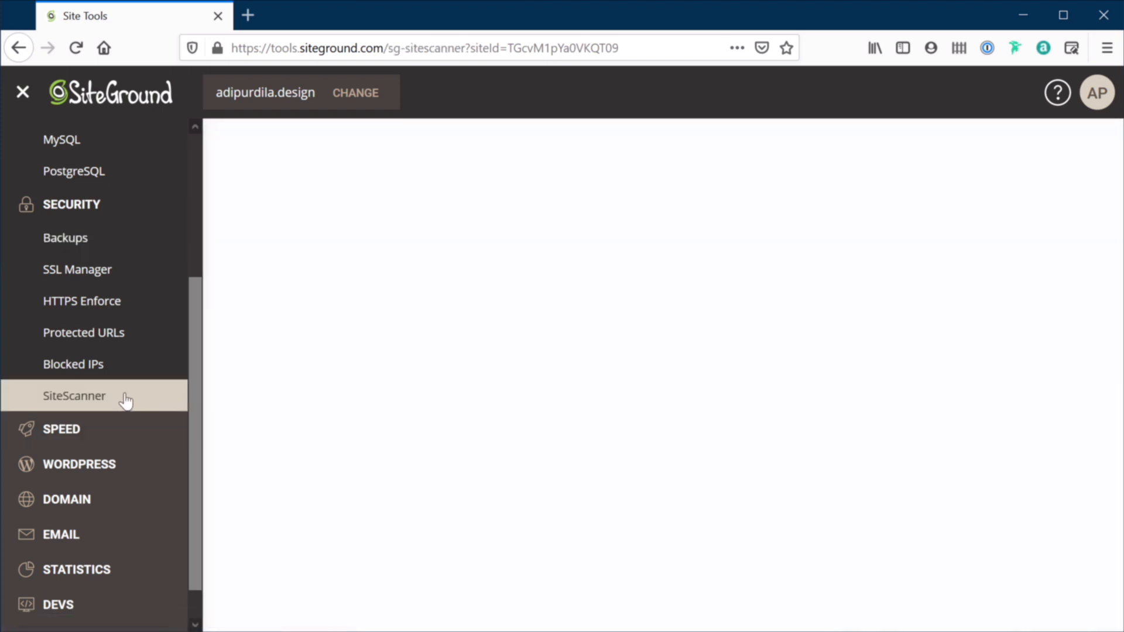
click(73, 395)
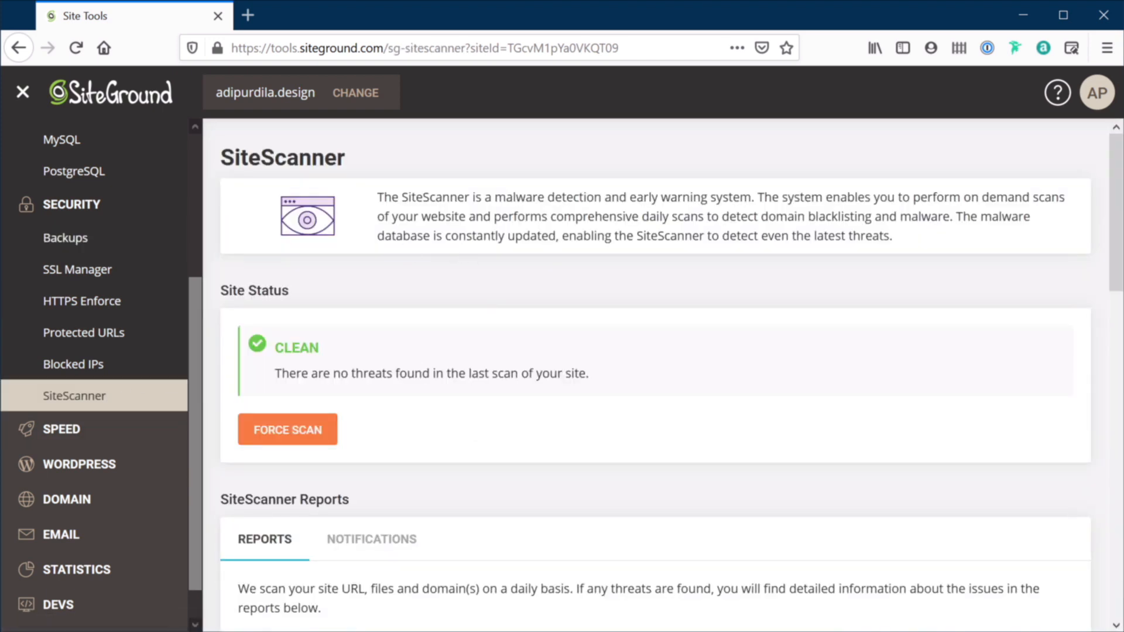
mouse_move(616, 330)
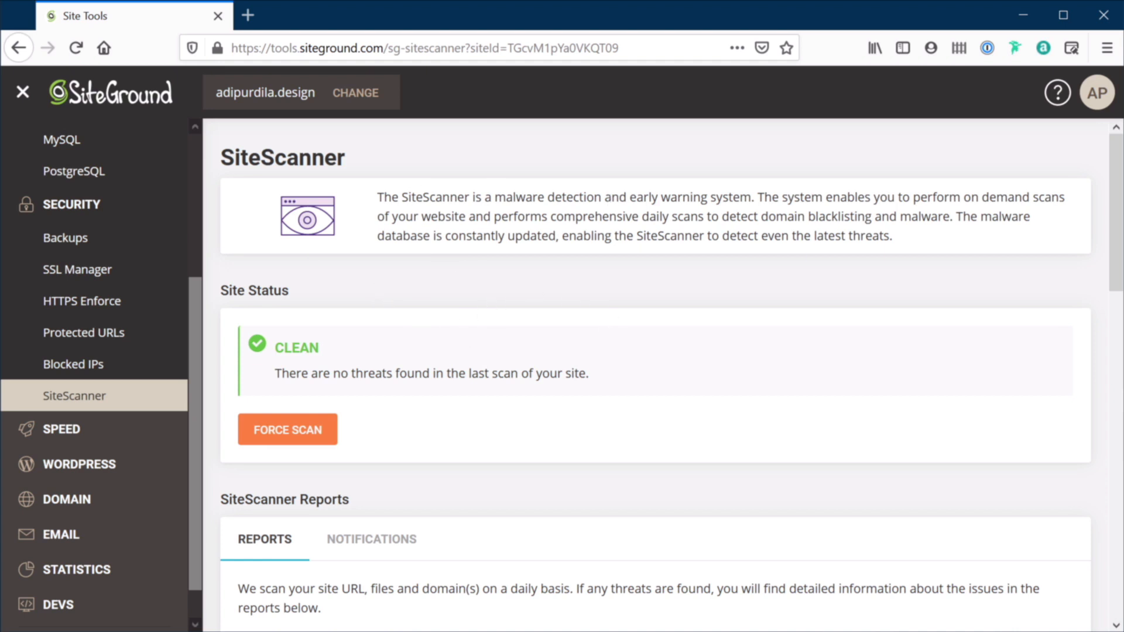
mouse_move(842, 443)
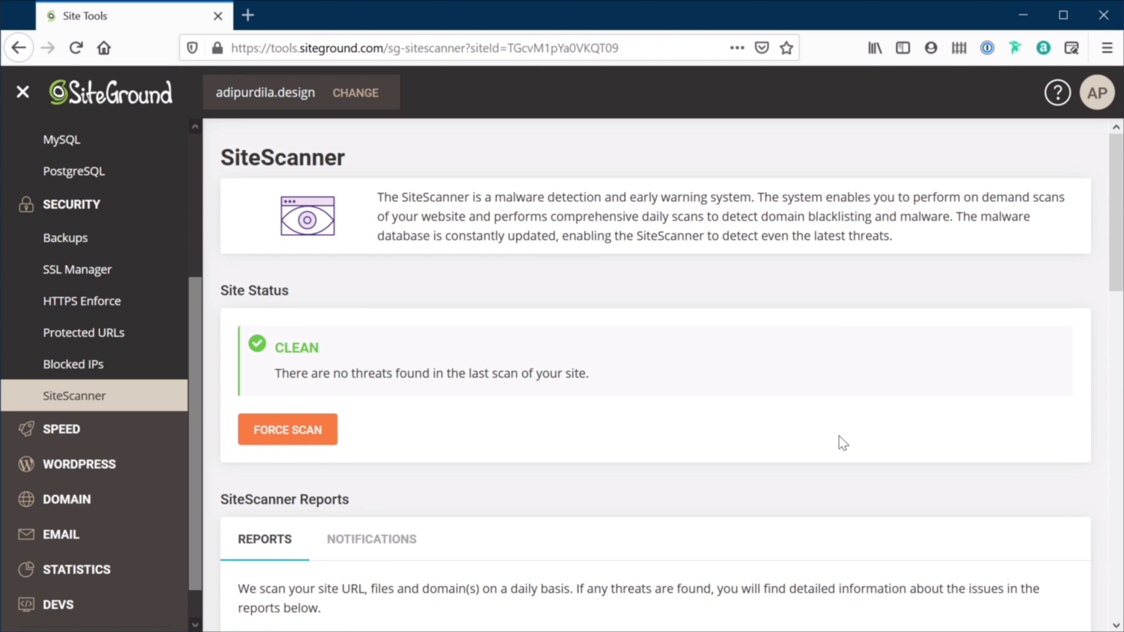
mouse_move(765, 329)
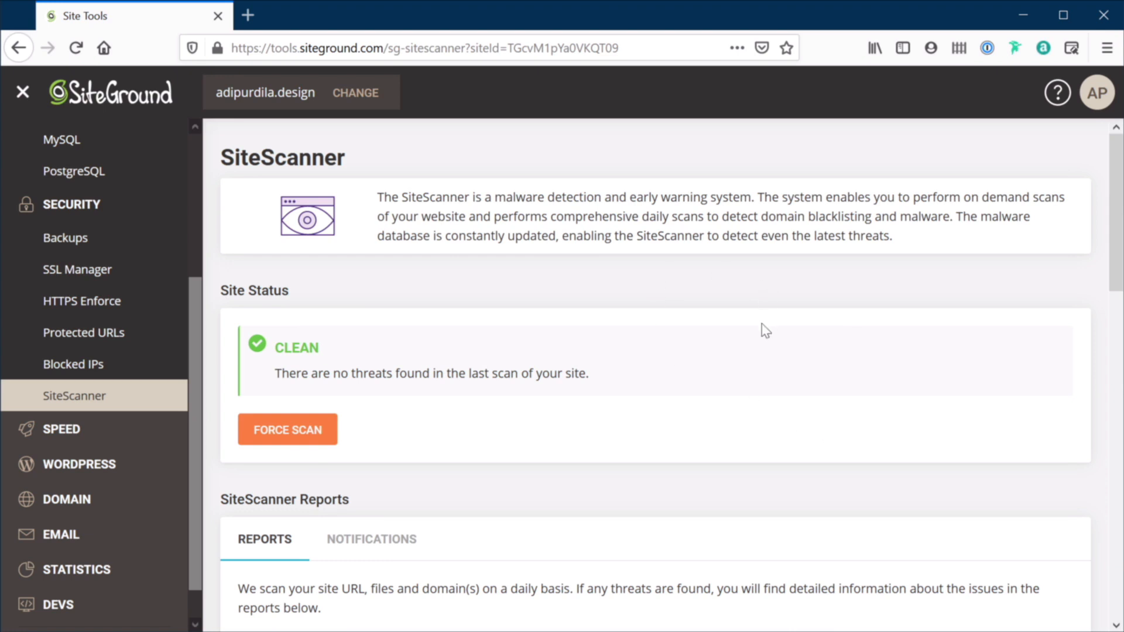
scroll(down, 3)
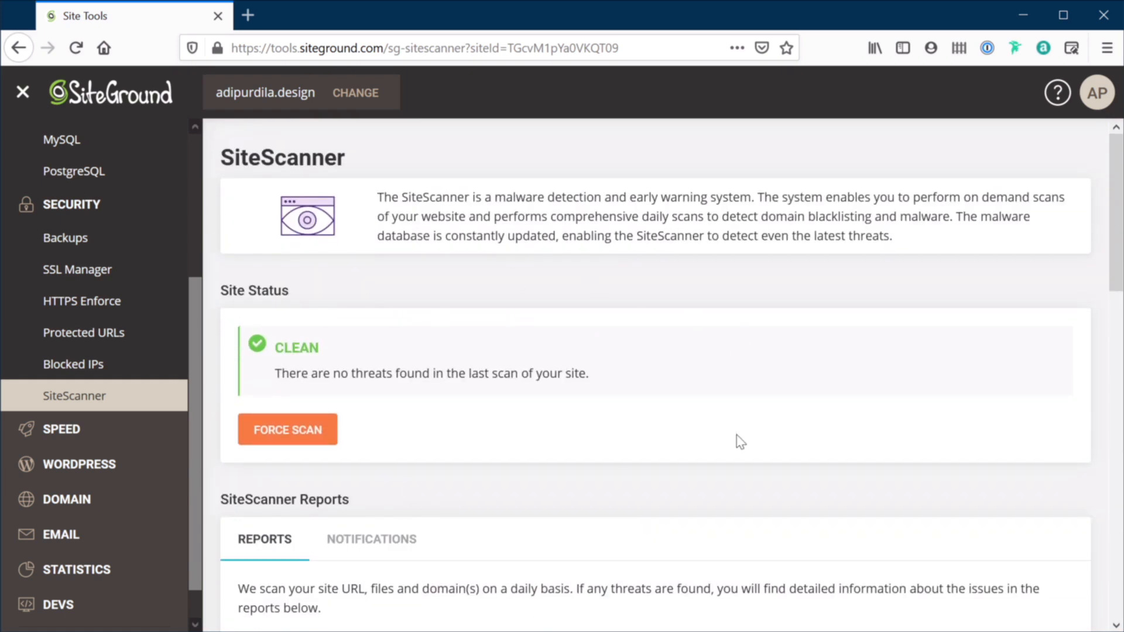
click(61, 428)
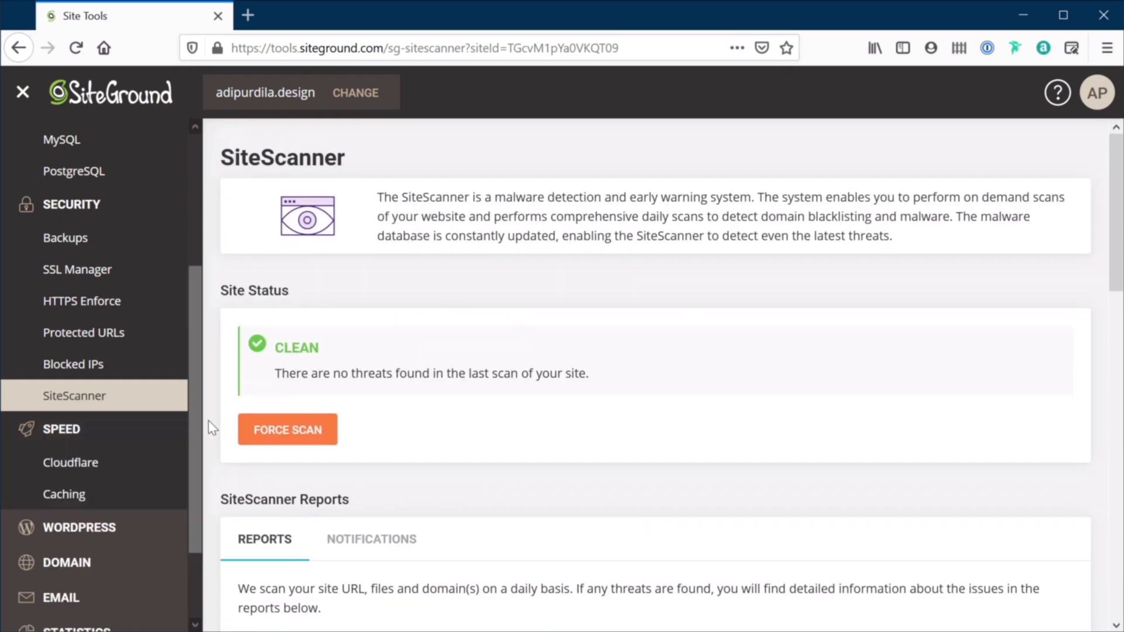
mouse_move(86, 463)
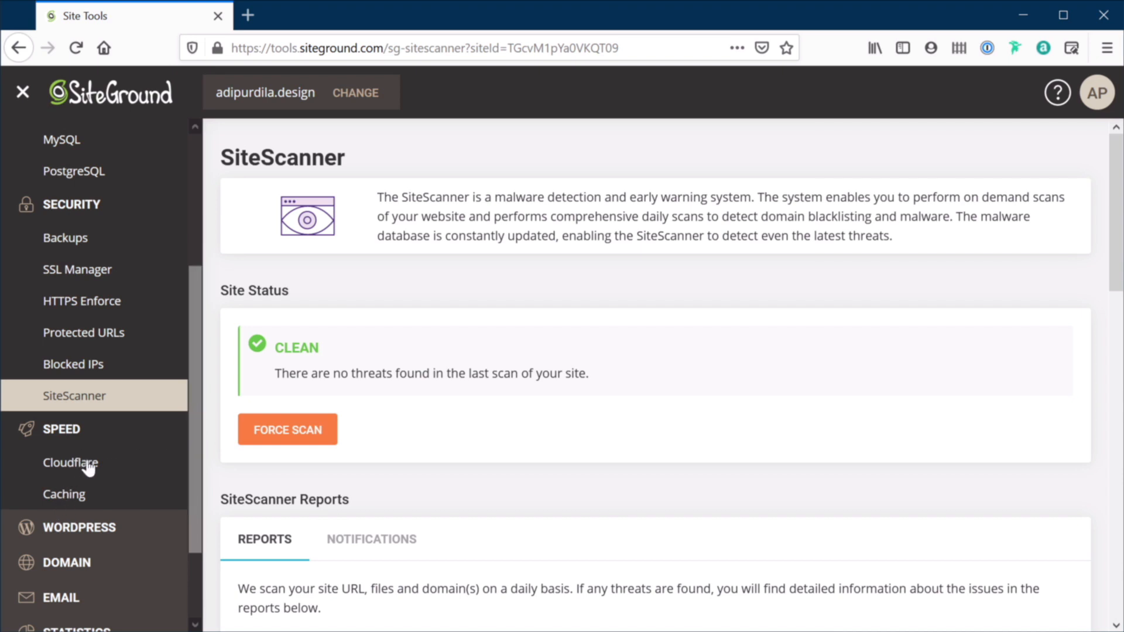
mouse_move(87, 498)
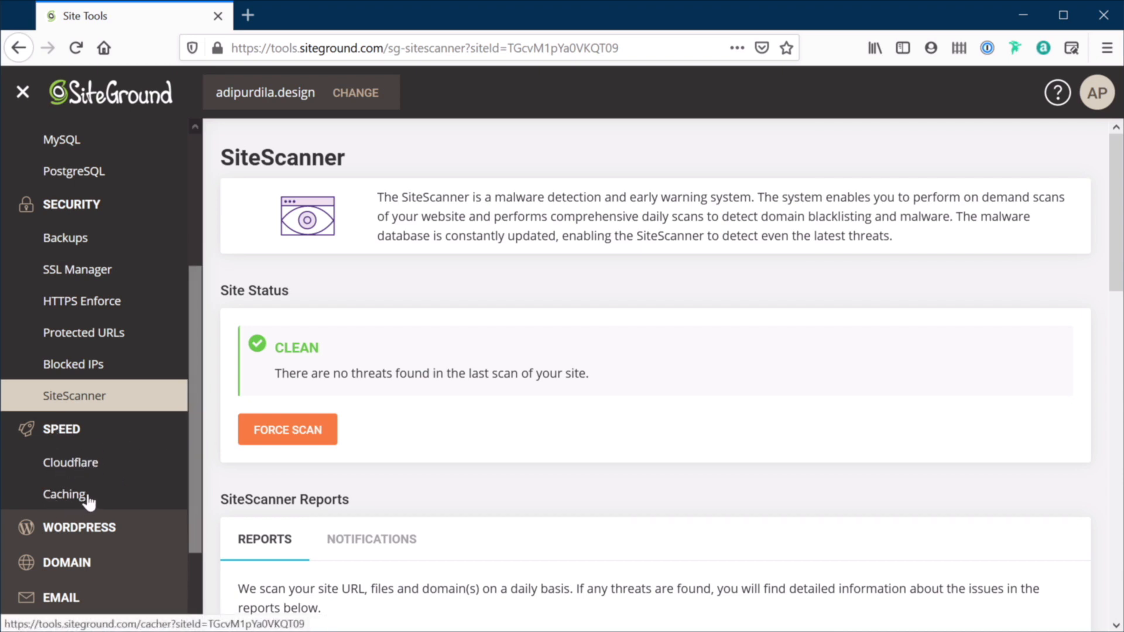
mouse_move(122, 445)
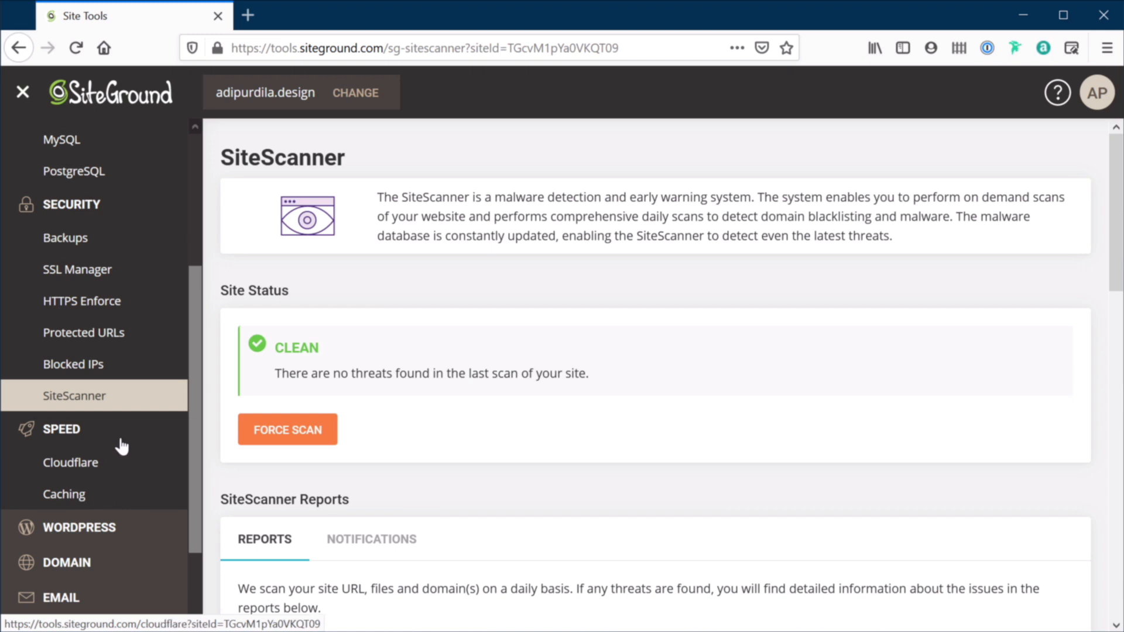
scroll(down, 3)
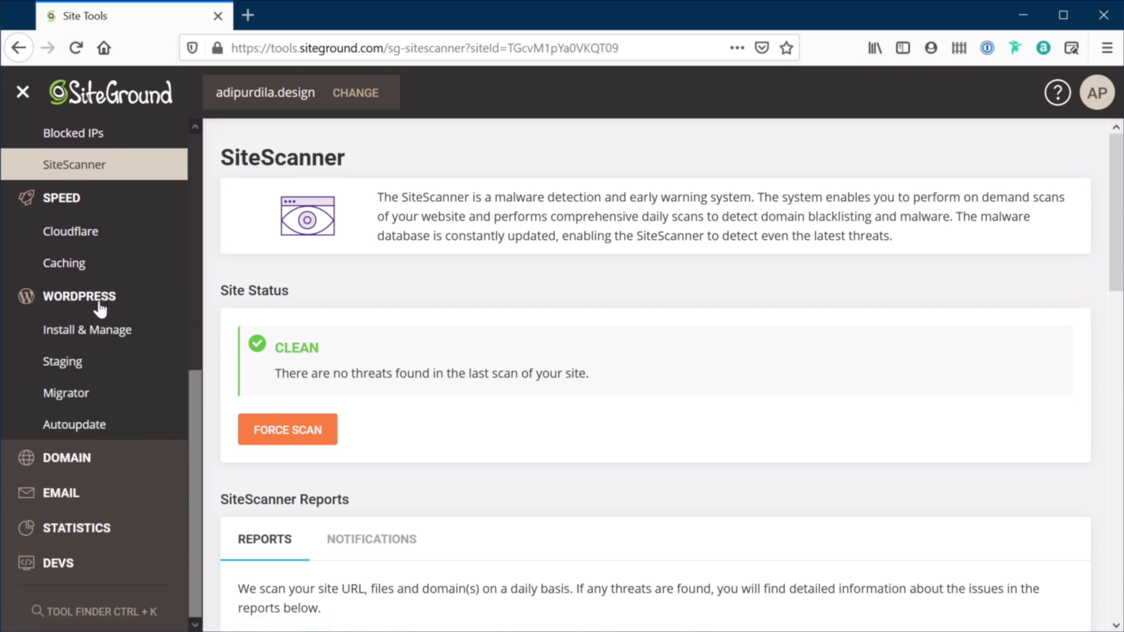
Step: Go to WordPress Install & Manage, then the Migrator page for adipurdila.design
click(88, 329)
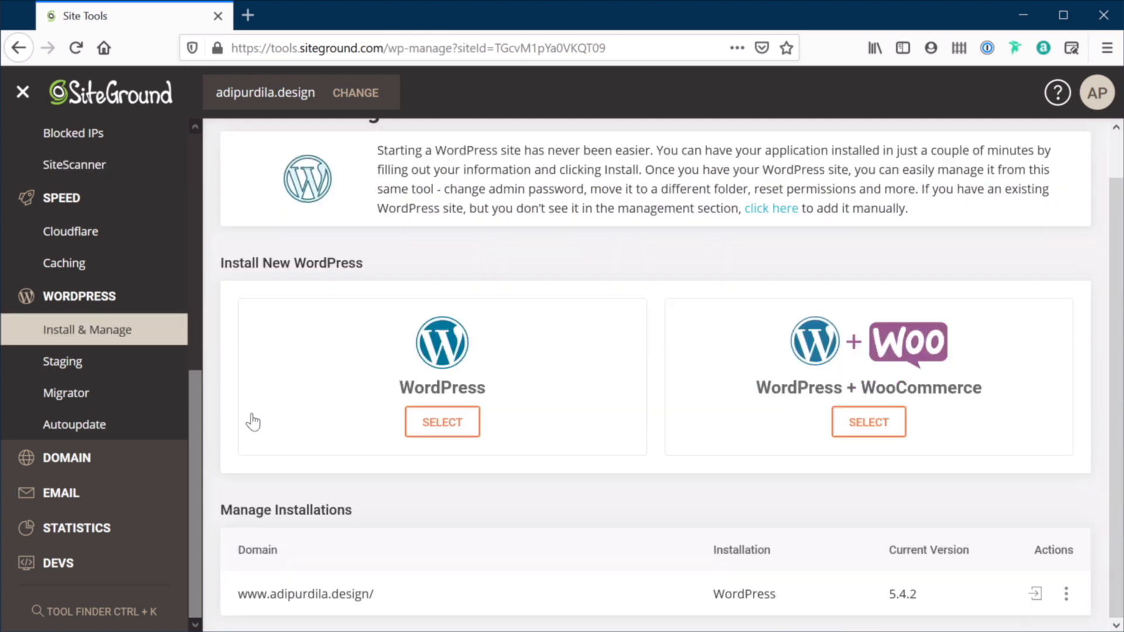
mouse_move(738, 462)
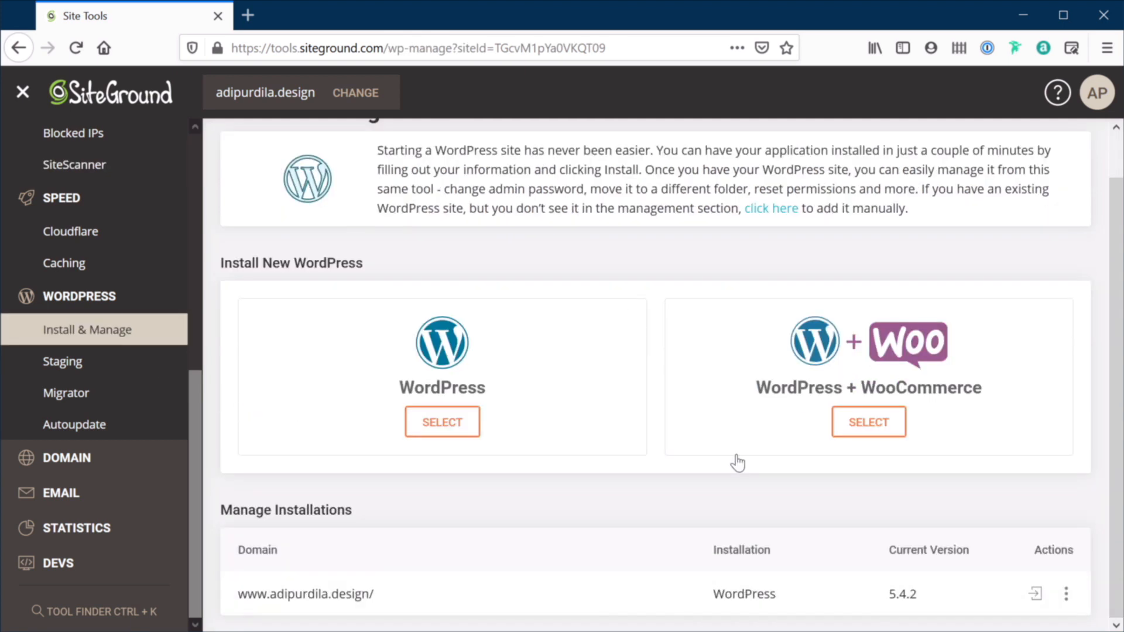
mouse_move(729, 421)
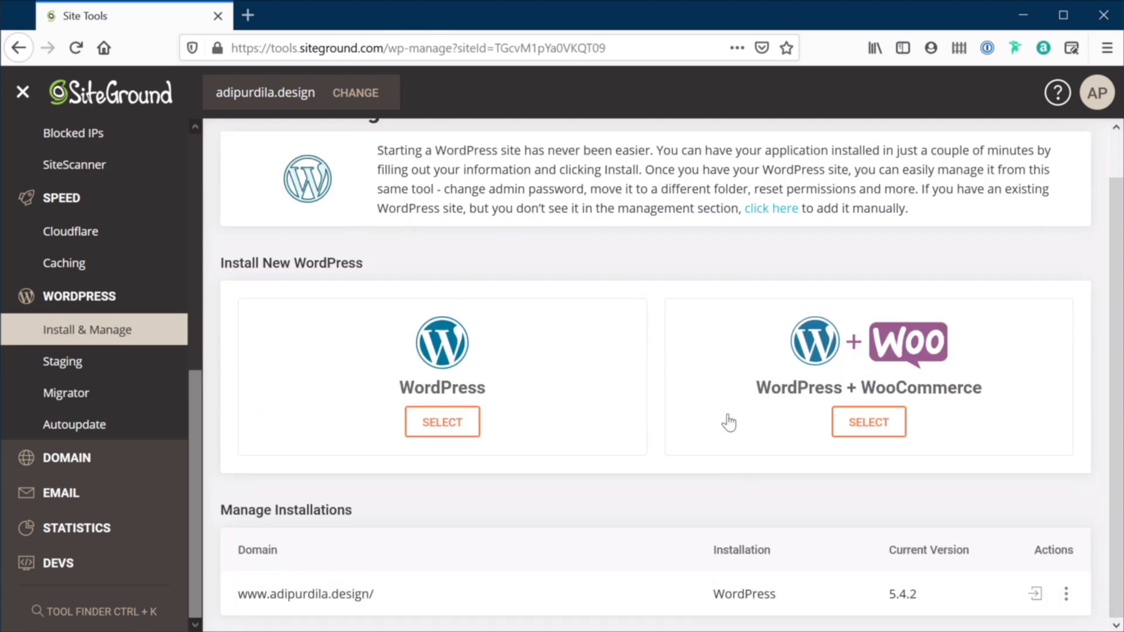
click(66, 392)
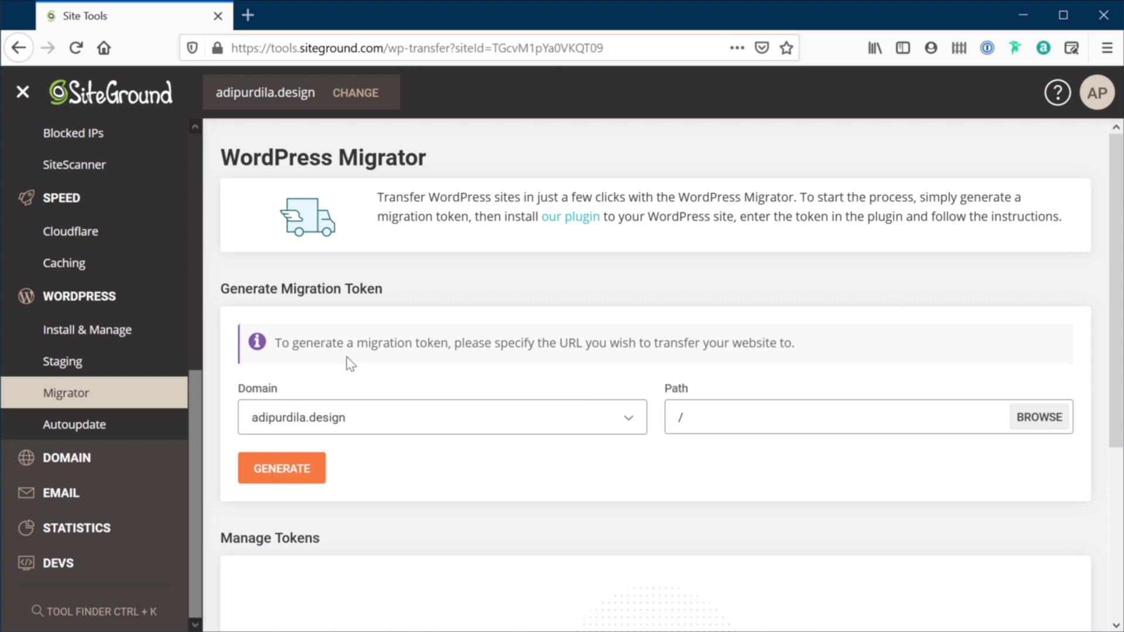
Step: Review WordPress Autoupdate, keeping major releases at 24 Hours and minor releases Immediate
click(73, 424)
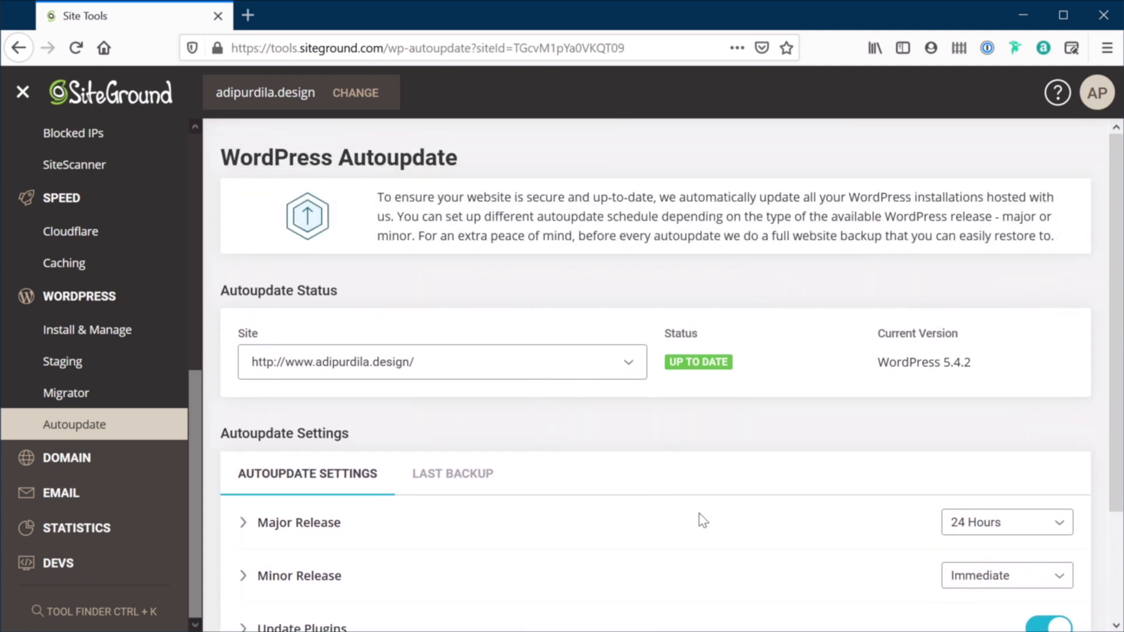
mouse_move(982, 542)
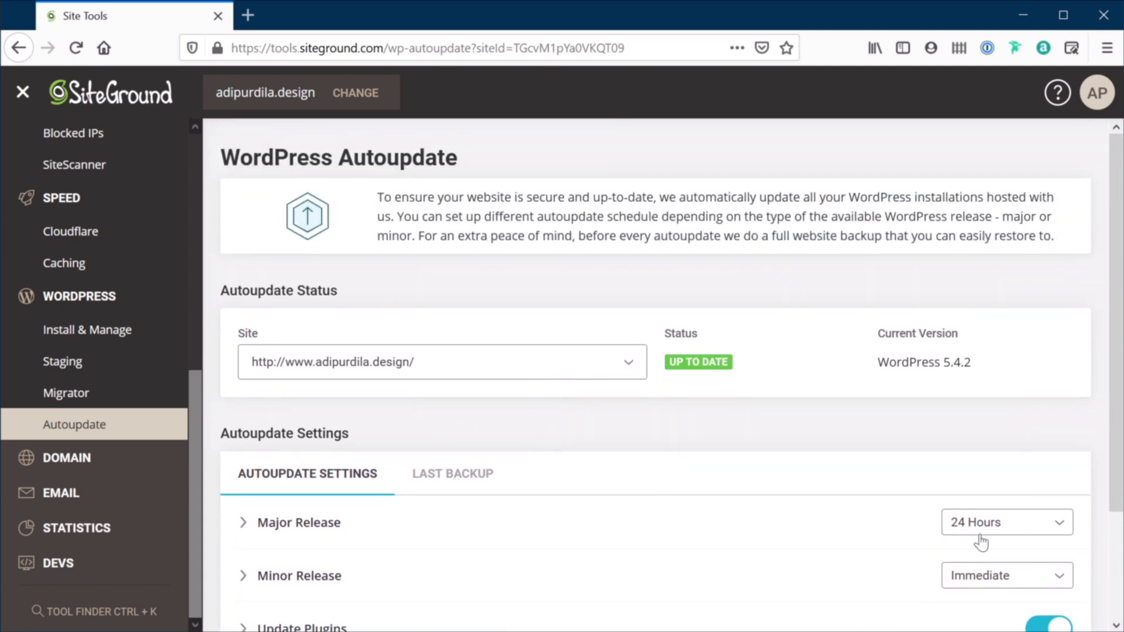
click(1003, 522)
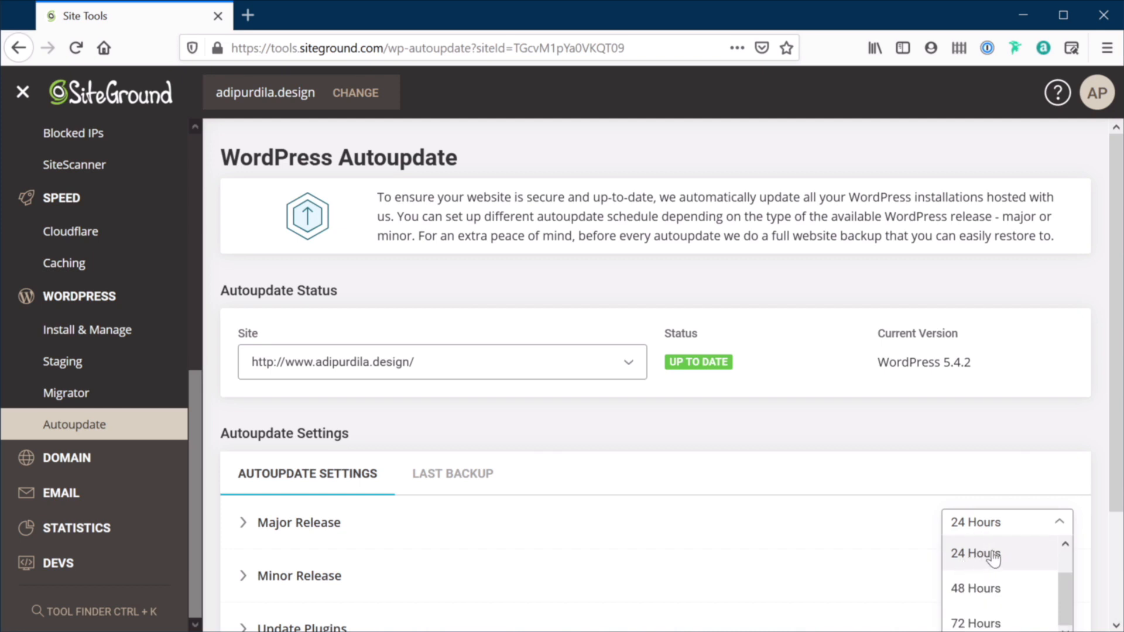
click(974, 553)
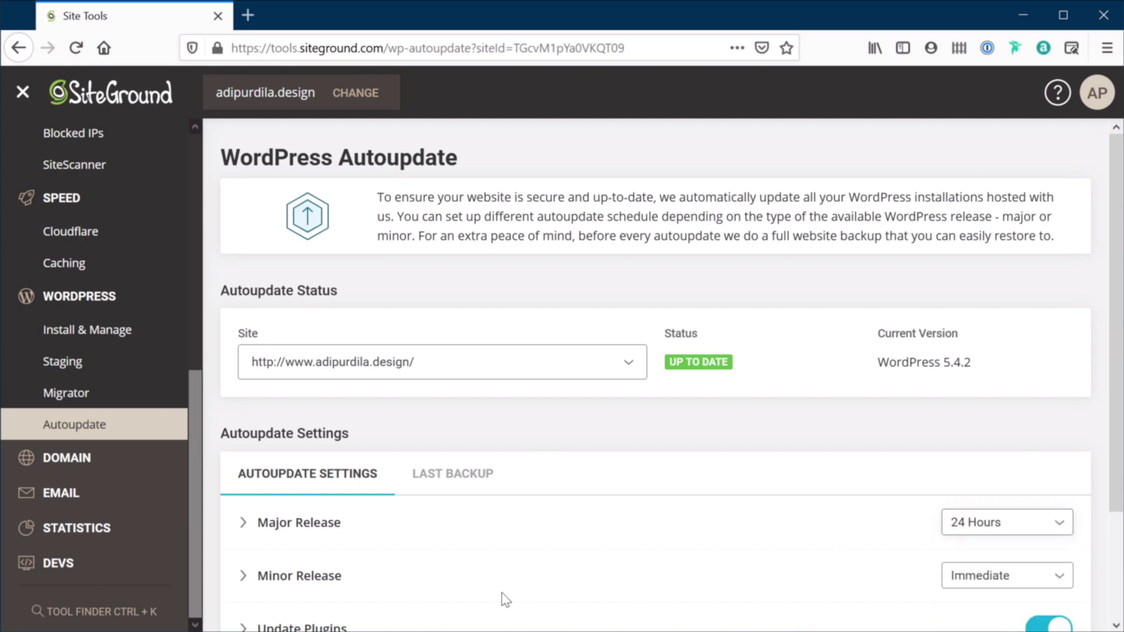
click(1003, 575)
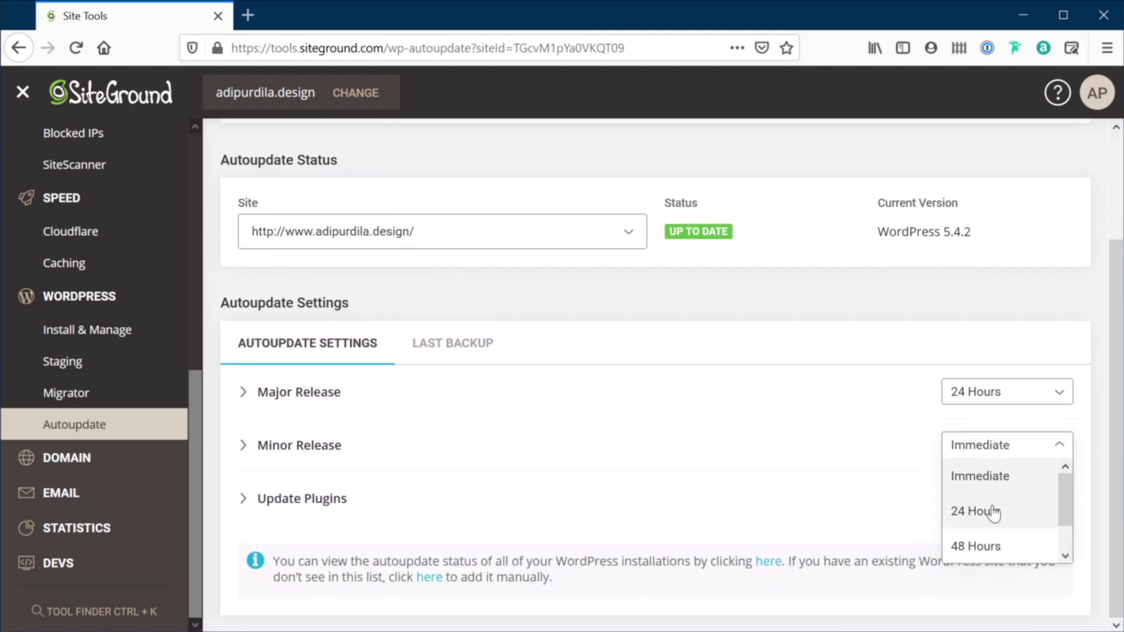
mouse_move(548, 533)
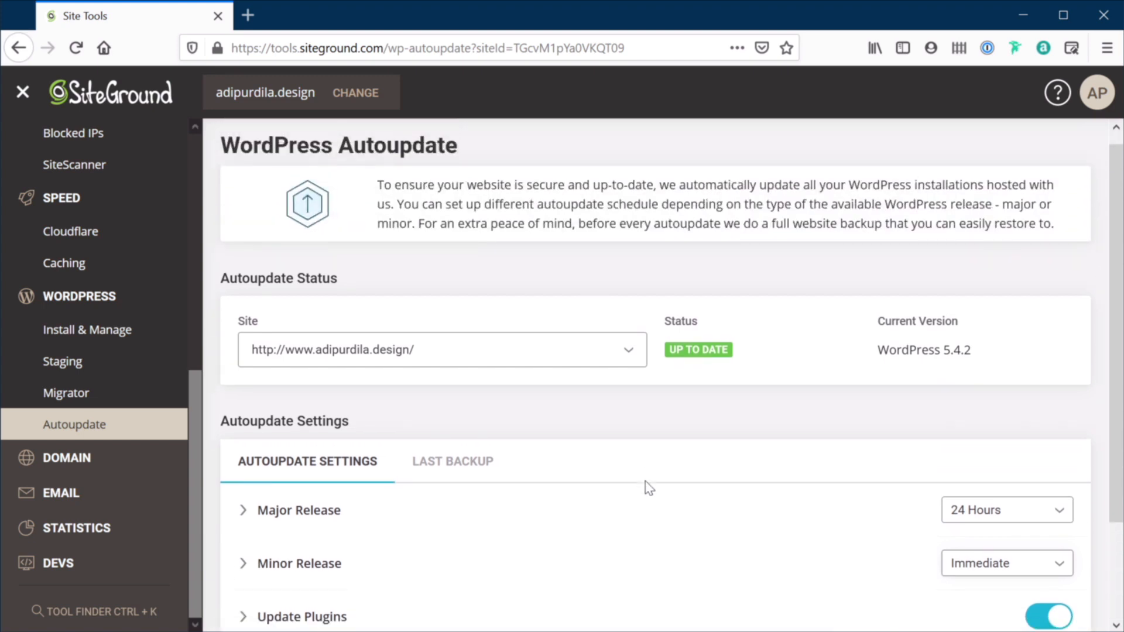
scroll(down, 3)
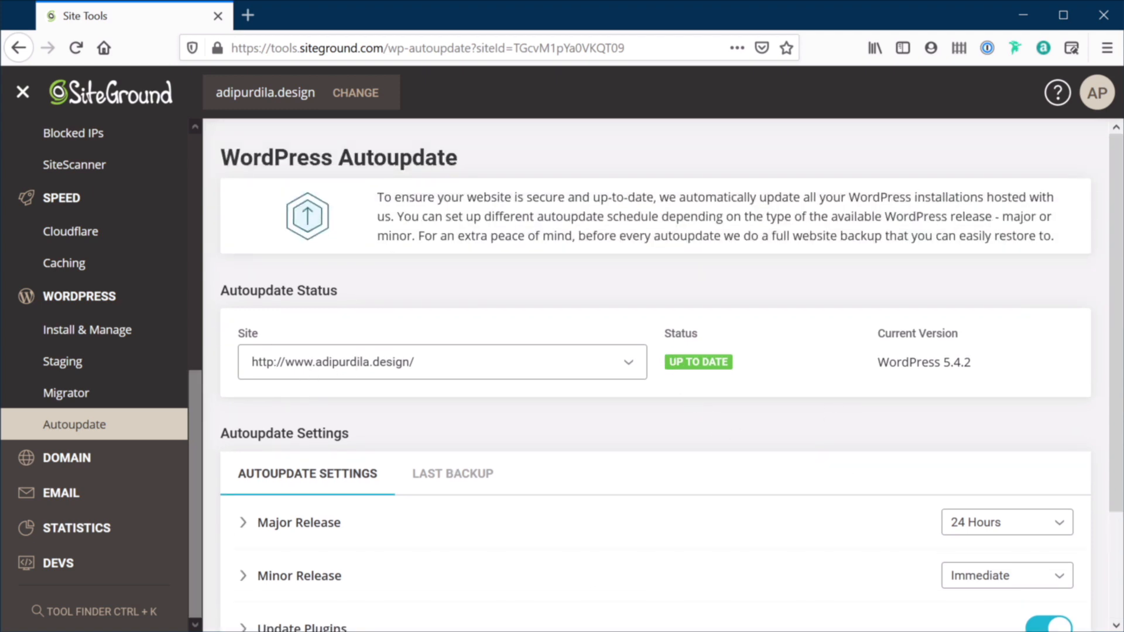
mouse_move(734, 402)
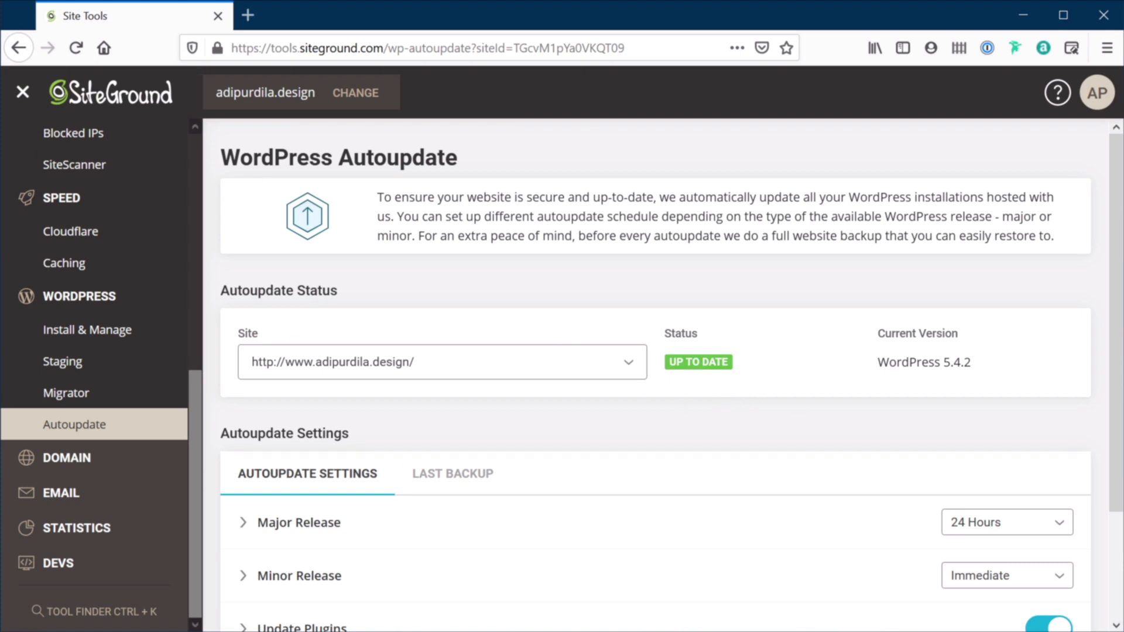
mouse_move(592, 299)
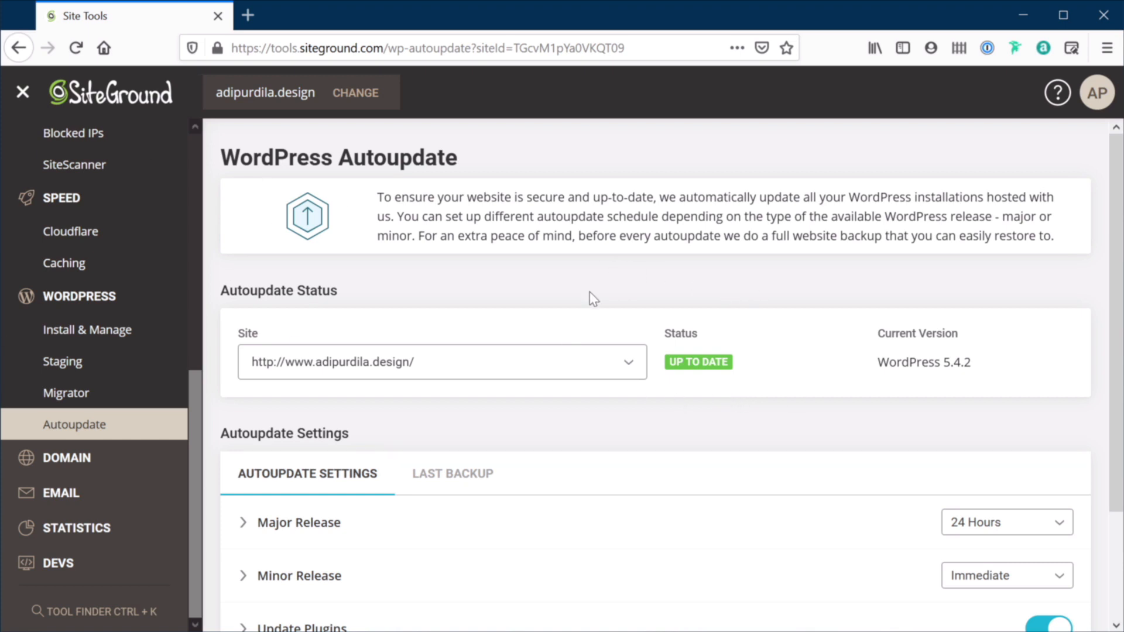
mouse_move(844, 328)
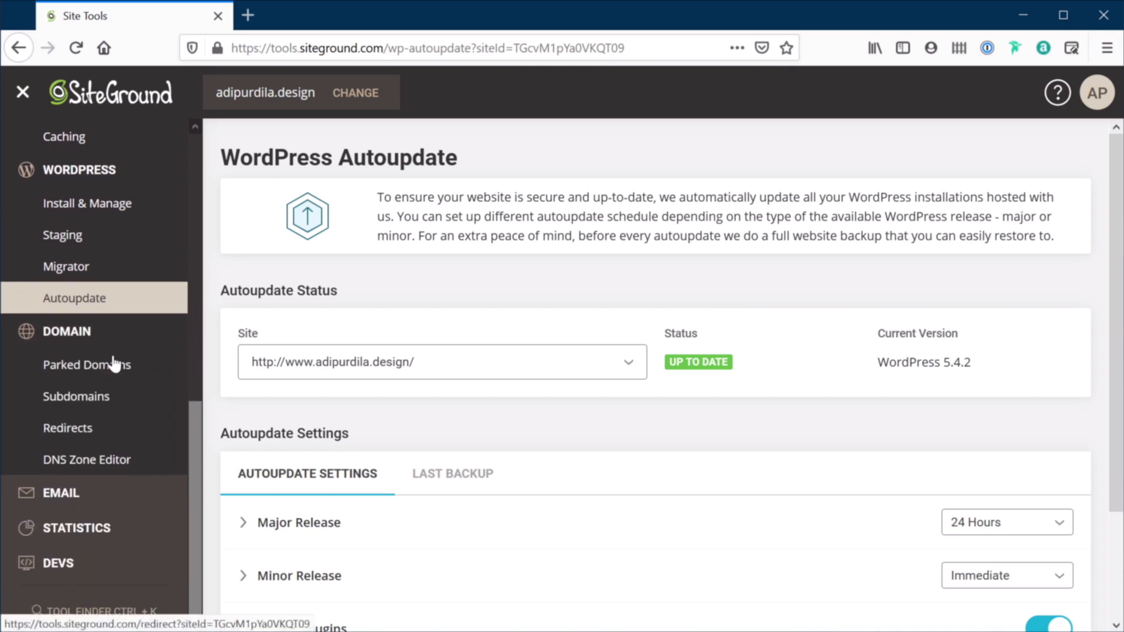
Step: Open the Parked Domains tool and expand the Email tool group in the sidebar
click(86, 364)
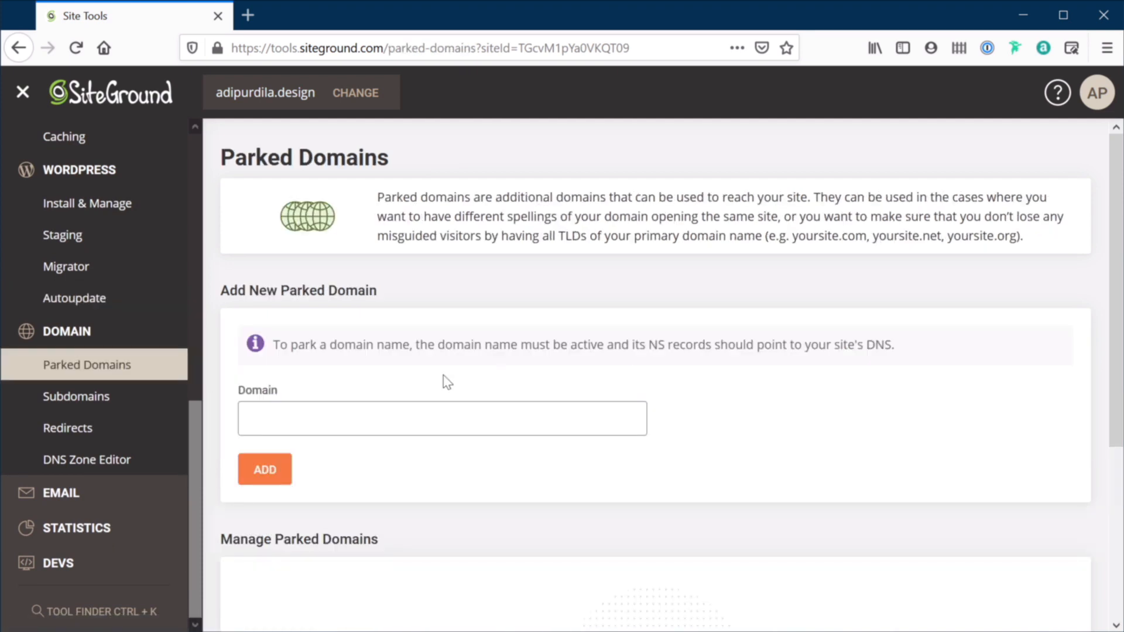
mouse_move(545, 358)
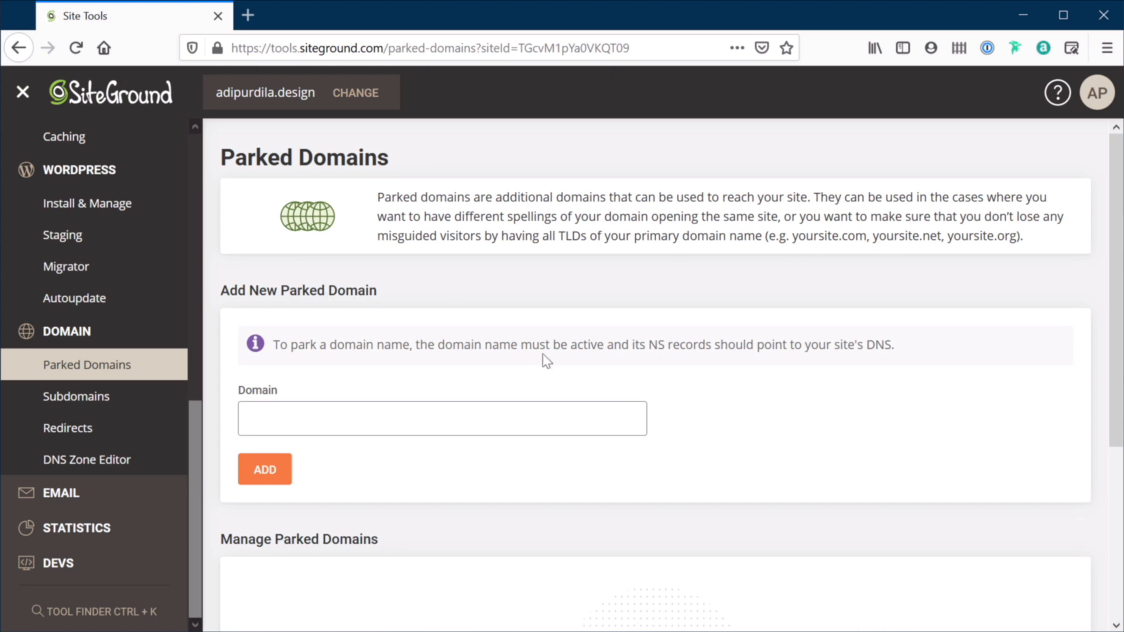
mouse_move(76, 397)
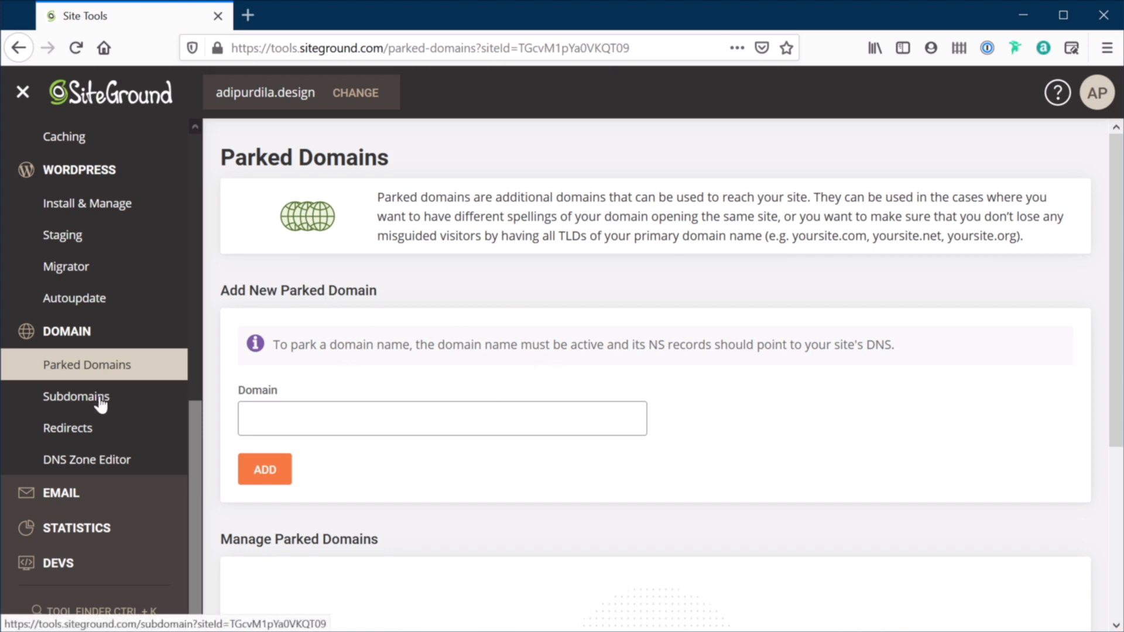
mouse_move(107, 431)
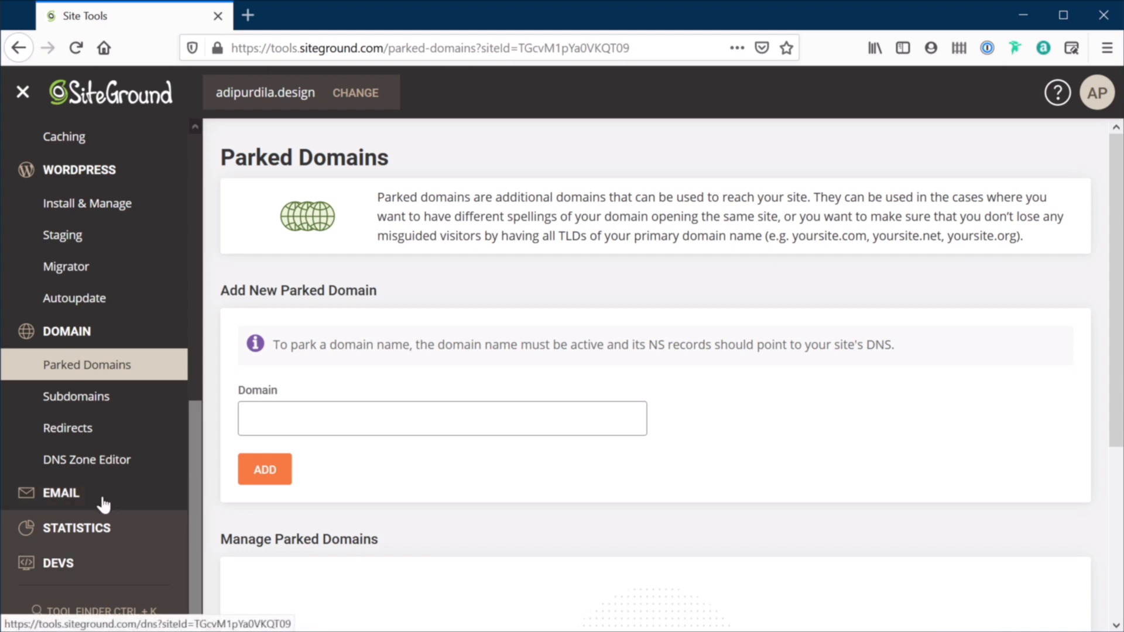
click(61, 492)
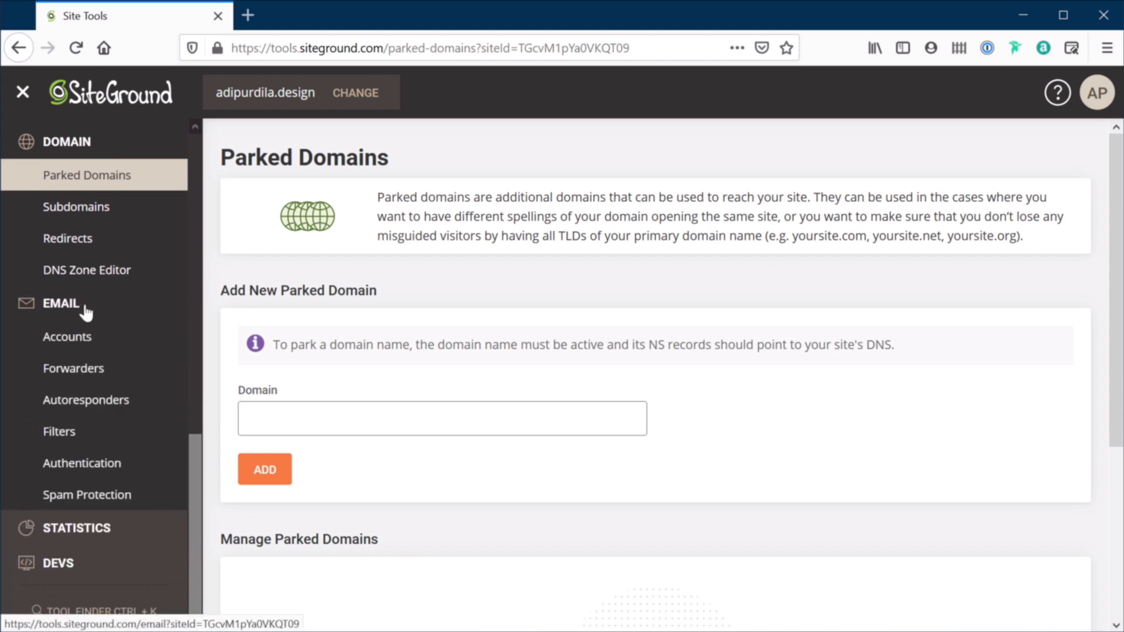
mouse_move(107, 392)
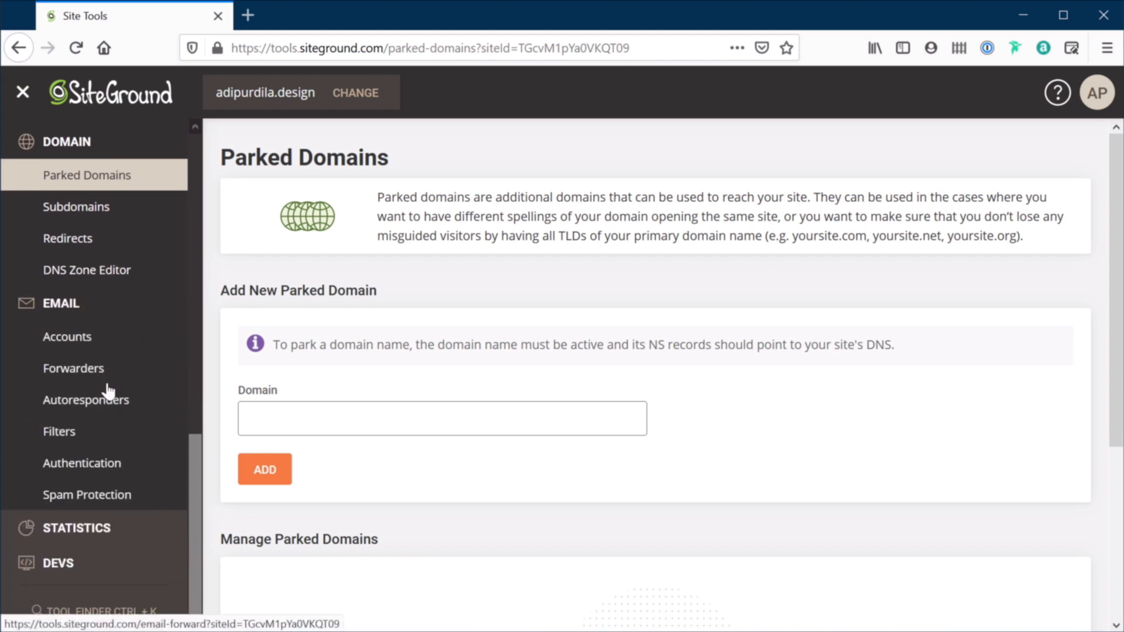
mouse_move(164, 431)
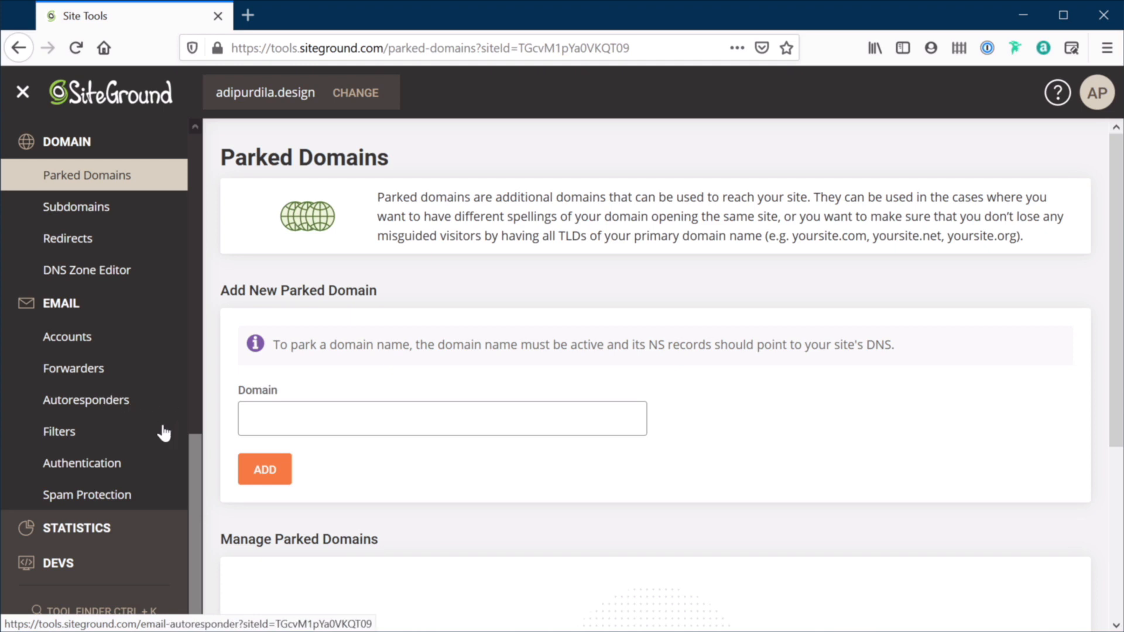
mouse_move(164, 345)
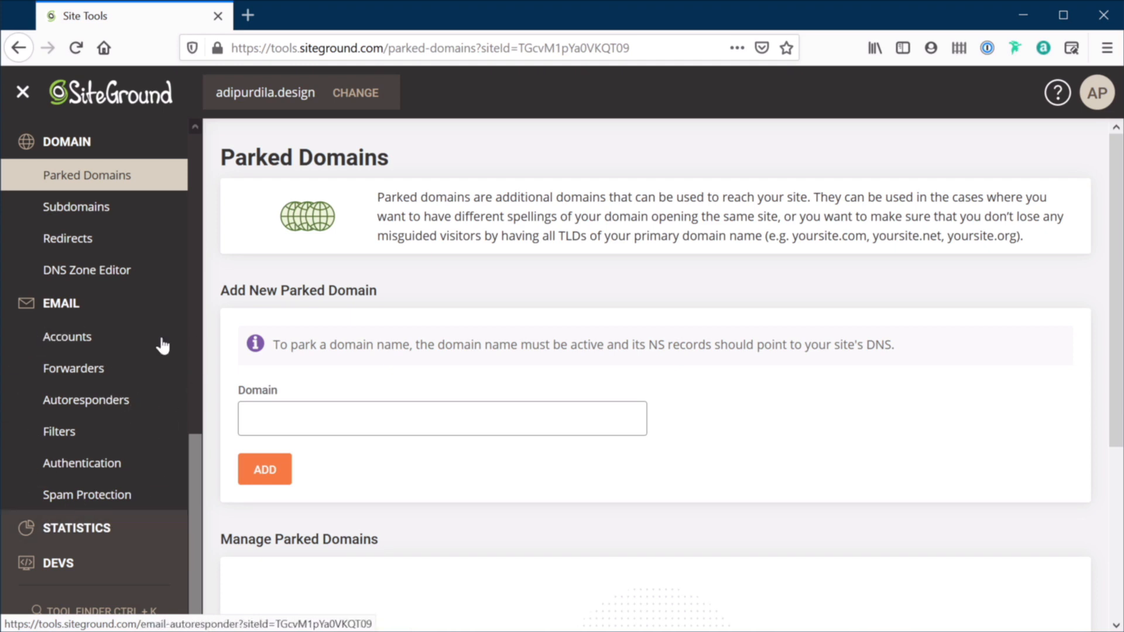
mouse_move(142, 371)
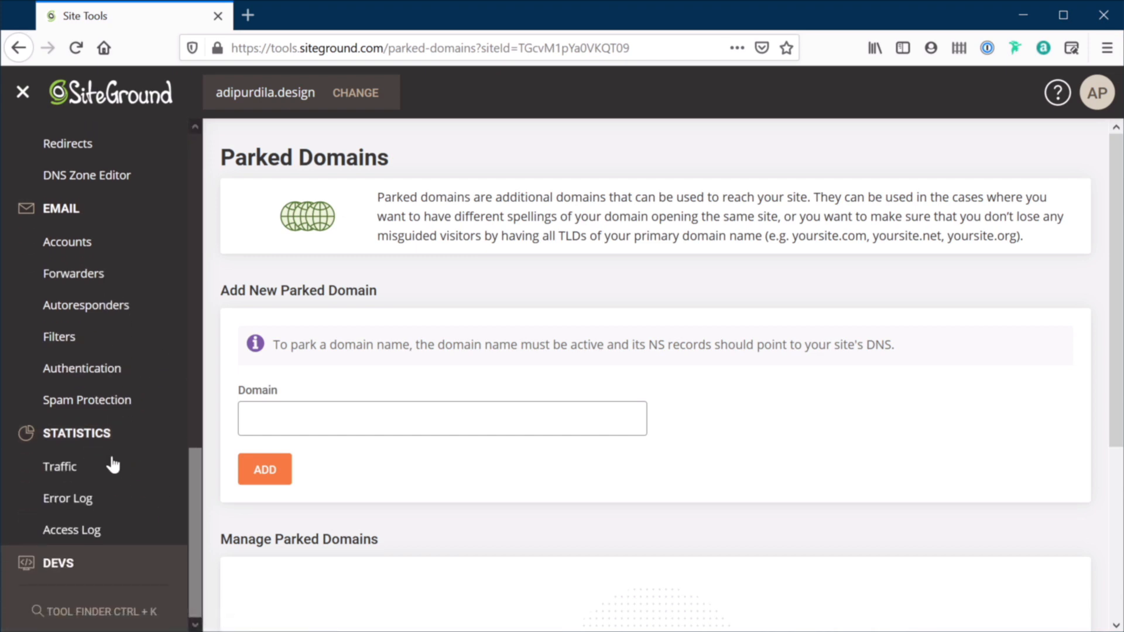
Step: View Traffic statistics: 94 unique visitors and 244 pageviews for August 2020
click(60, 466)
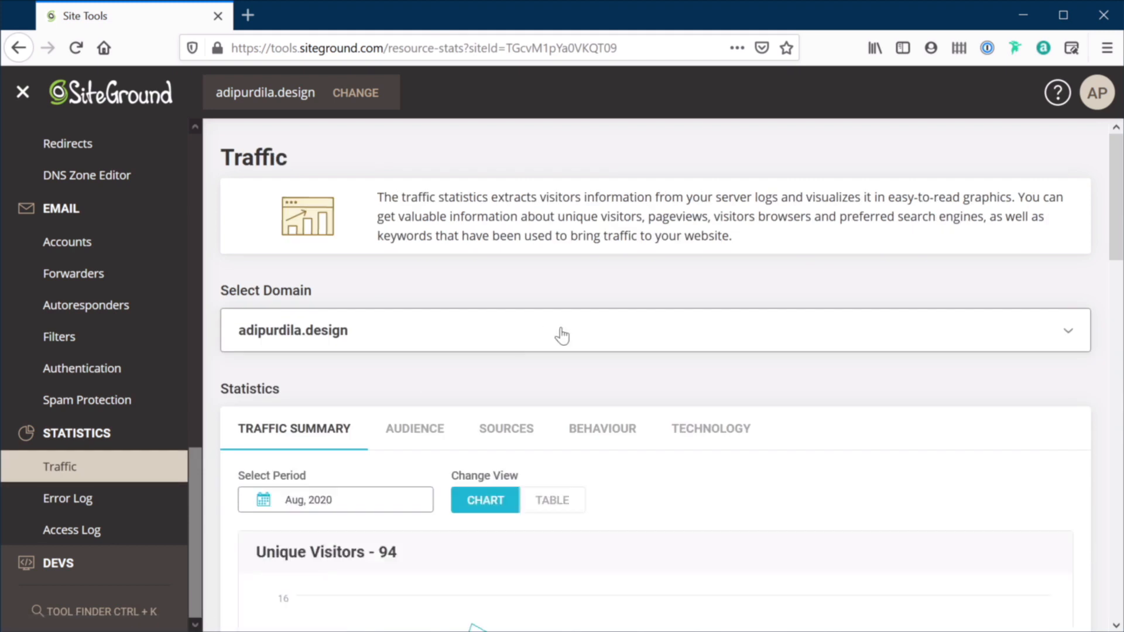
scroll(down, 3)
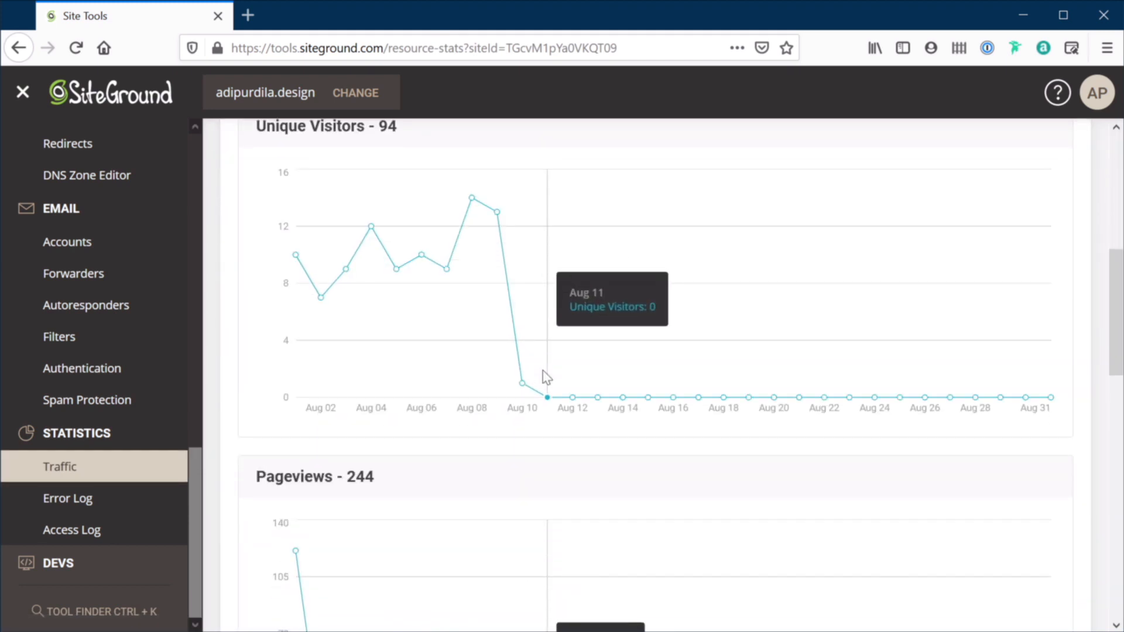
mouse_move(179, 195)
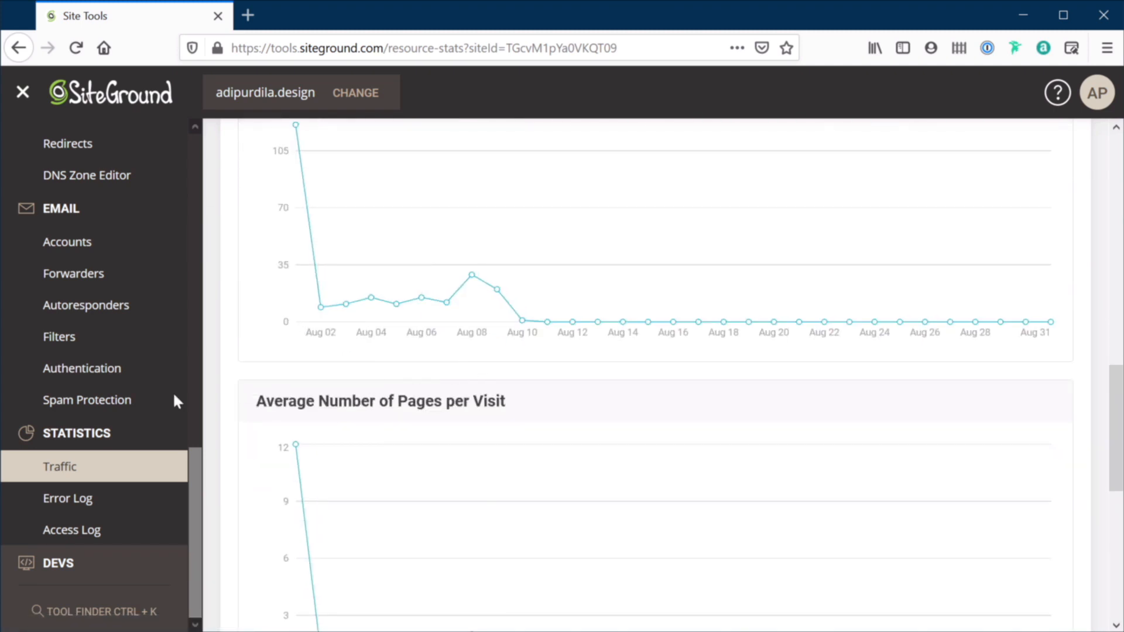
mouse_move(93, 514)
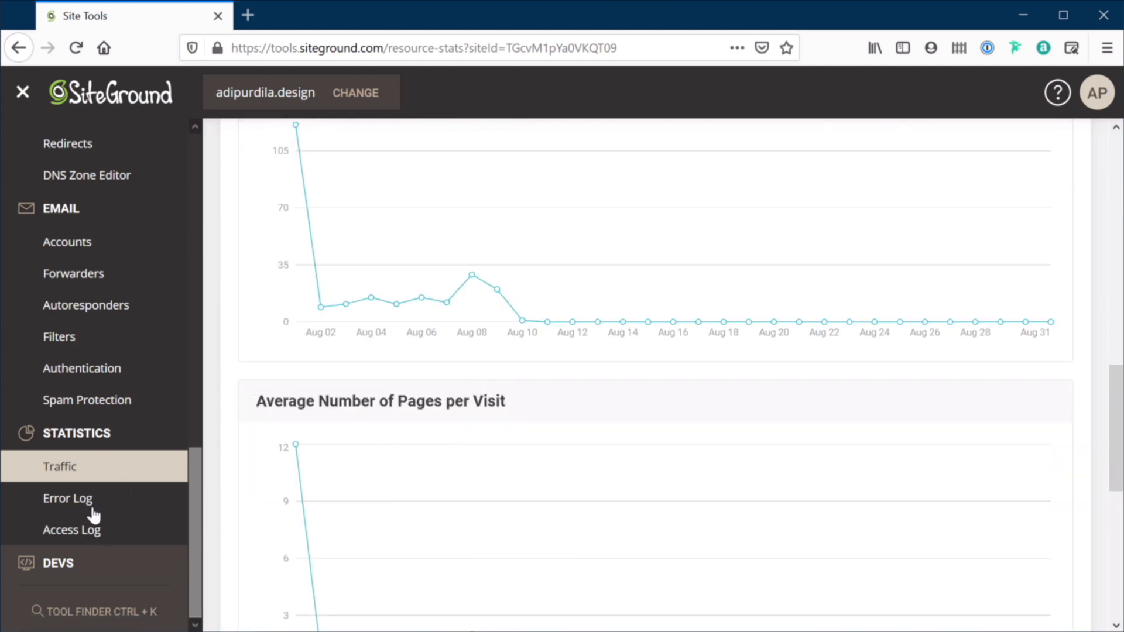
mouse_move(67, 498)
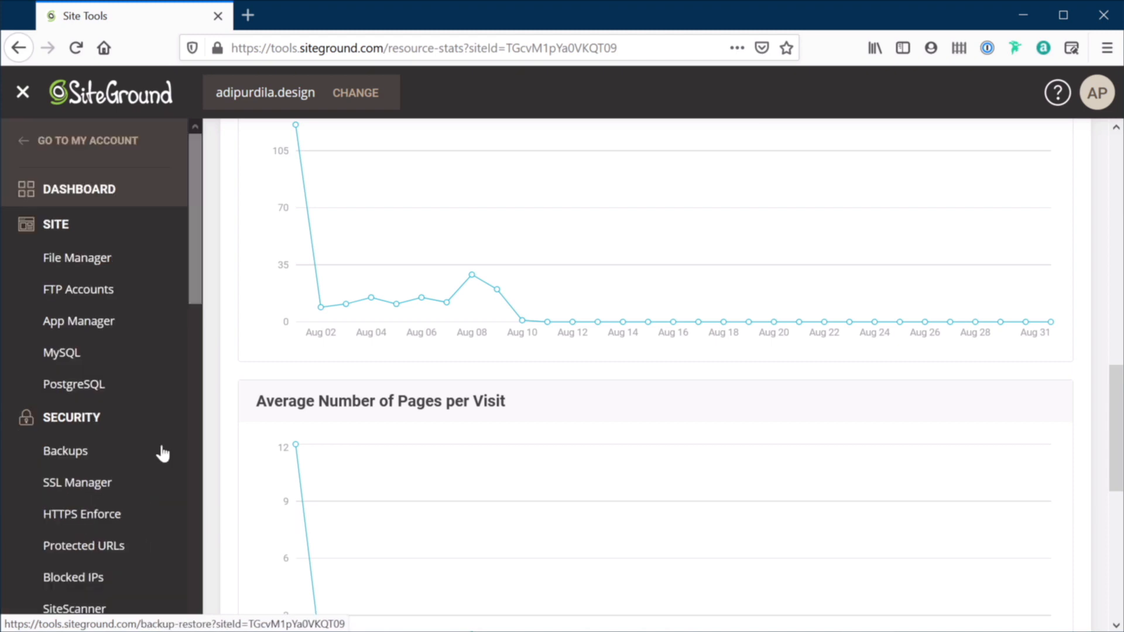
mouse_move(237, 351)
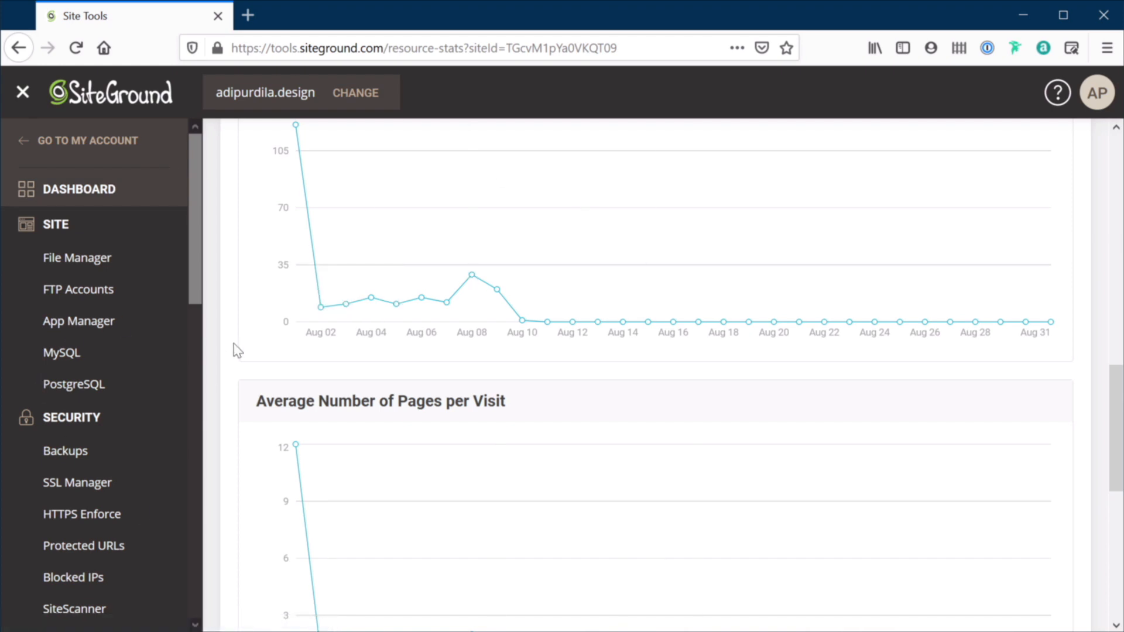
mouse_move(88, 140)
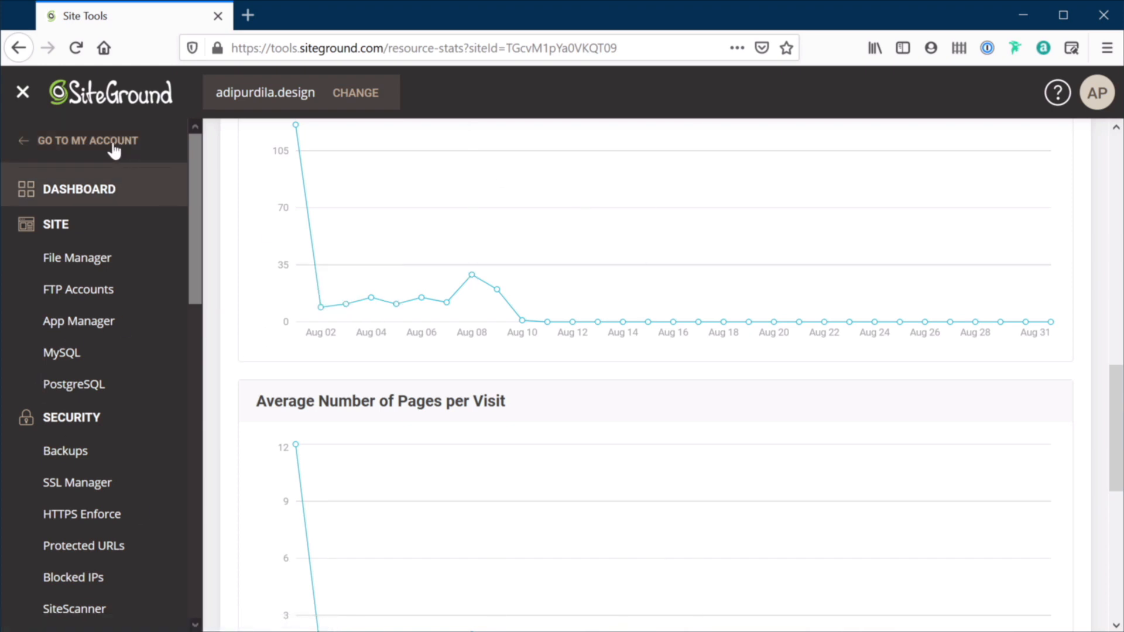
Step: Return to the account's Website Details and launch the WordPress Kit login for adipurdila.design
click(87, 141)
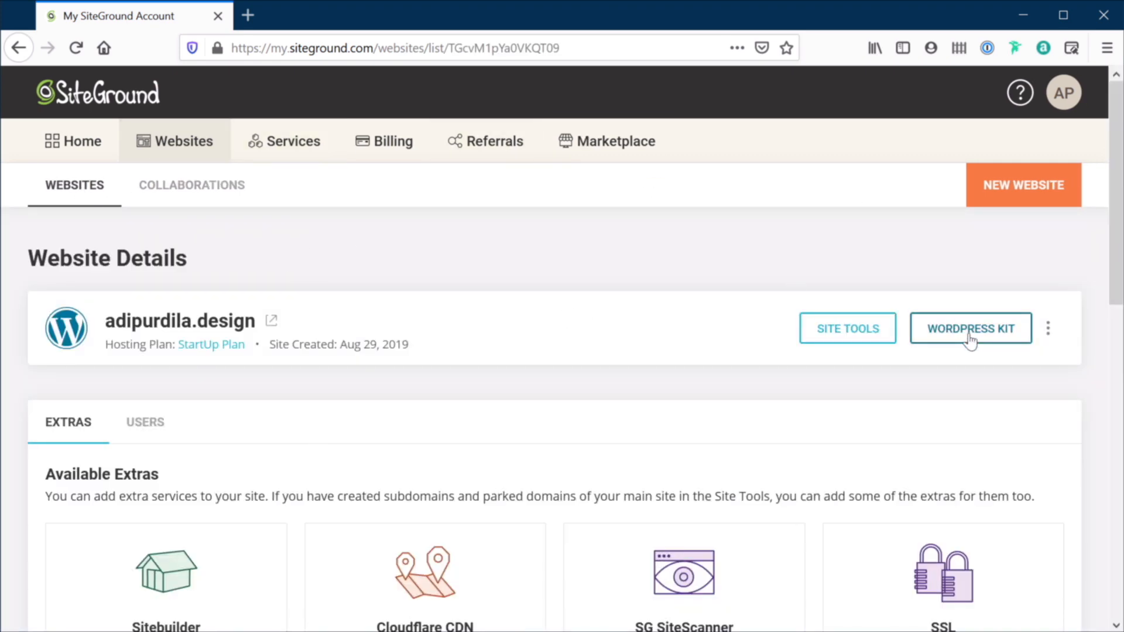
click(970, 329)
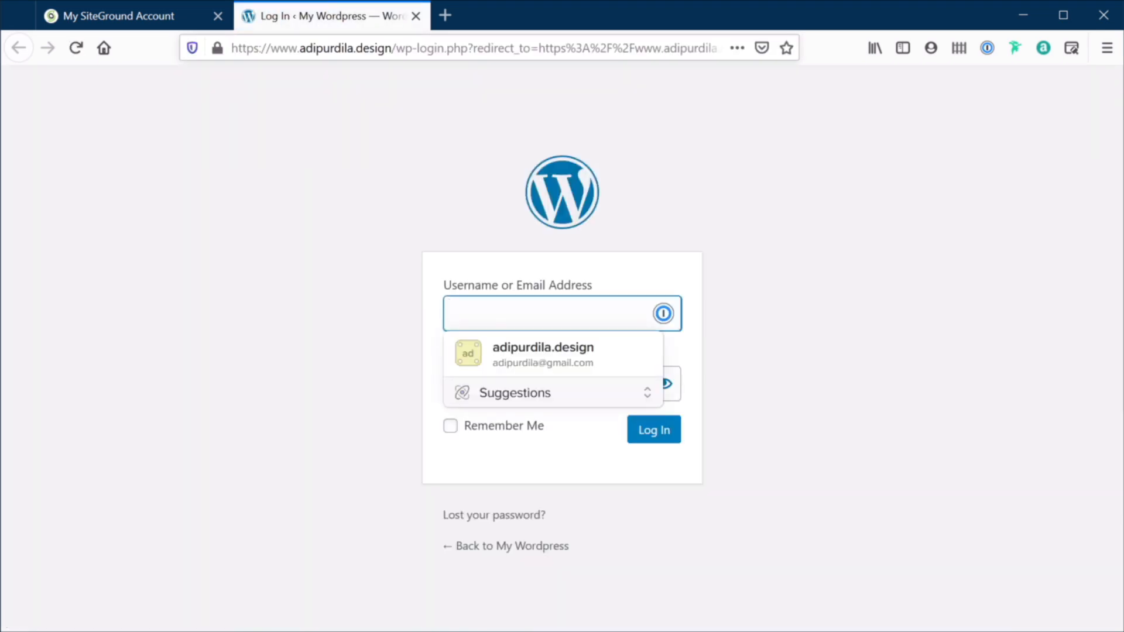
Step: Log in to adipurdila.design WordPress admin with the saved credentials
click(542, 352)
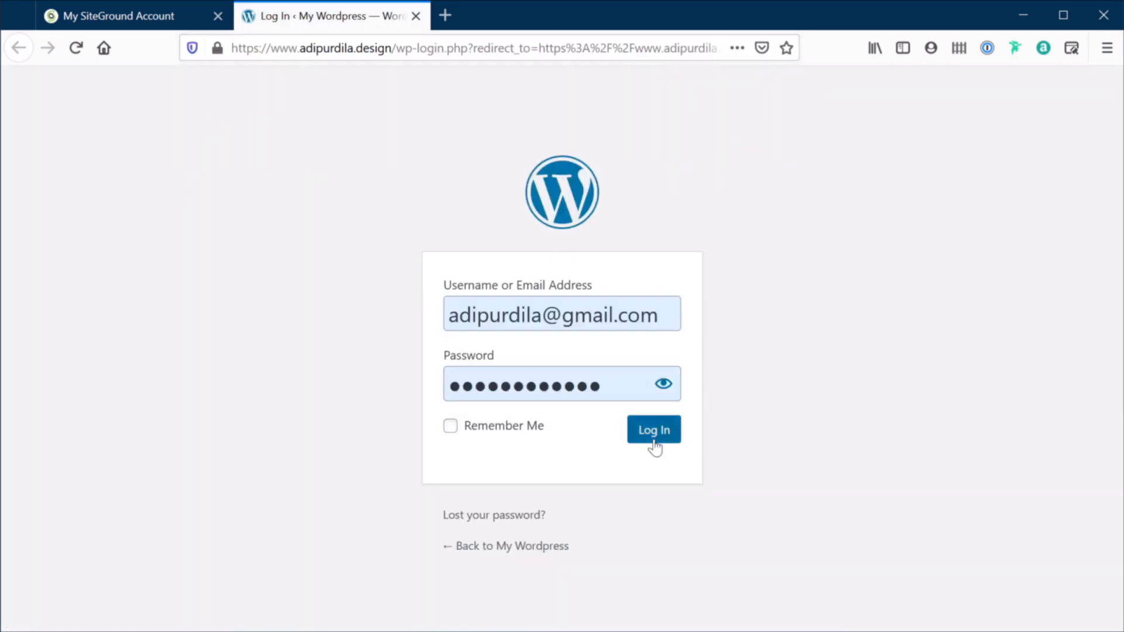
click(654, 429)
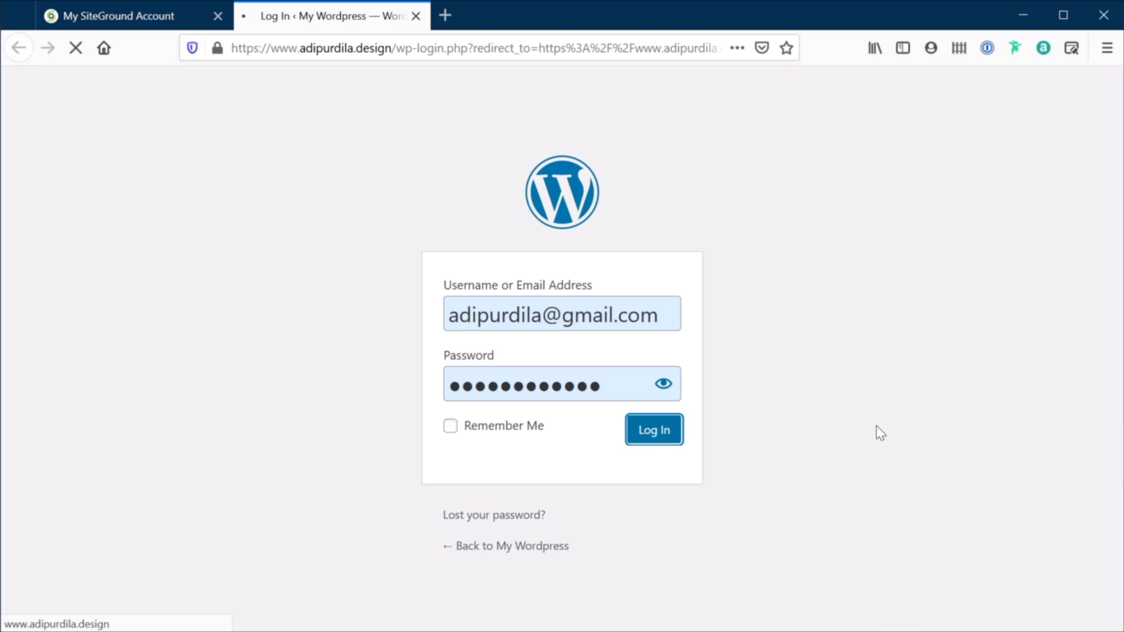
click(652, 429)
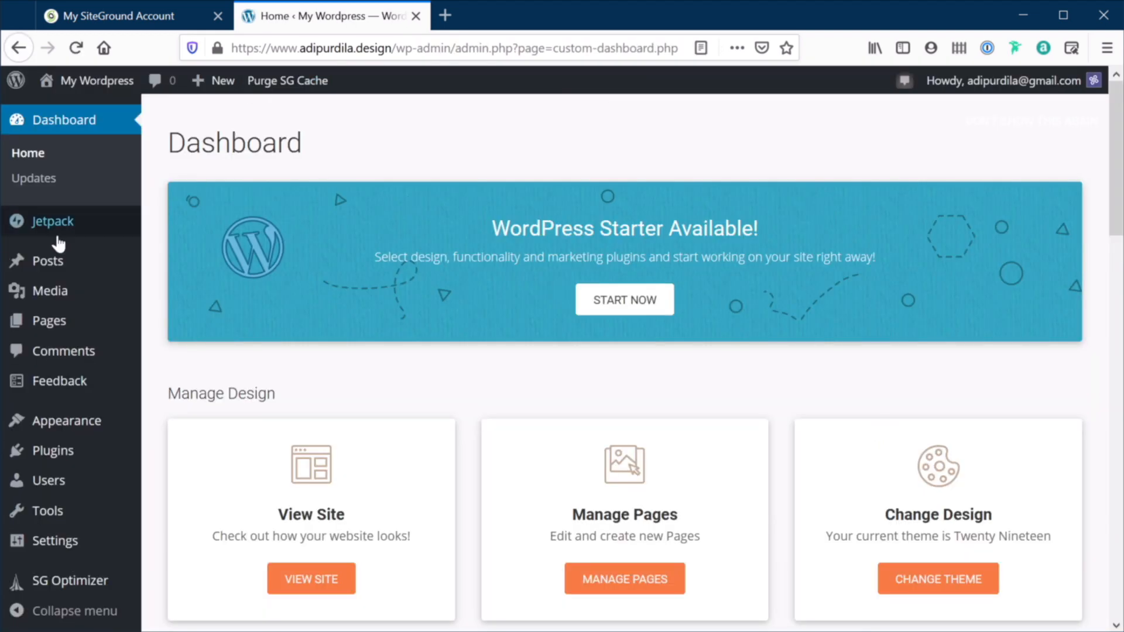
mouse_move(638, 342)
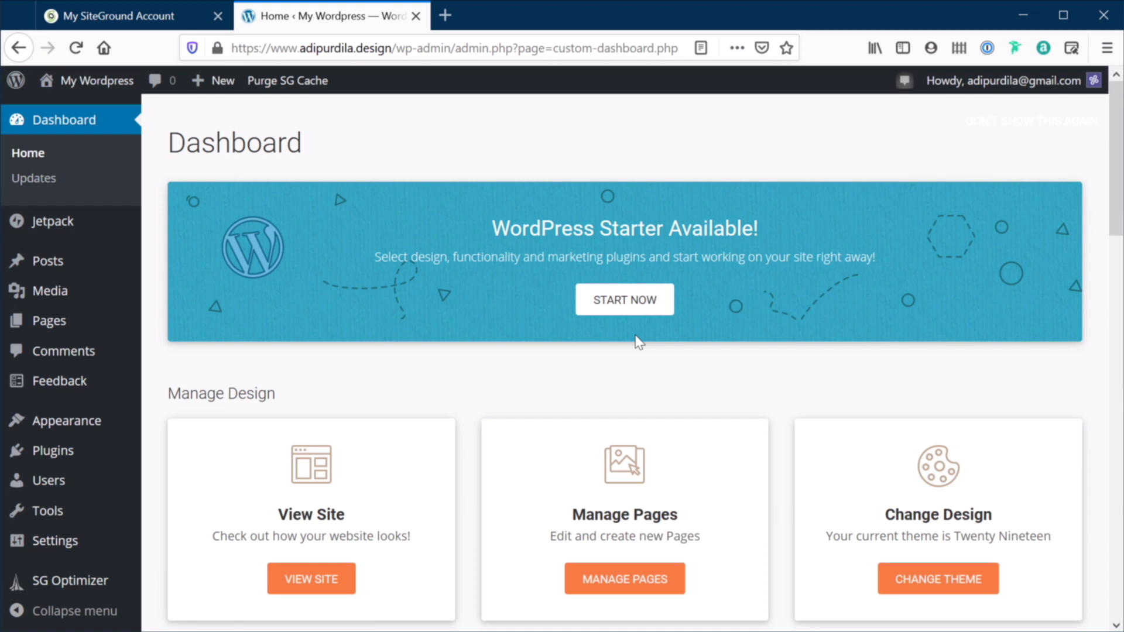
mouse_move(237, 283)
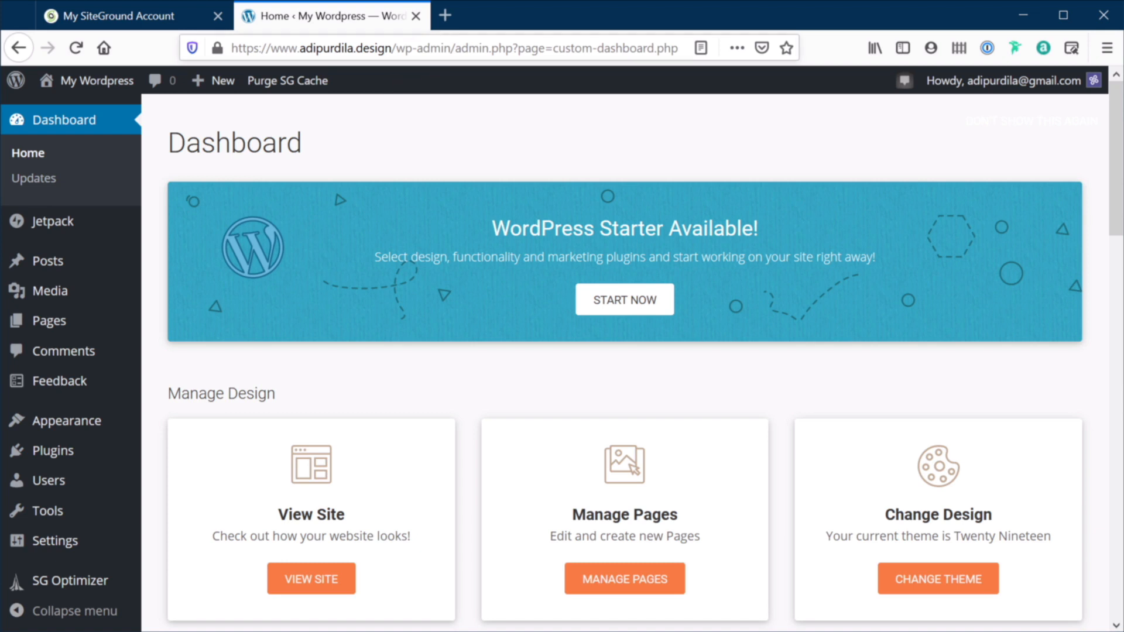
mouse_move(745, 115)
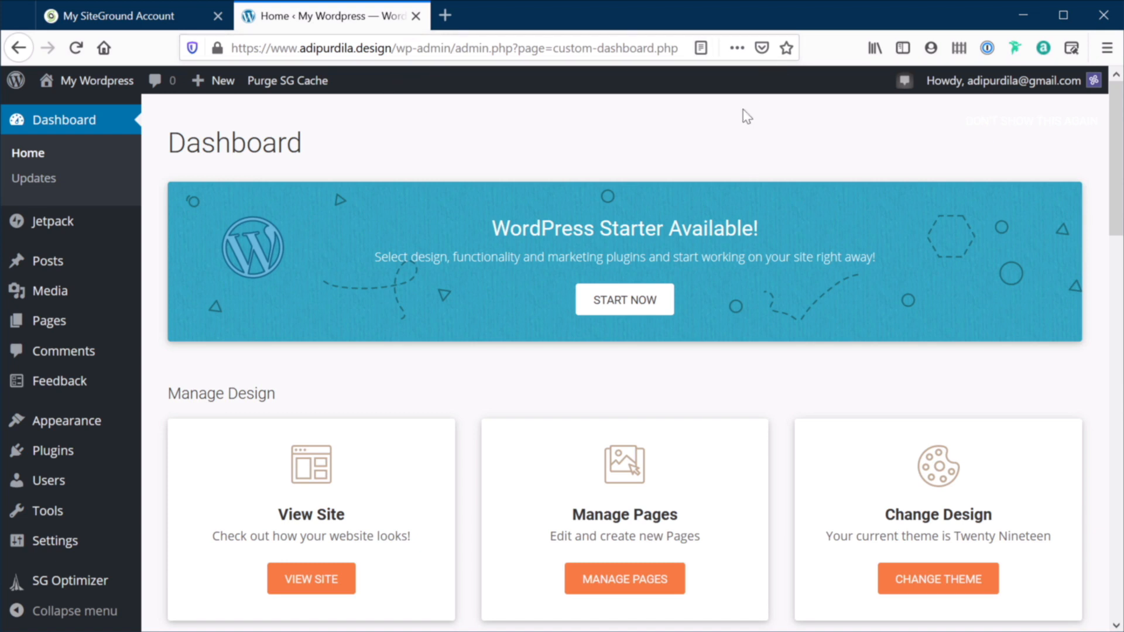